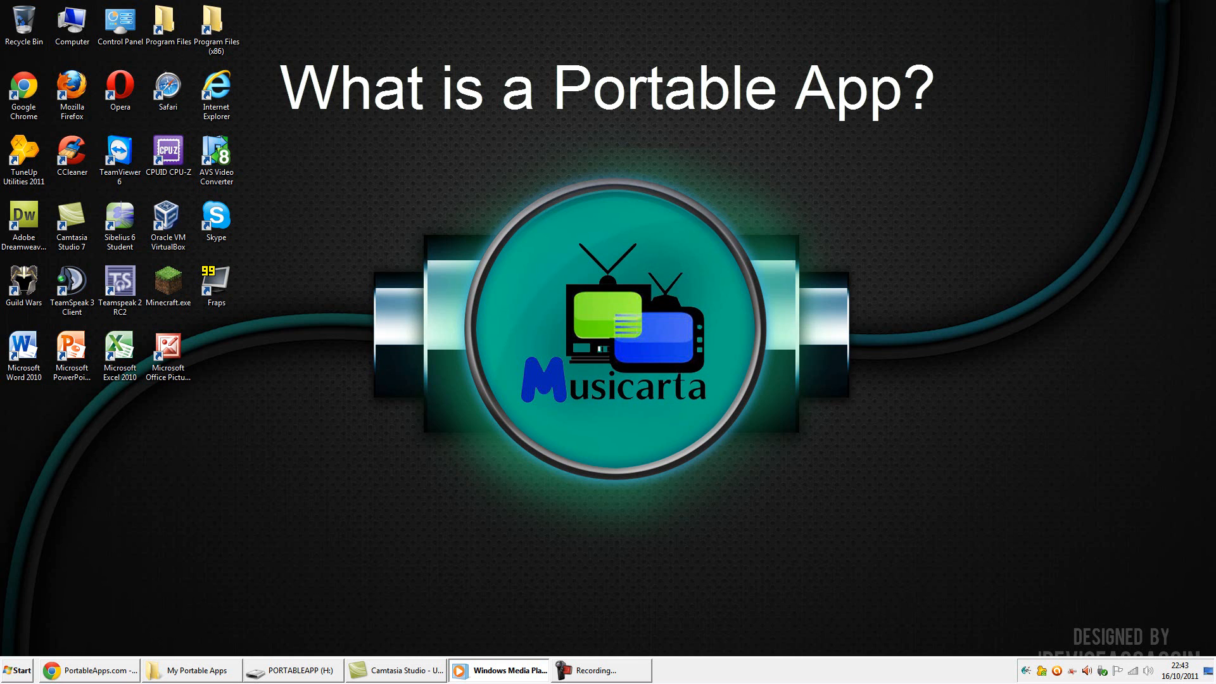
Step: Bring the PortableApps.com Chrome window to the front from the taskbar
click(88, 670)
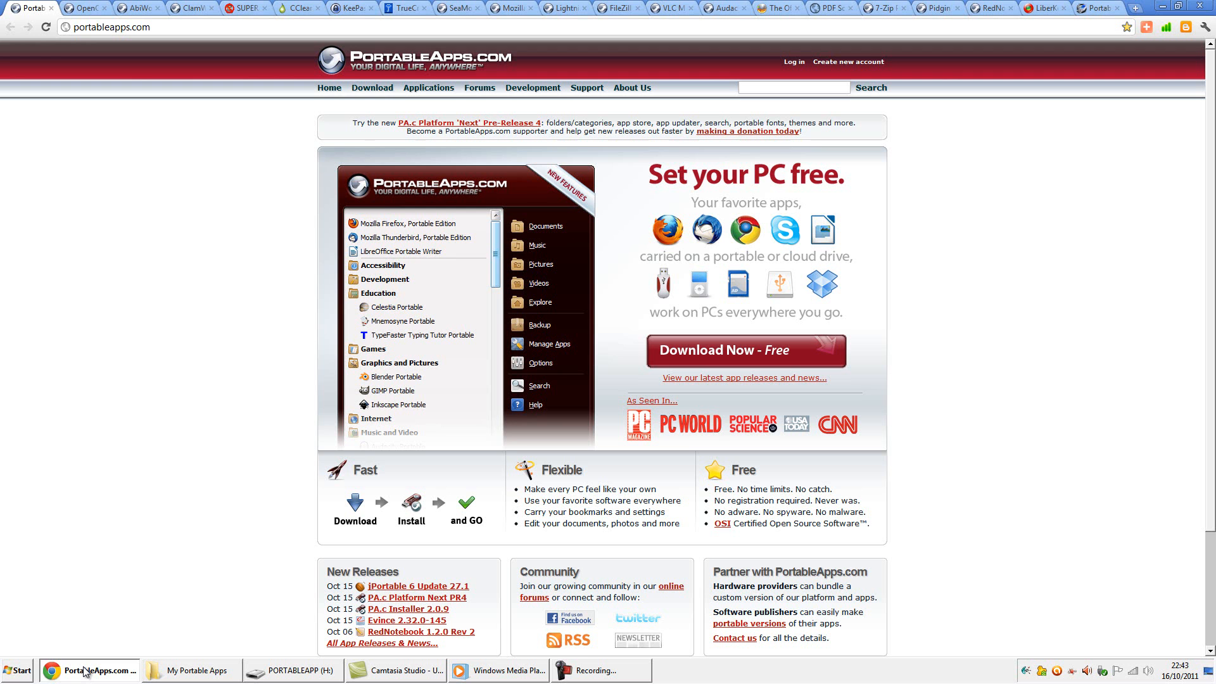
mouse_move(84, 8)
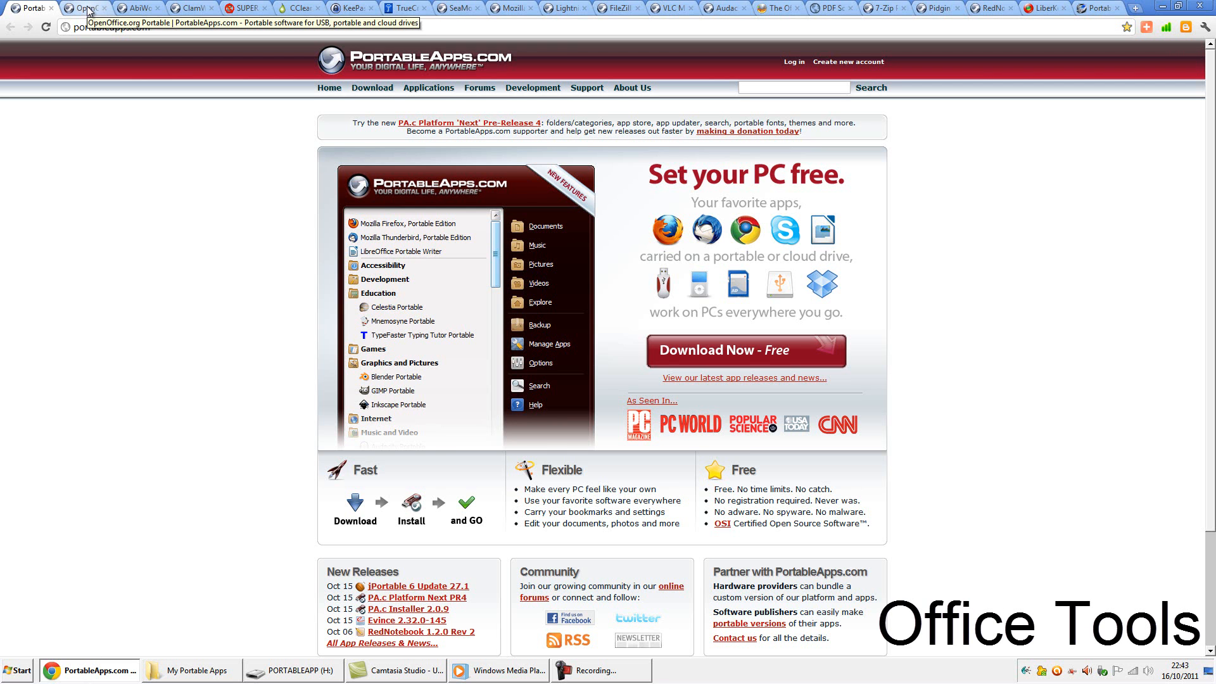
Step: Download OpenOffice.org Portable 3.2.0 and install it to H:\OpenOfficePortable on the PORTABLEAPP drive
click(83, 8)
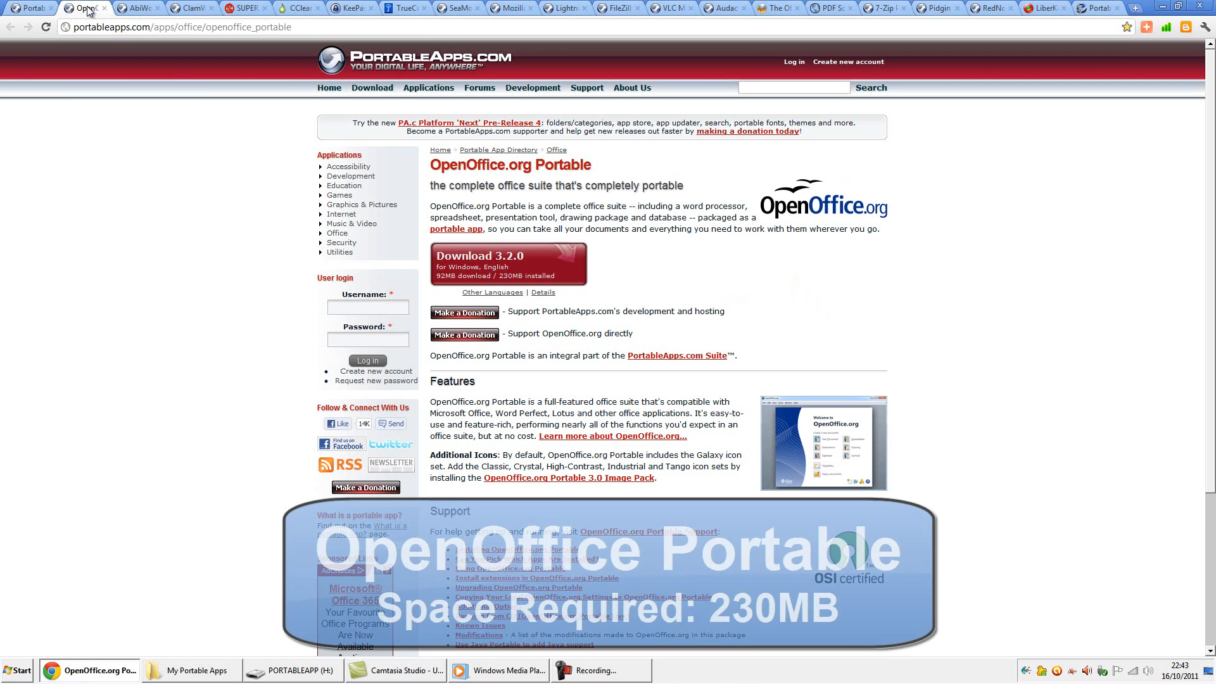
click(508, 263)
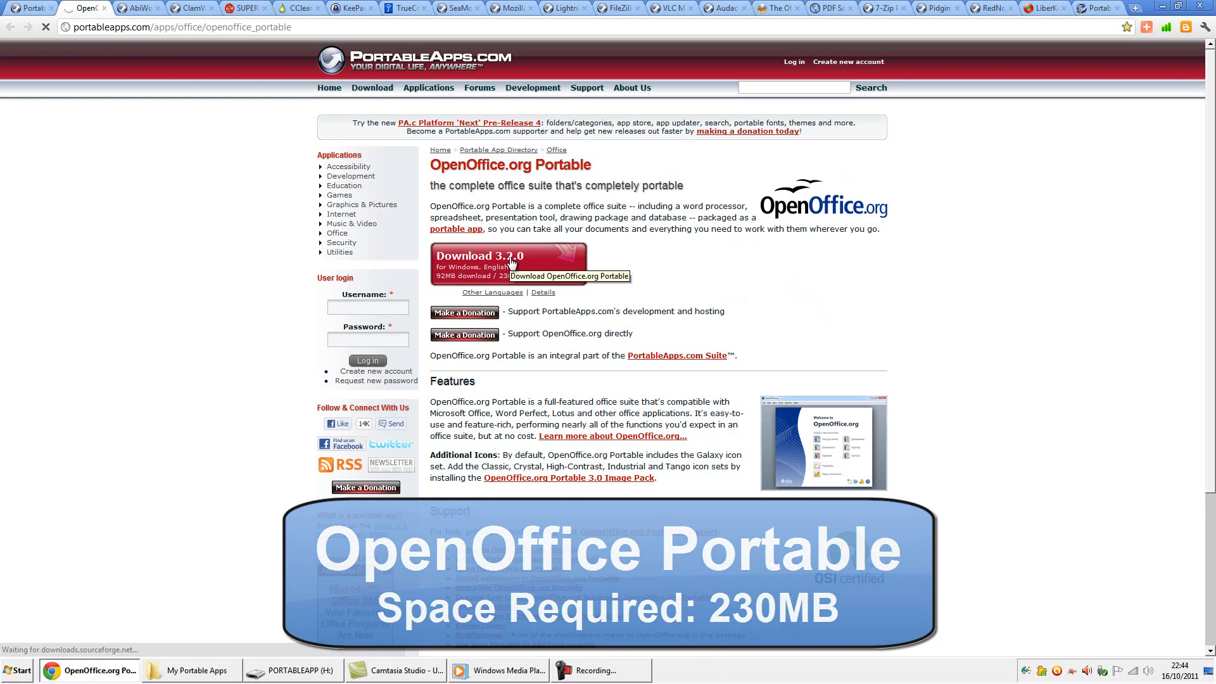
click(506, 263)
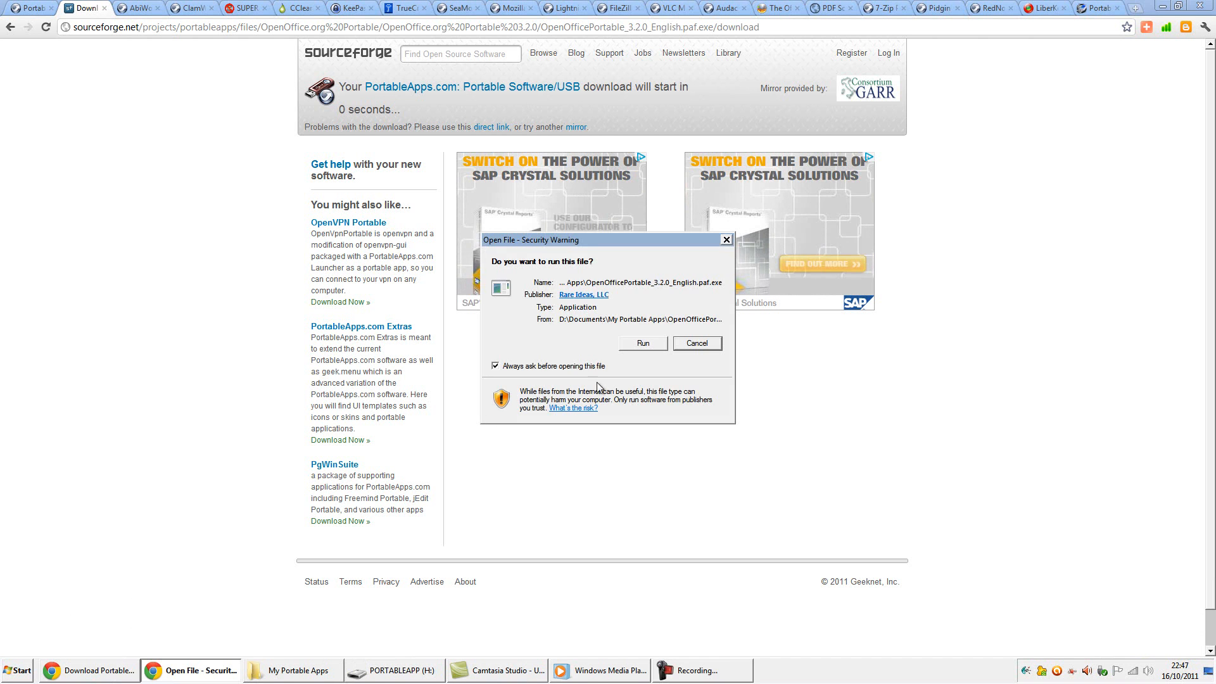
click(642, 343)
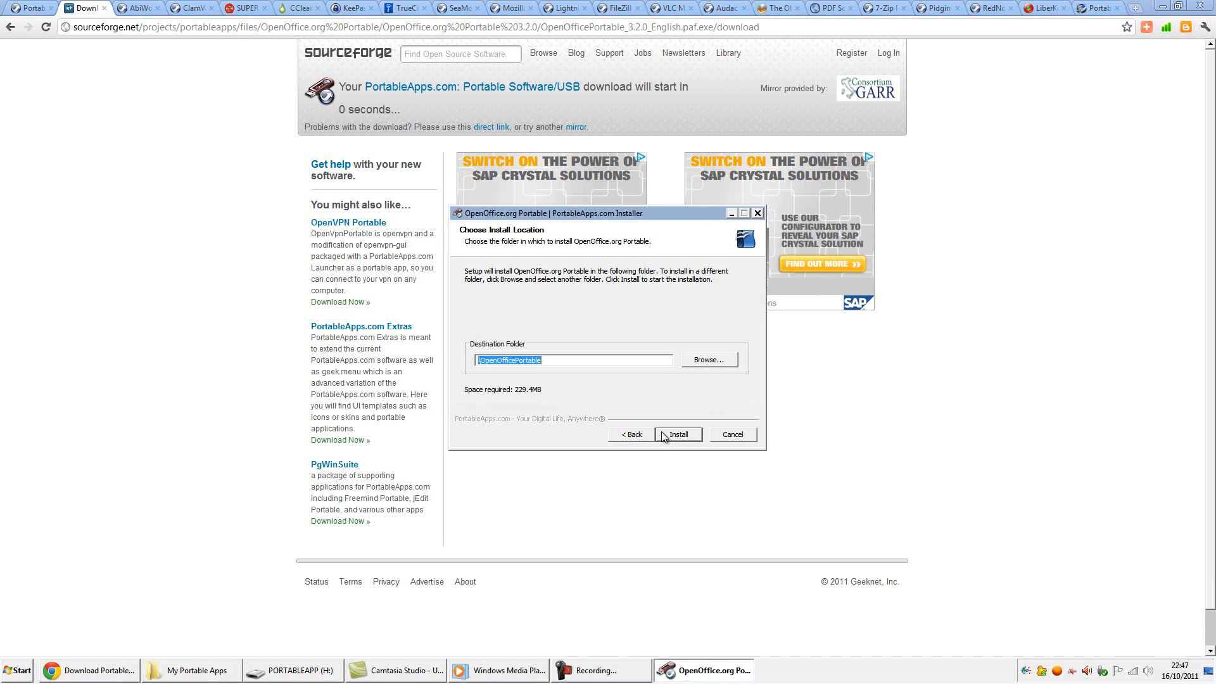
click(707, 358)
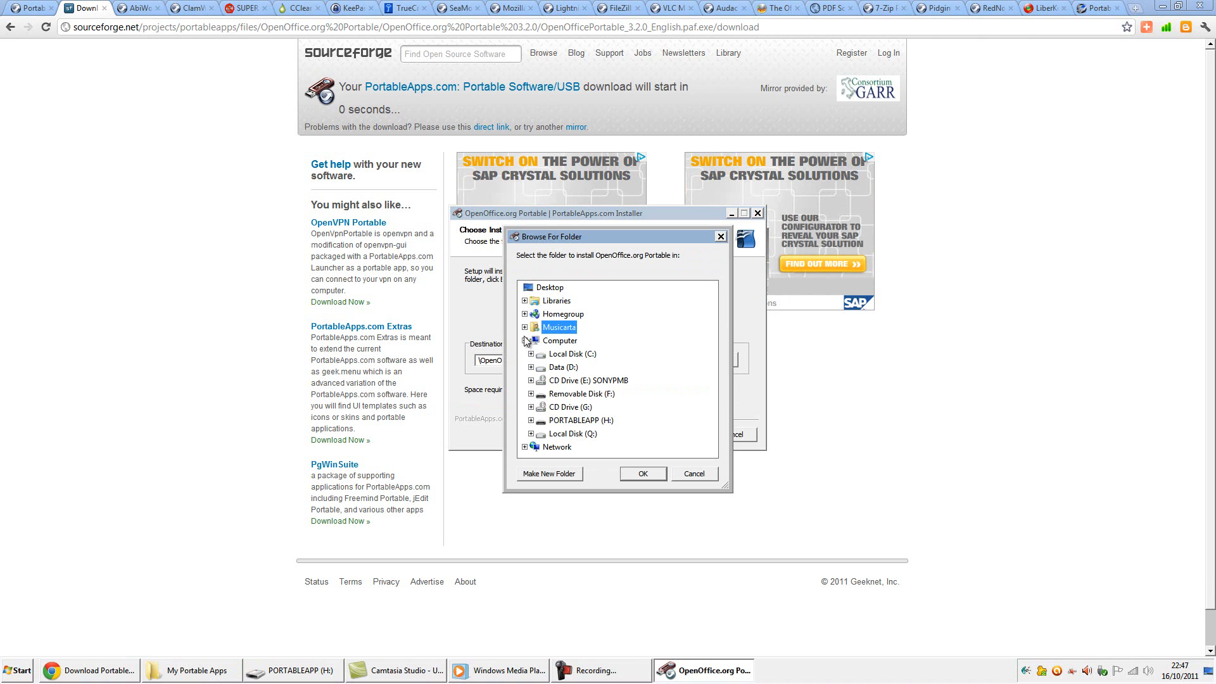
click(641, 472)
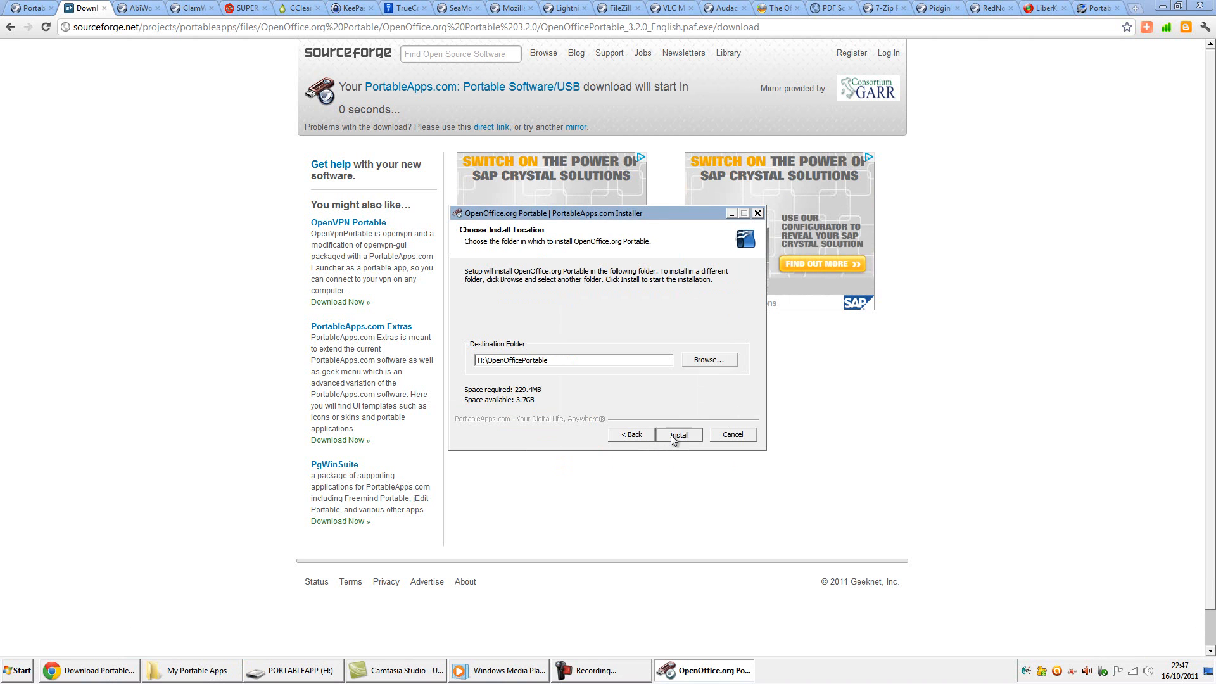
click(677, 435)
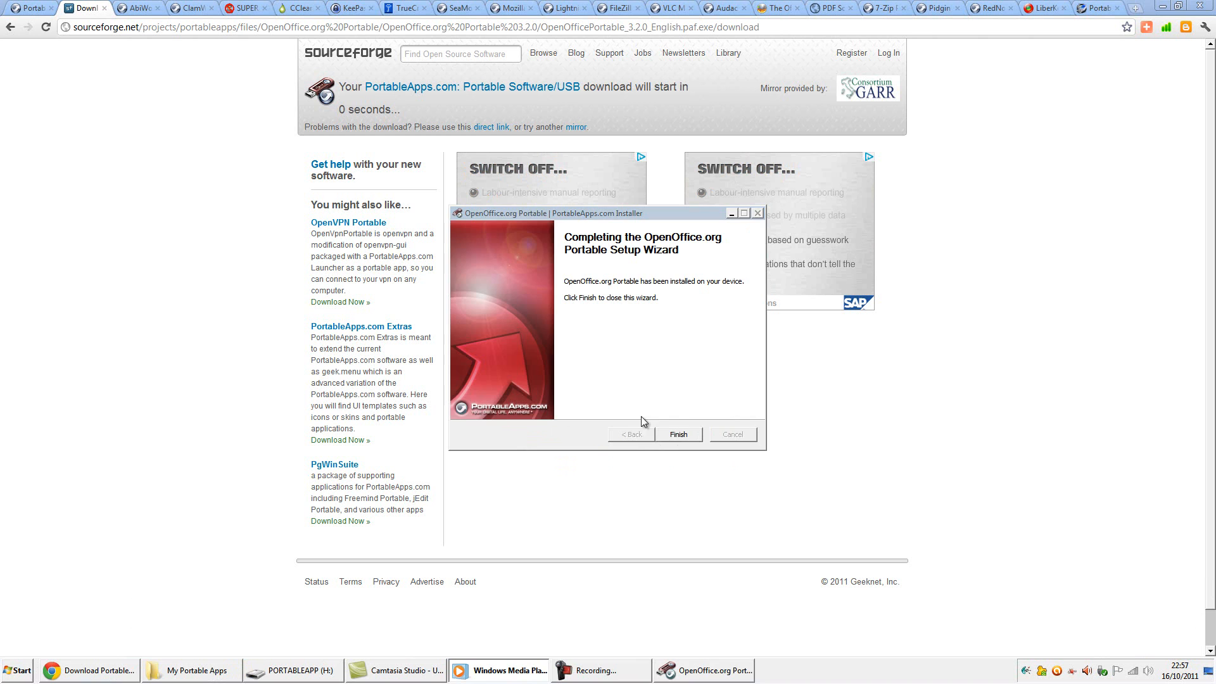
click(676, 433)
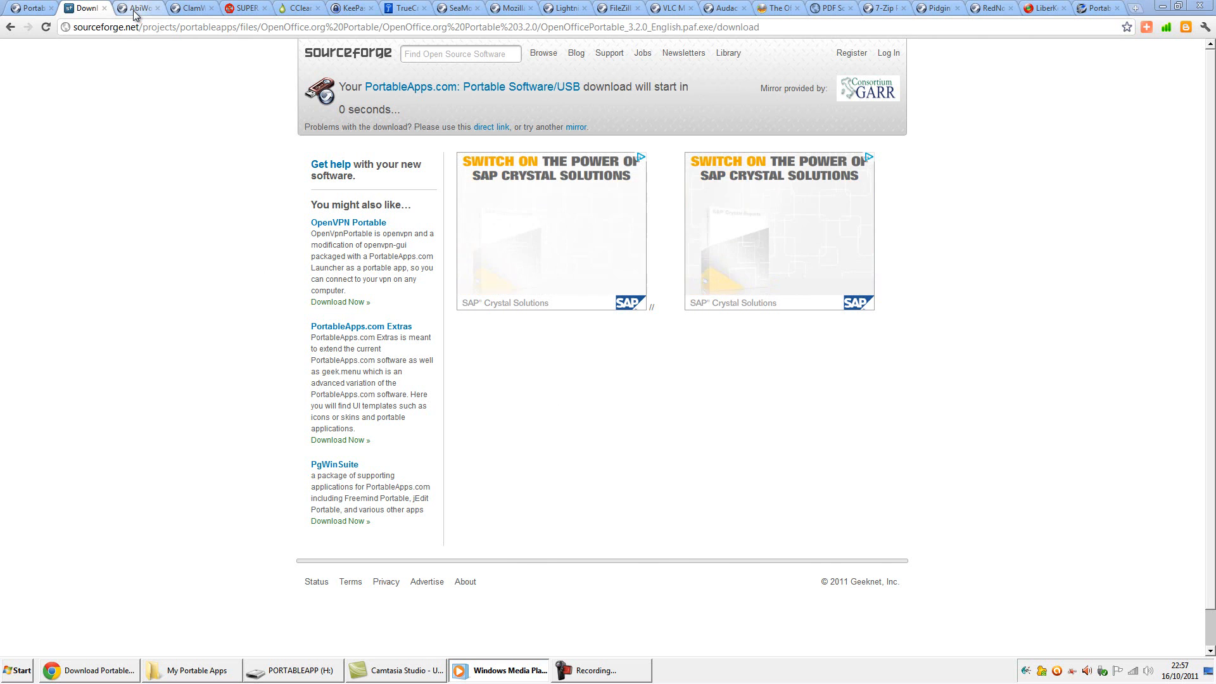
Step: Download AbiWord Portable and install it onto the PORTABLEAPP (H:) drive
click(138, 8)
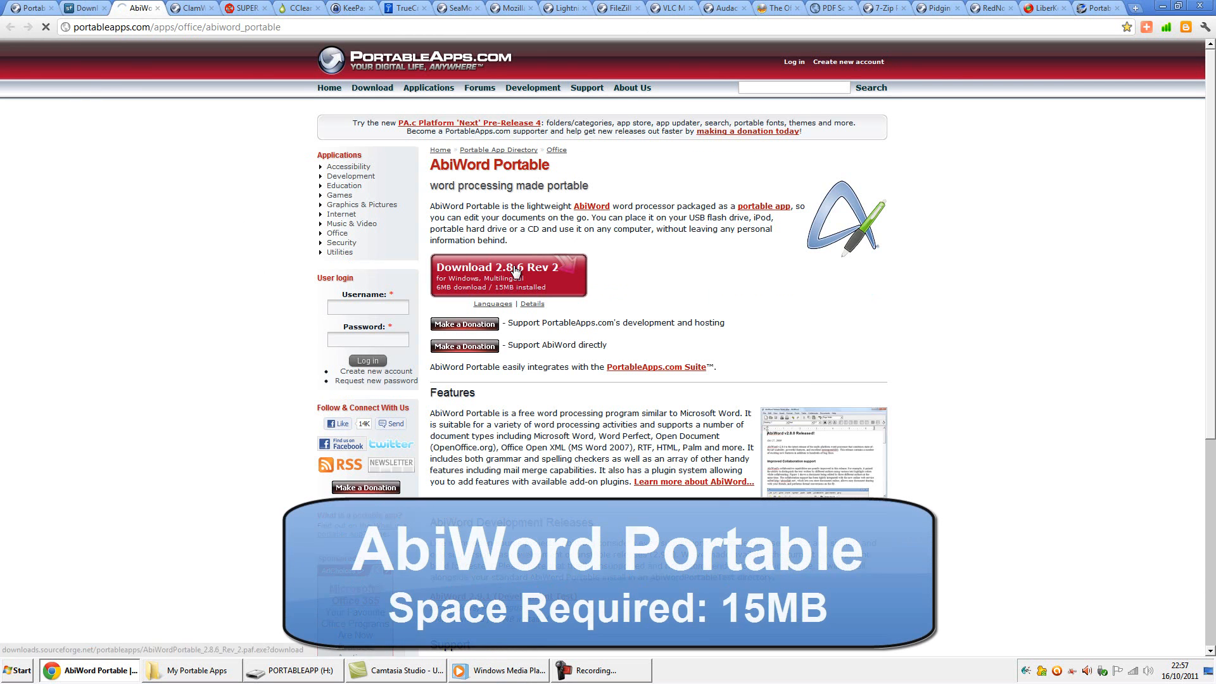
click(507, 274)
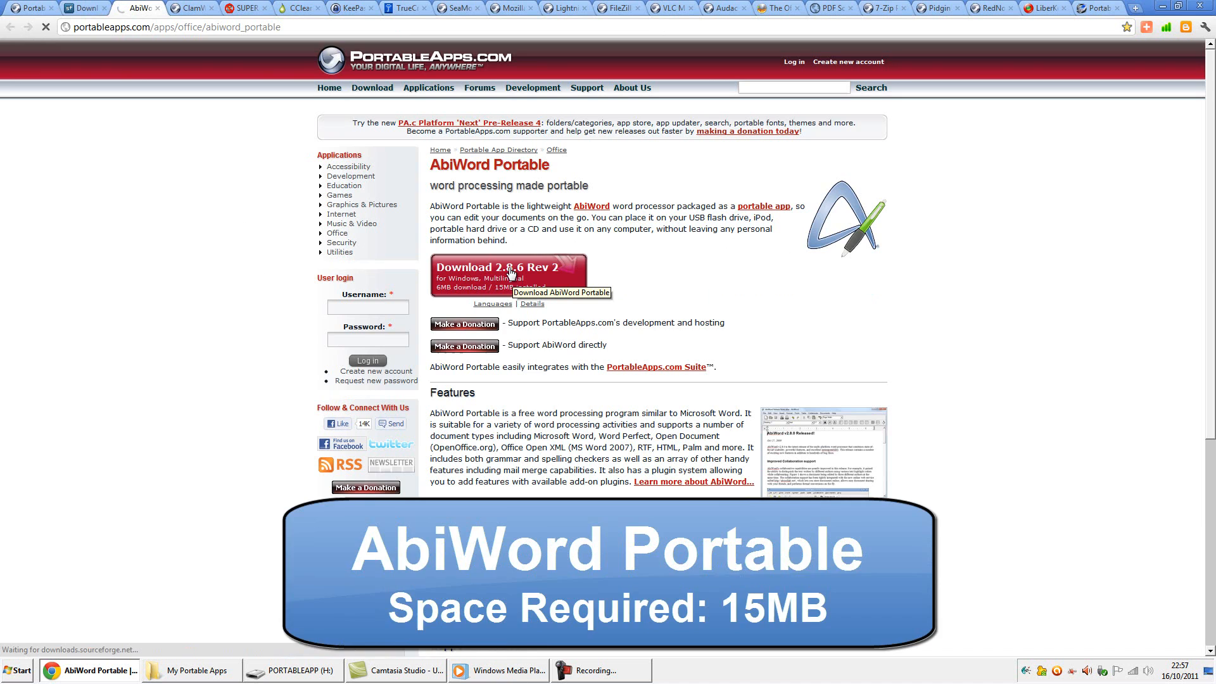
click(506, 271)
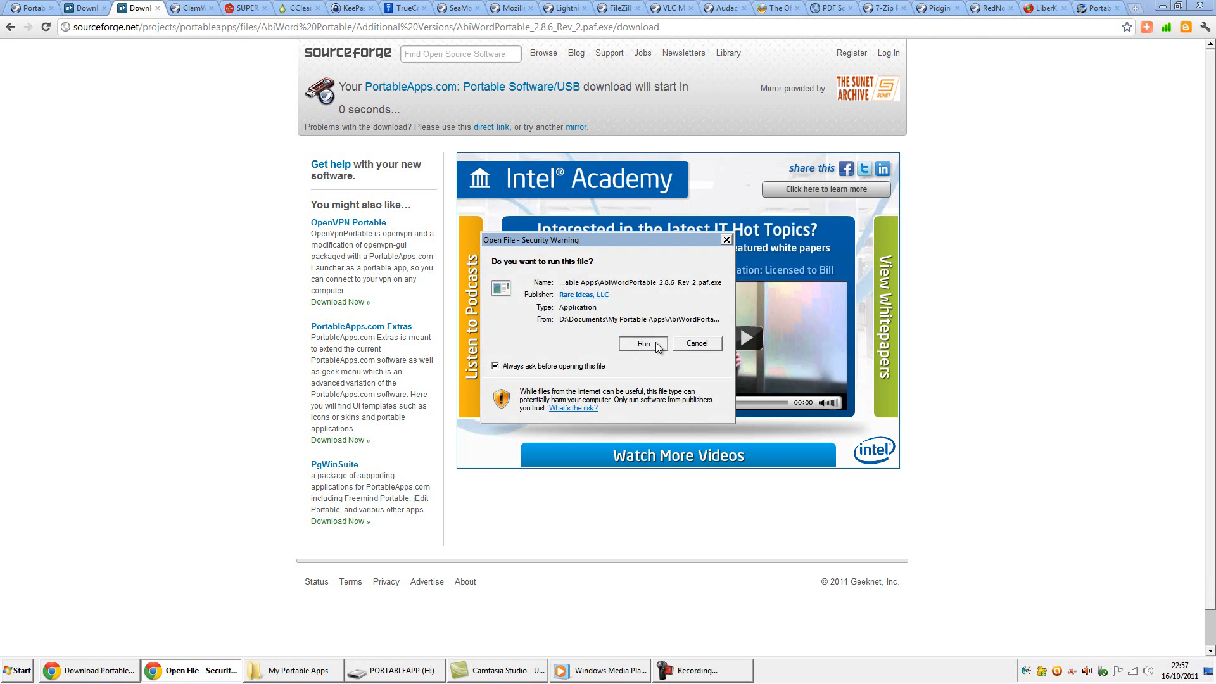
click(643, 343)
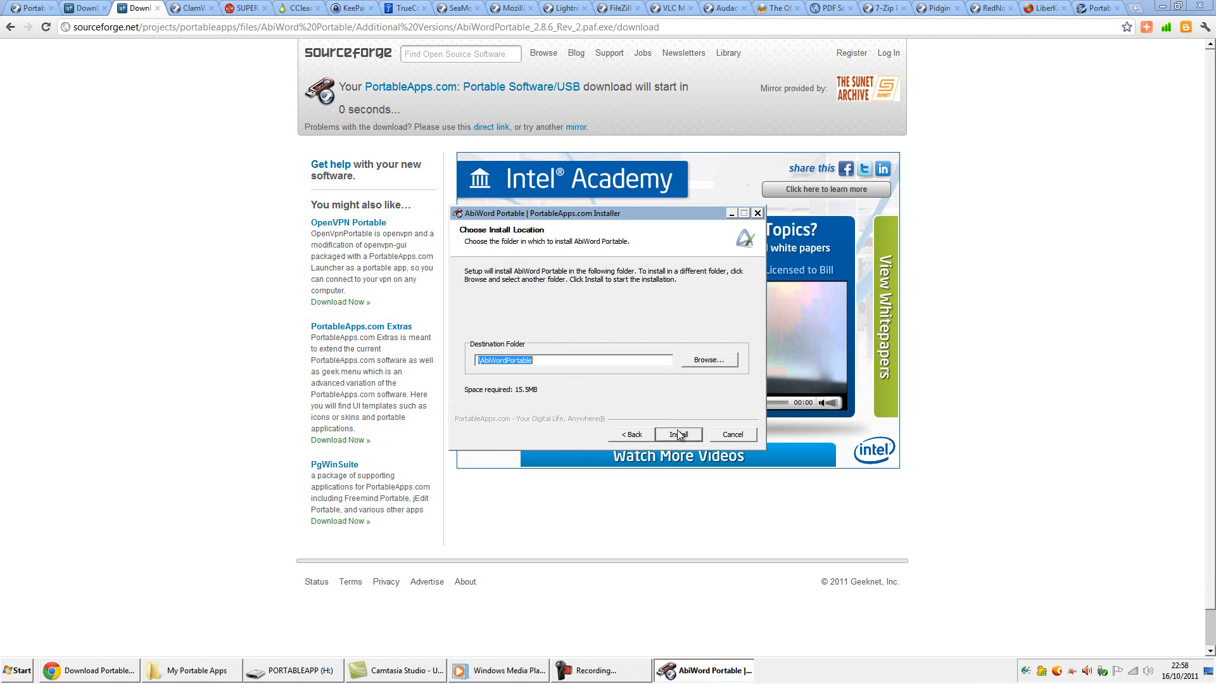
click(706, 358)
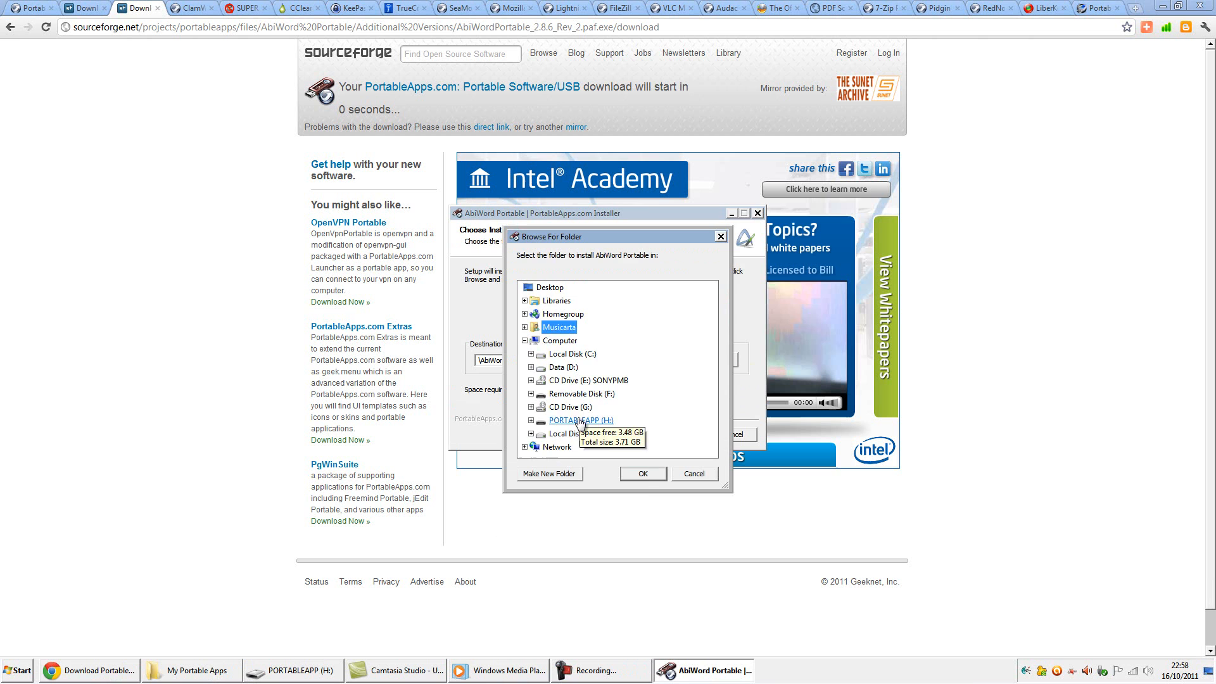
click(641, 474)
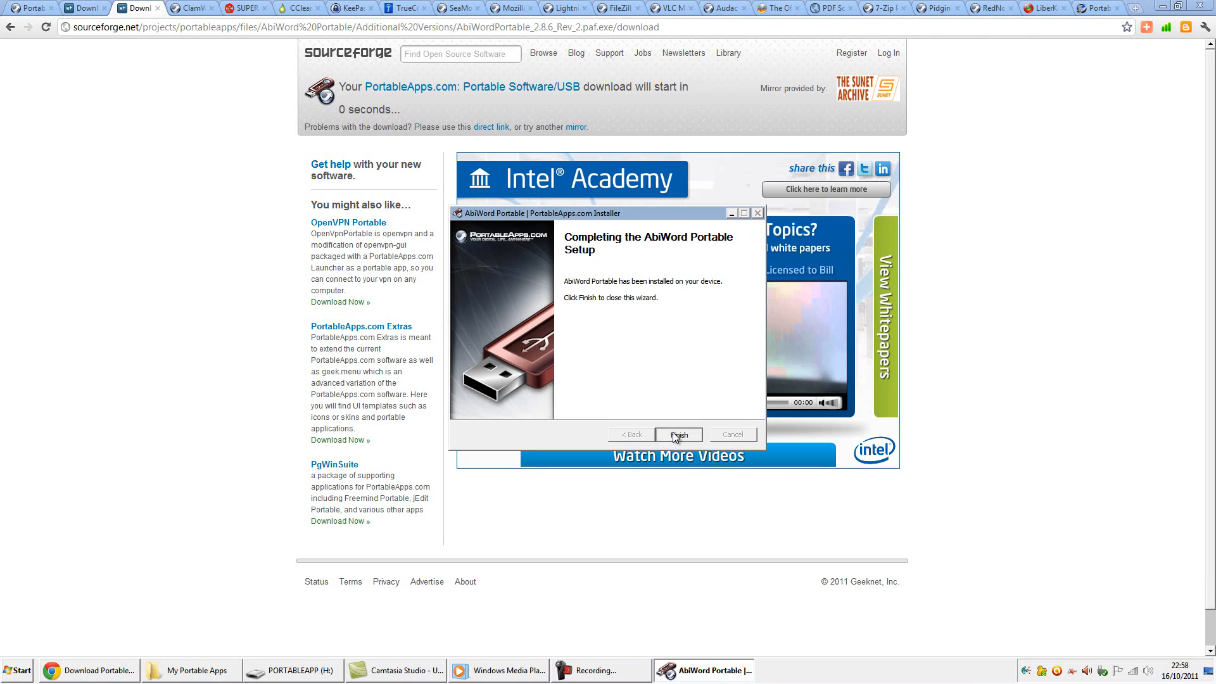
click(676, 433)
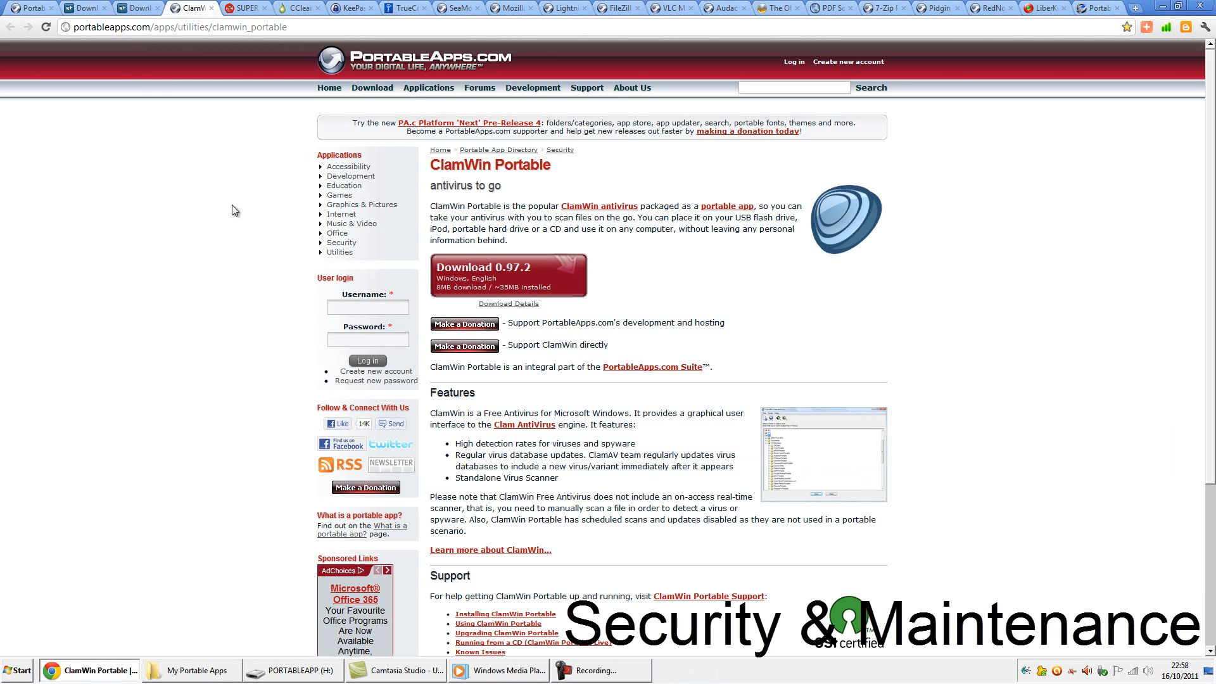
Step: Download ClamWin Portable and install it onto the PORTABLEAPP (H:) drive
click(507, 275)
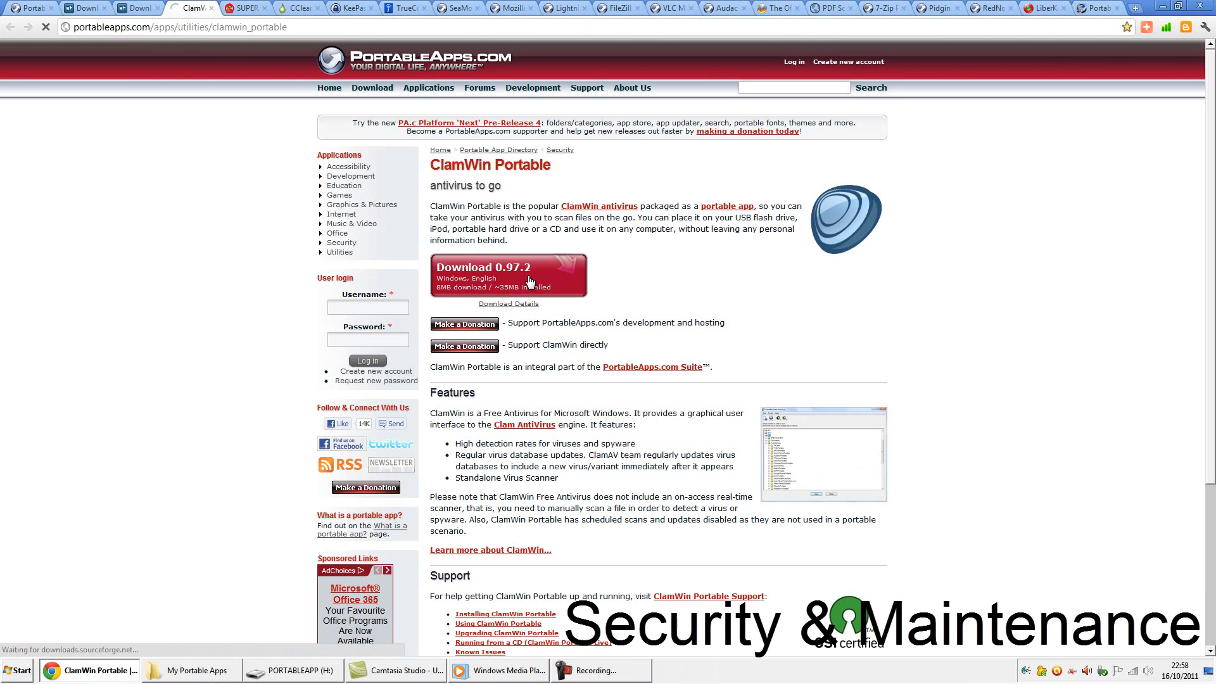
mouse_move(530, 281)
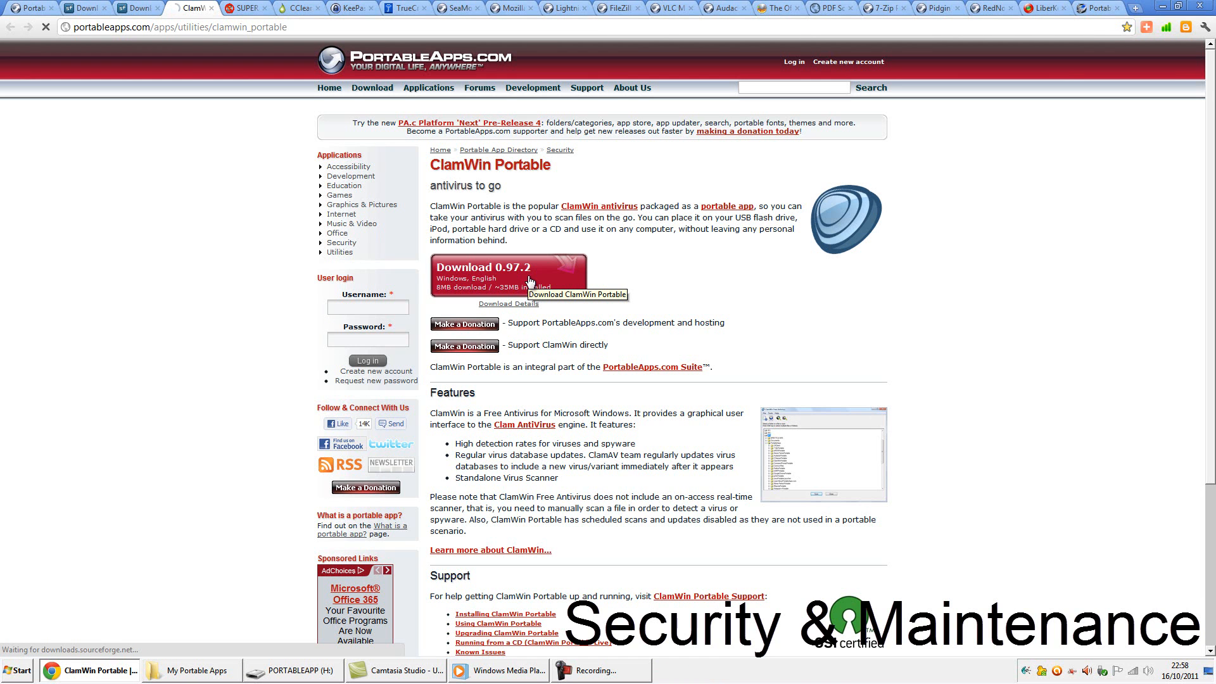
click(506, 271)
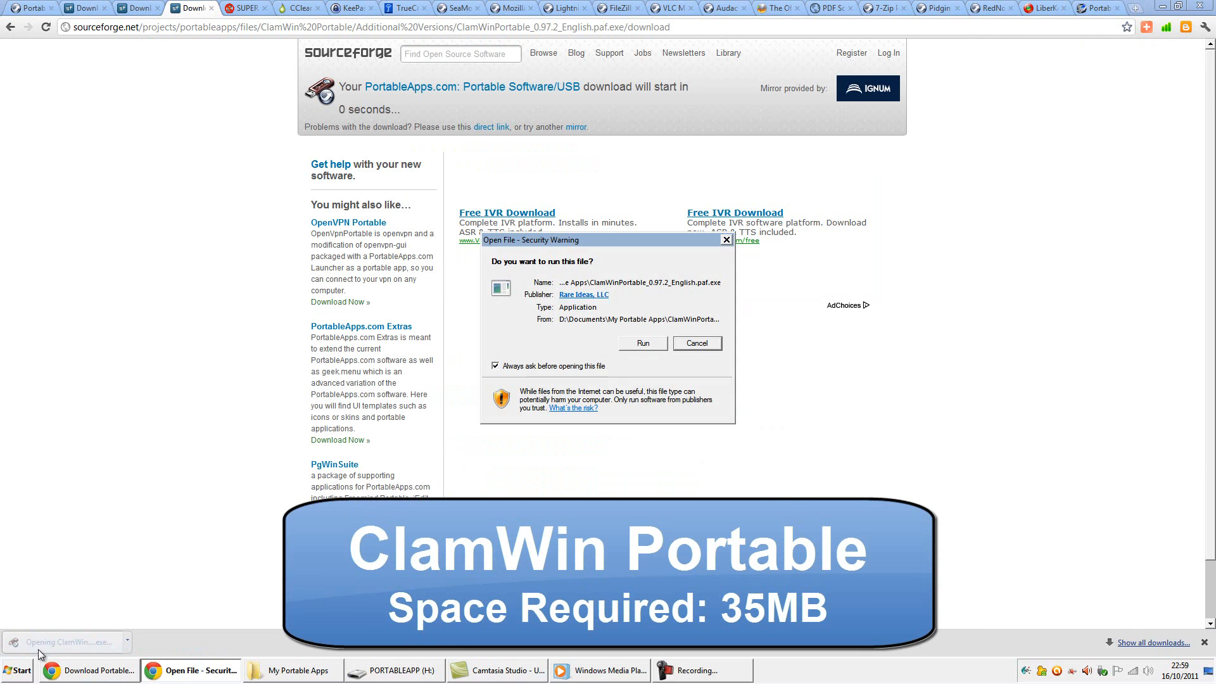
click(642, 344)
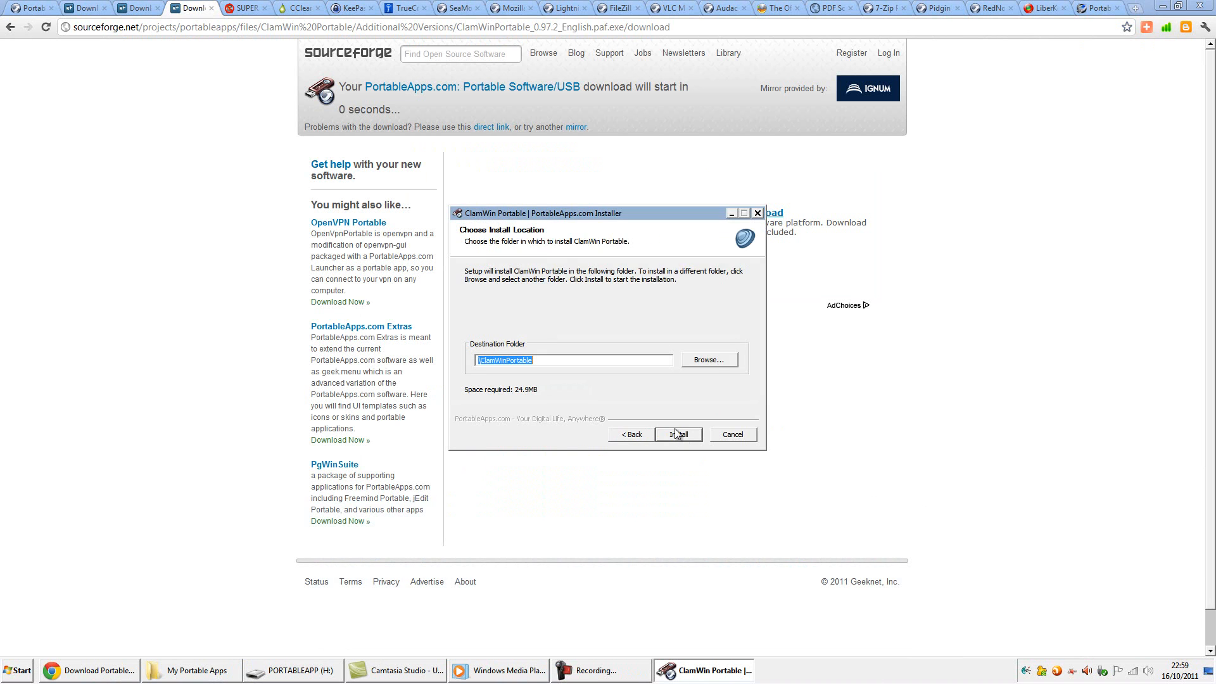
click(706, 358)
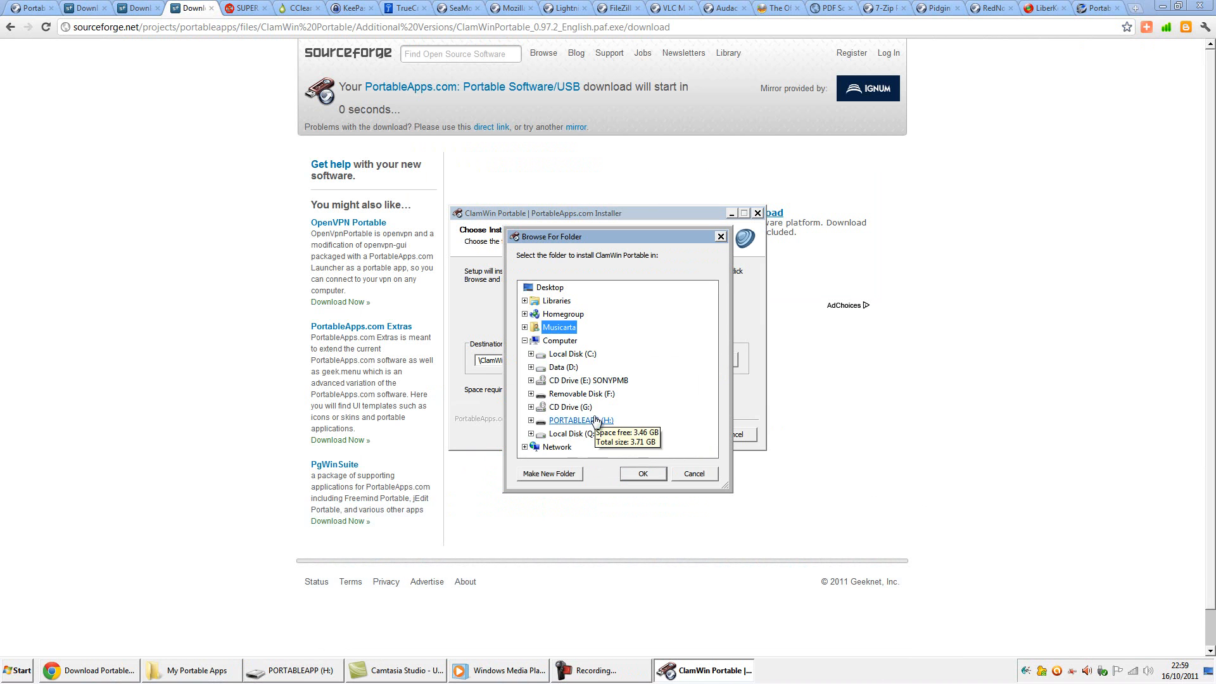
click(642, 473)
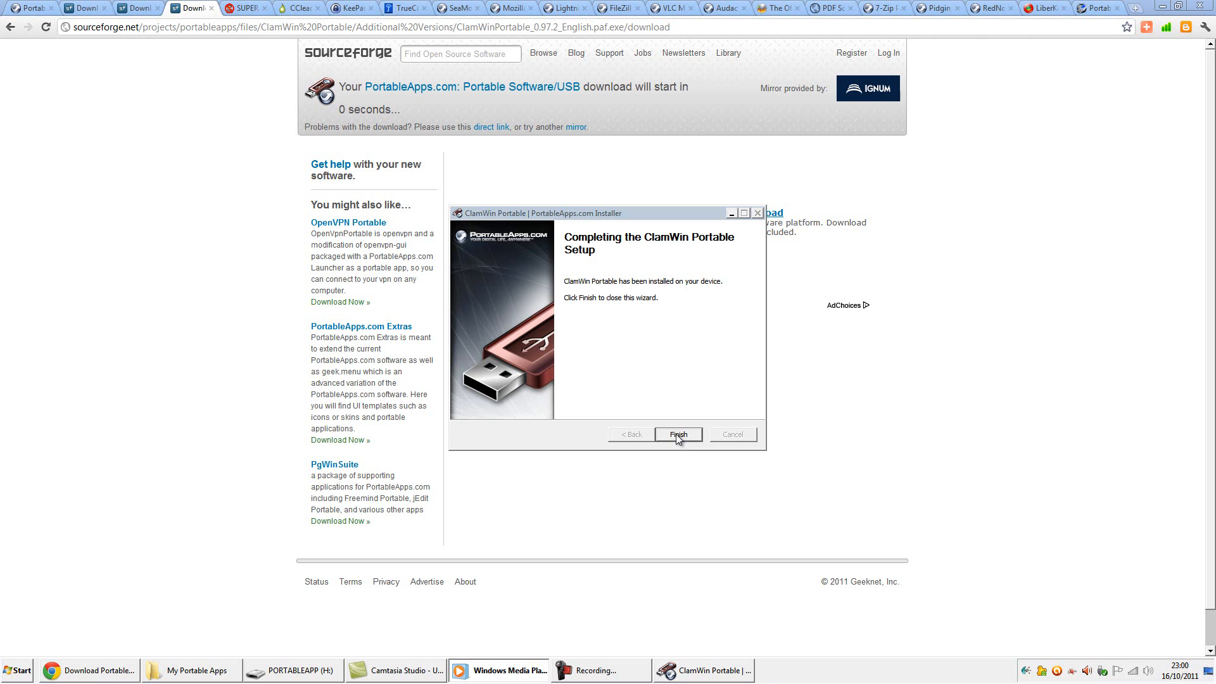
click(676, 433)
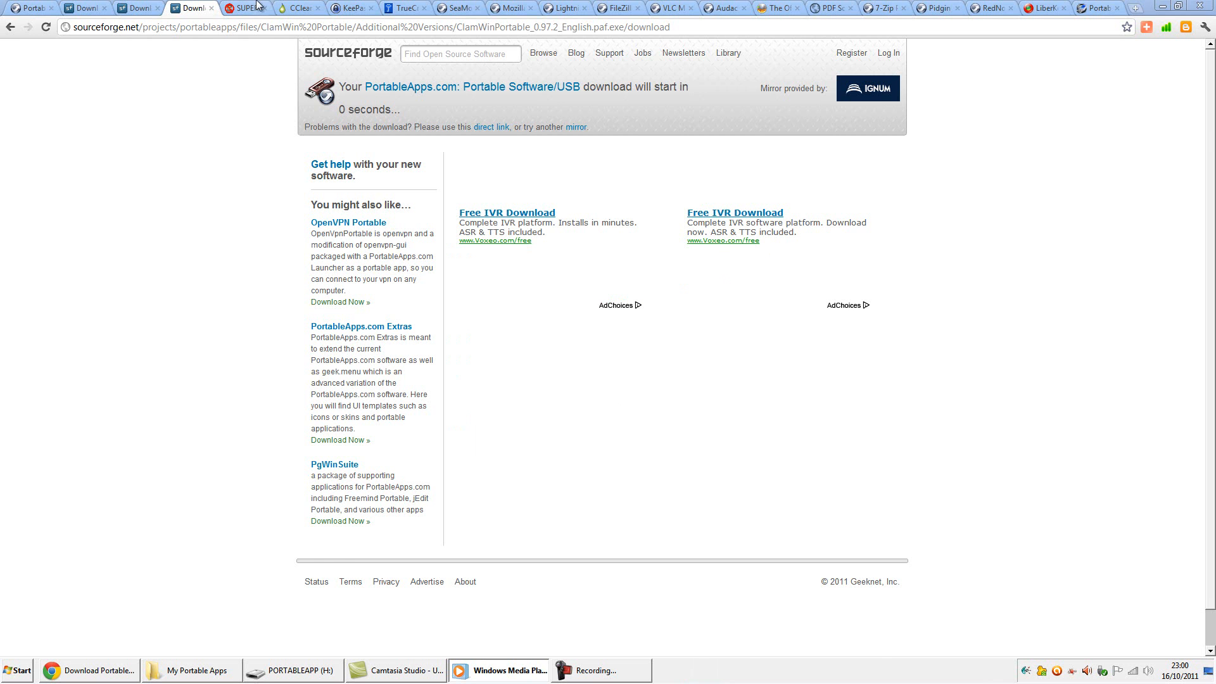
Step: Download the SUPERAntiSpyware portable scanner, keeping the flagged file
click(243, 8)
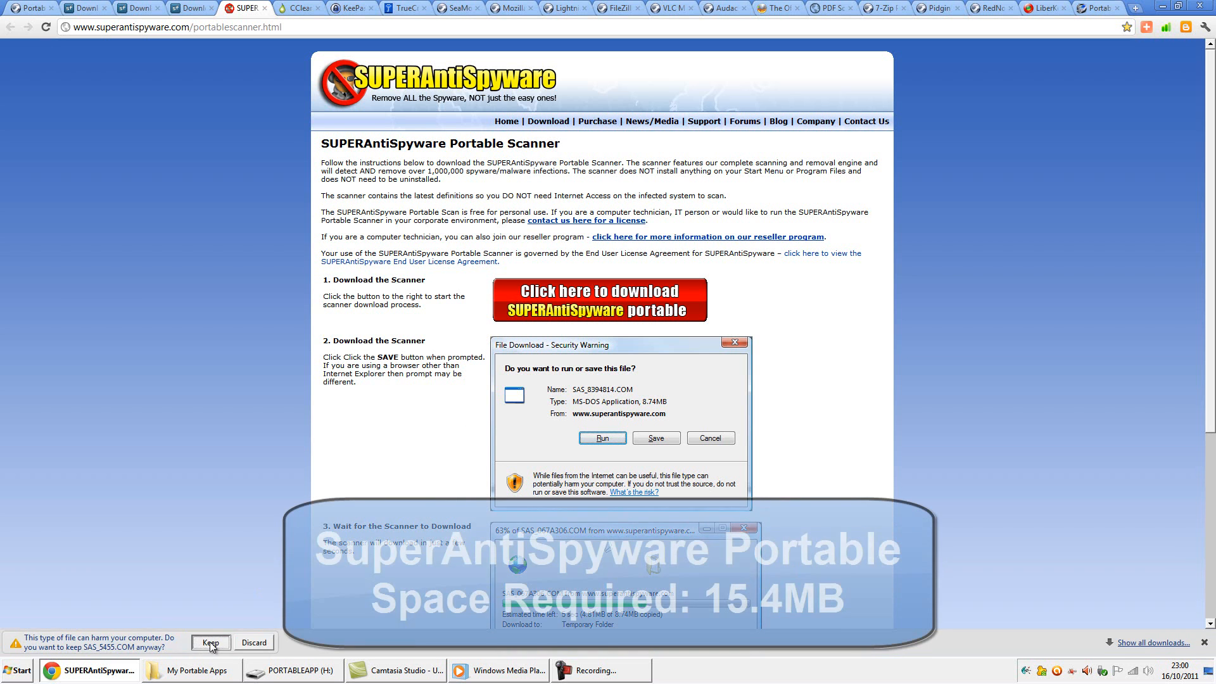
click(210, 642)
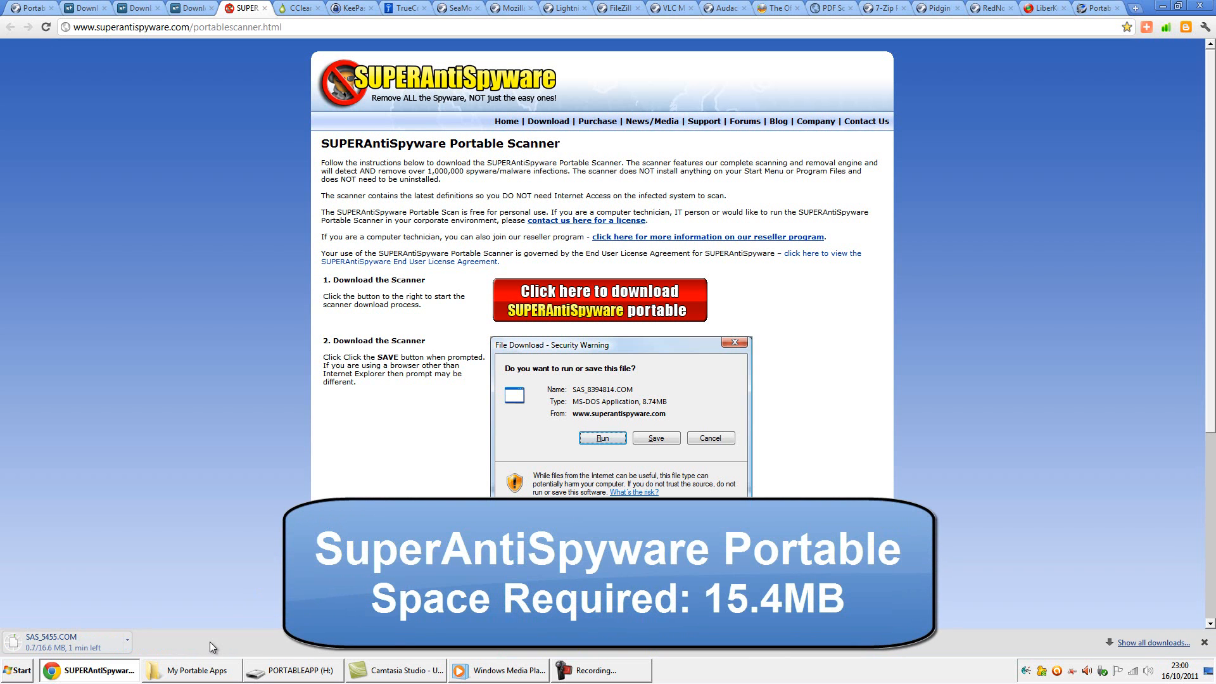
click(601, 437)
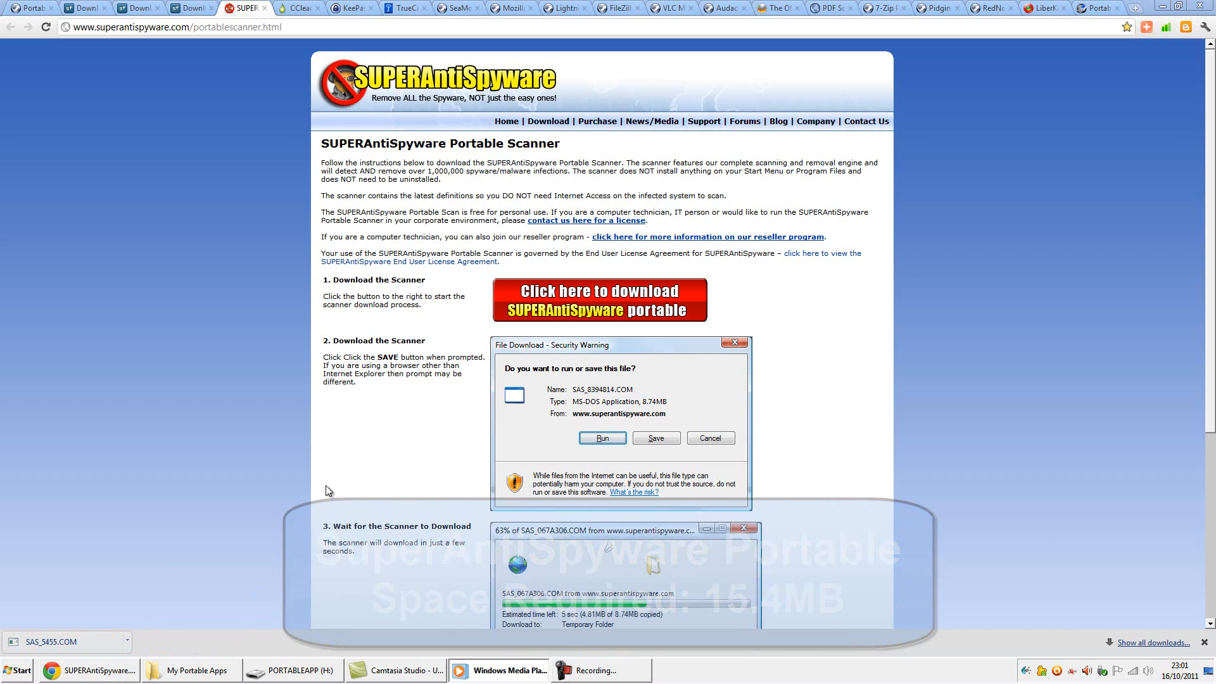
Step: Copy SAS_5455.COM from My Portable Apps onto the PORTABLEAPP (H:) drive root
click(190, 670)
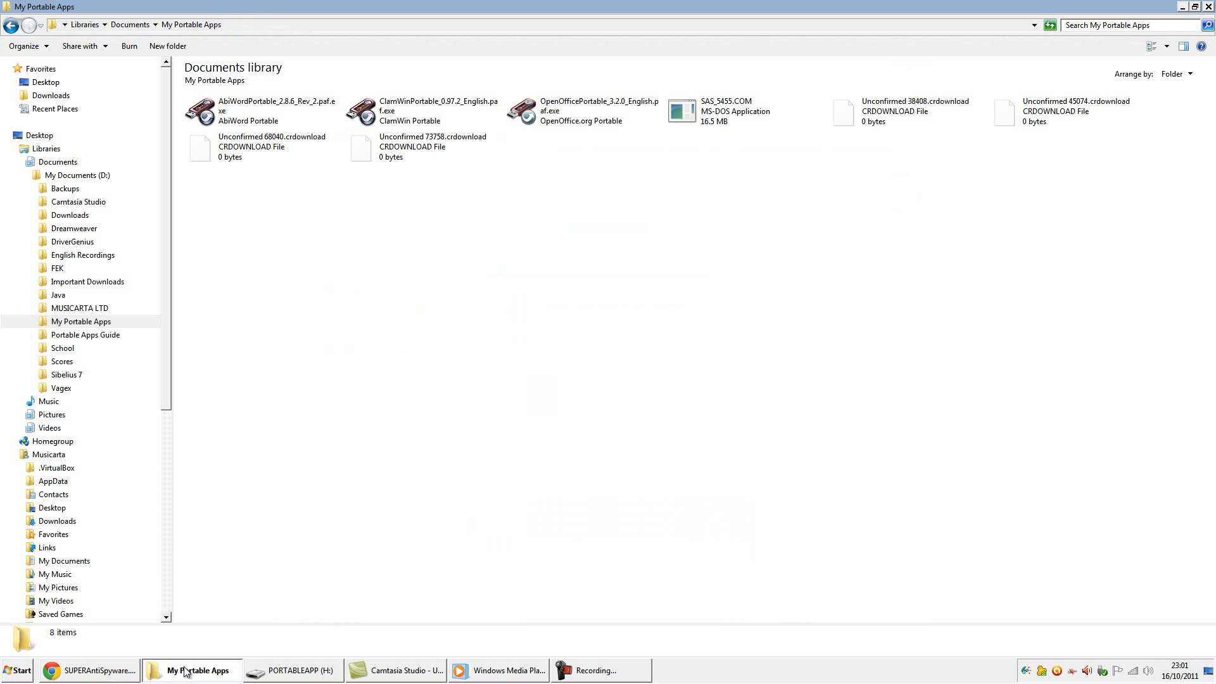
click(724, 112)
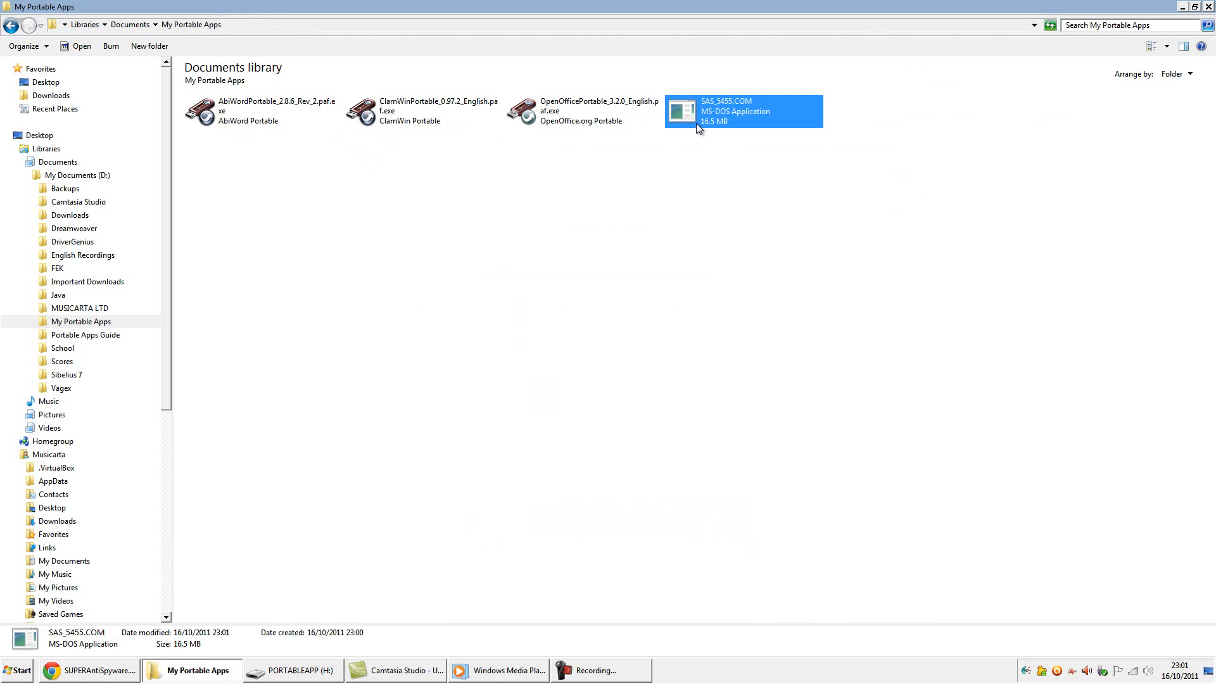
click(293, 670)
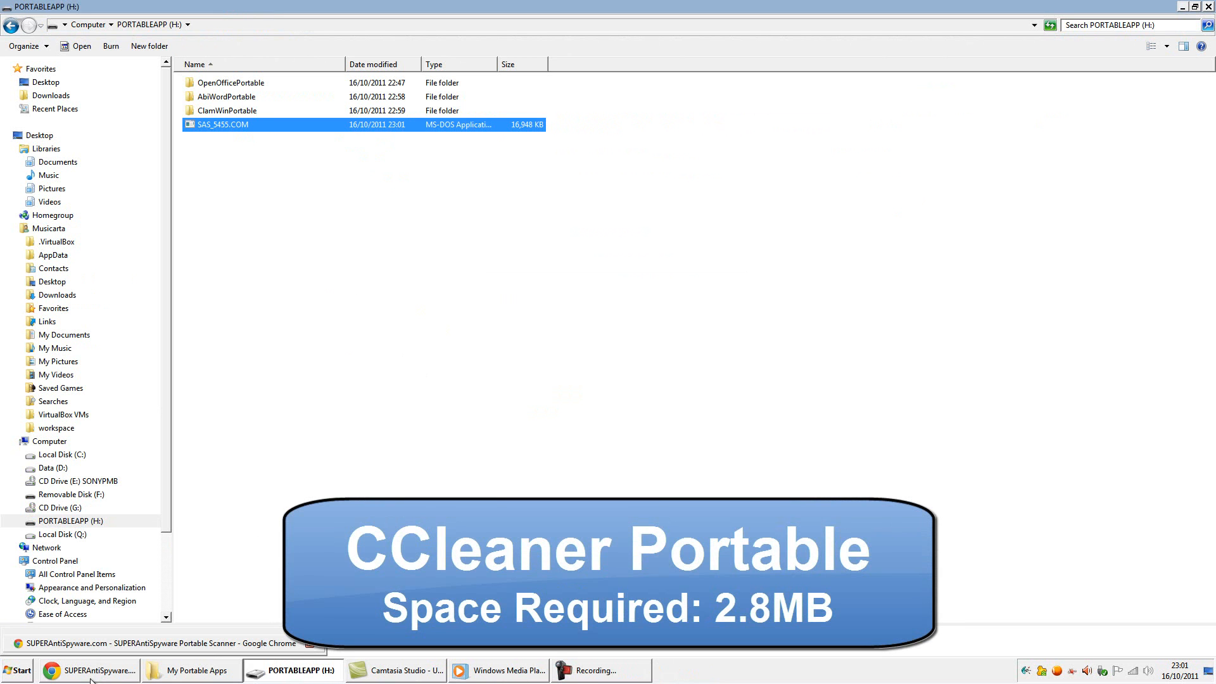
click(88, 670)
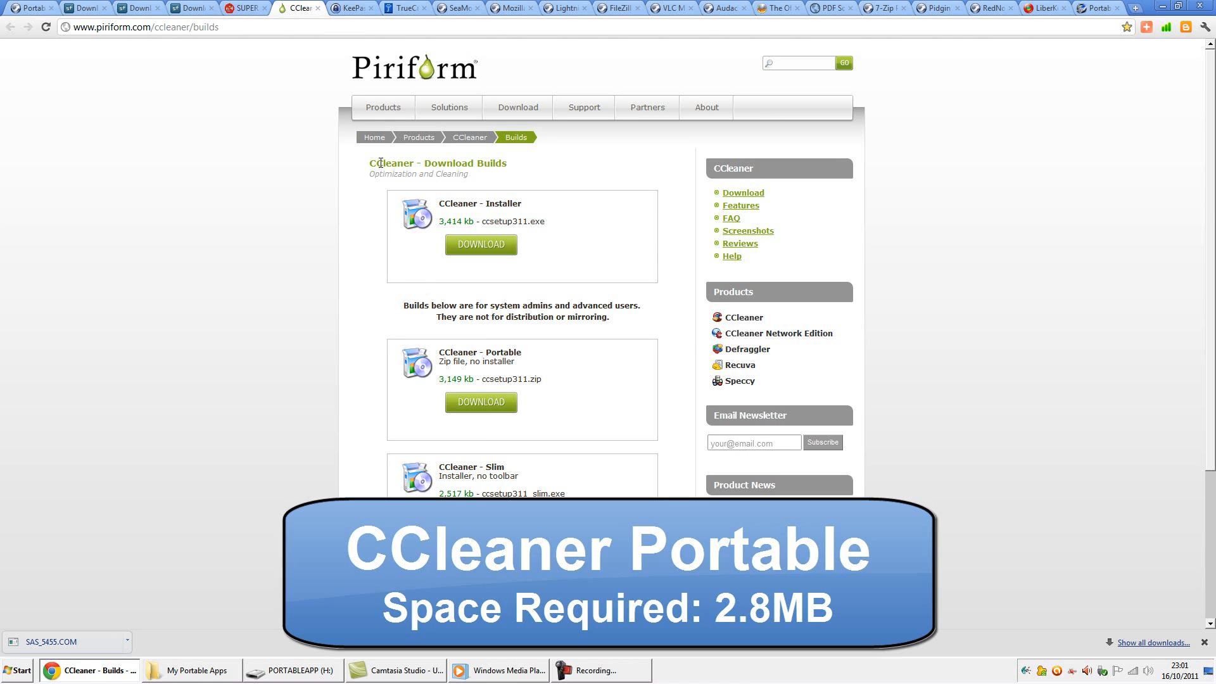
Step: Download the CCleaner Portable zip and extract it to H:\CCleaner
click(480, 402)
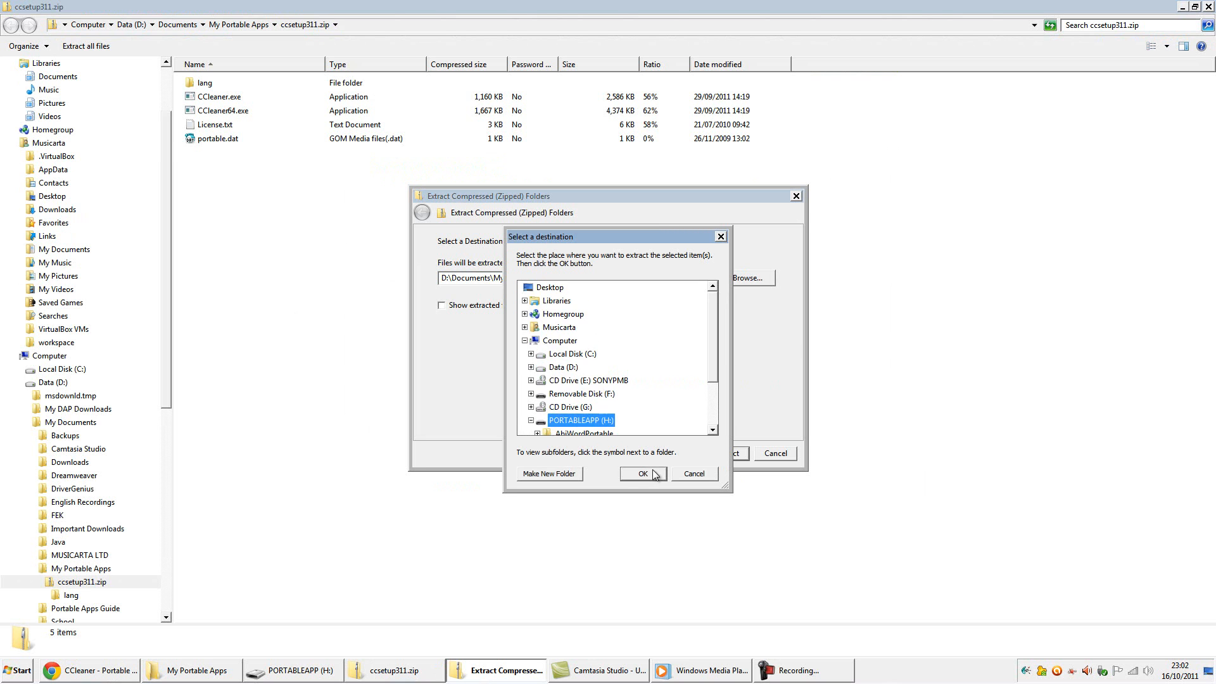
click(641, 474)
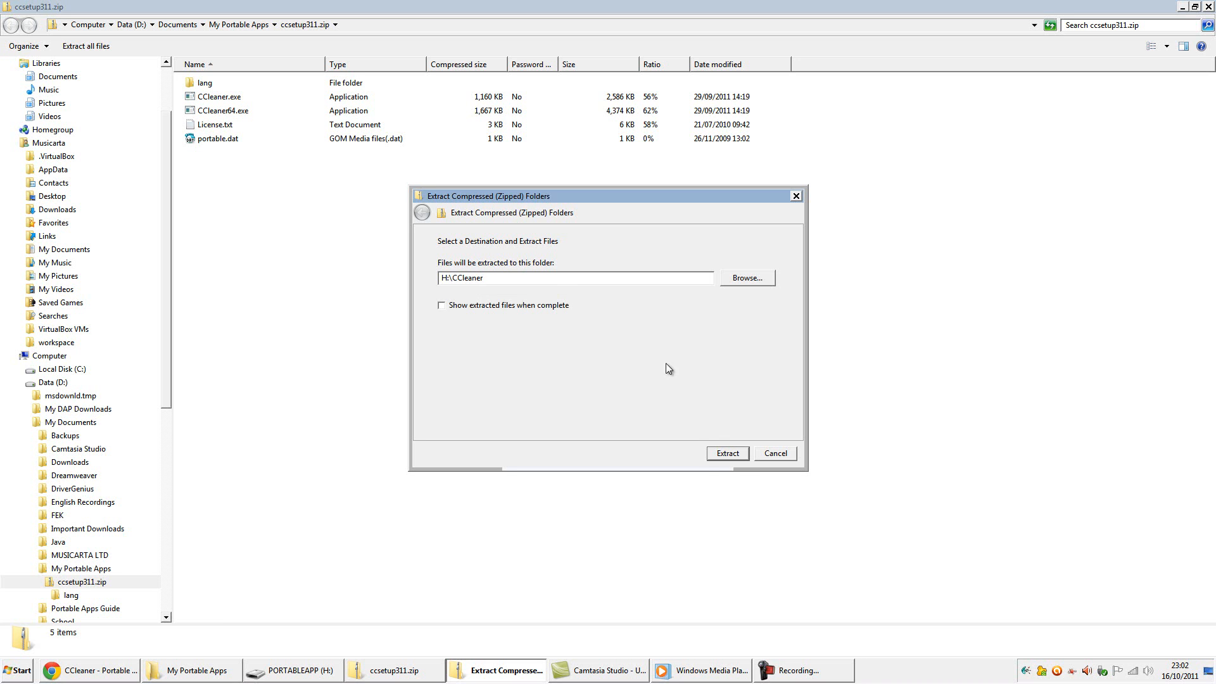
click(726, 454)
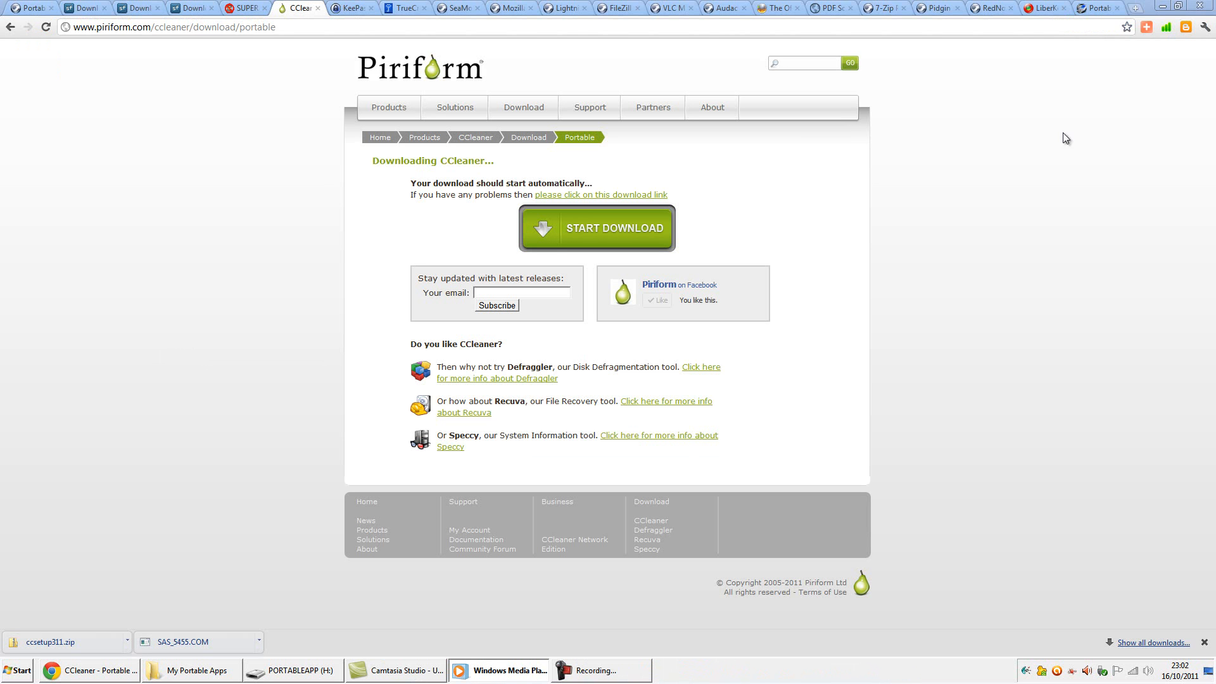
click(354, 7)
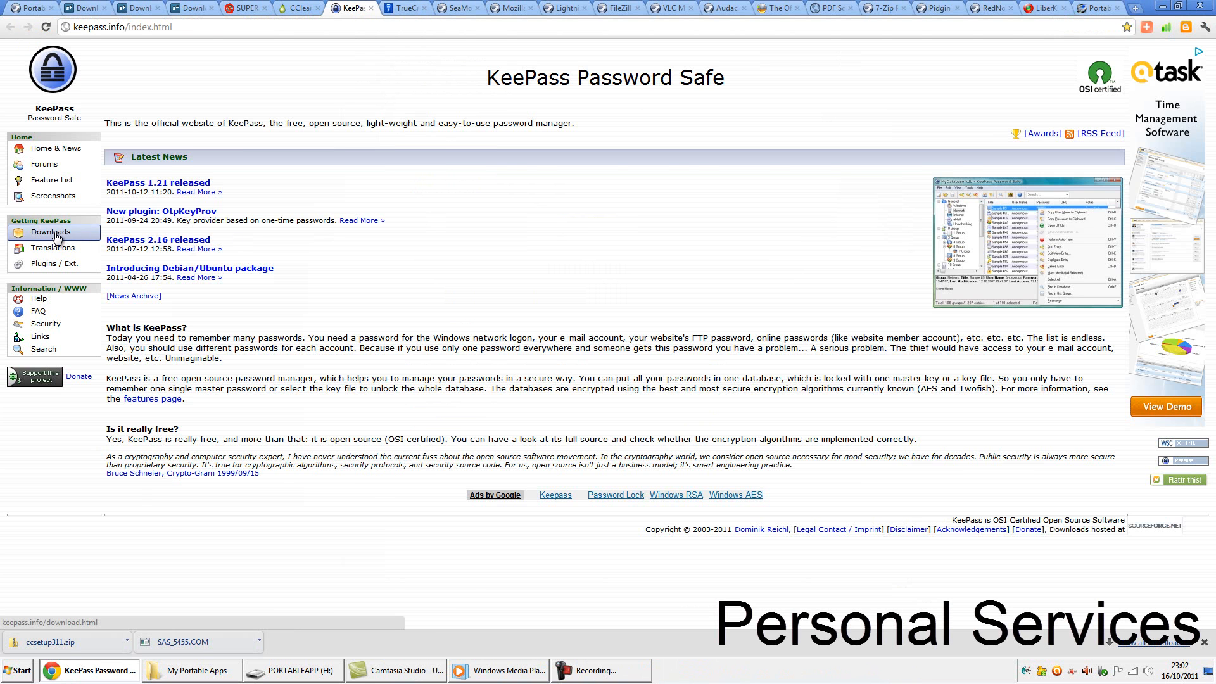
Step: Download the Portable KeePass 1.21 zip from keepass.info and extract it to H:\KeePass
click(50, 232)
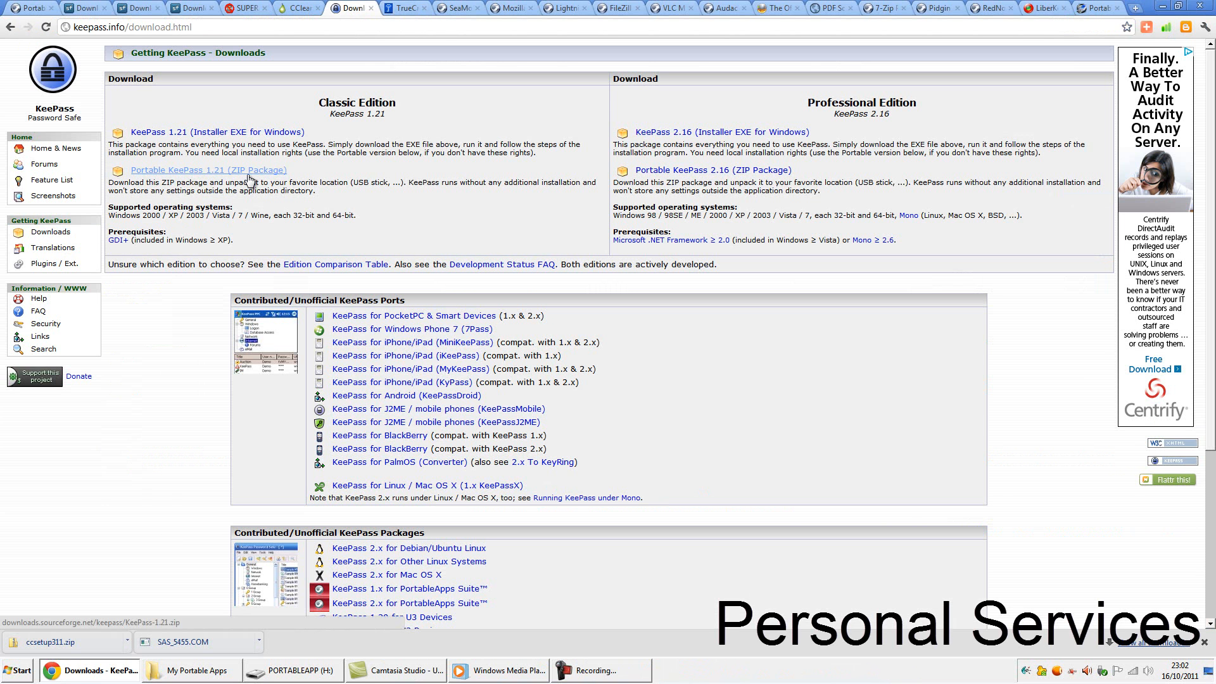
click(207, 170)
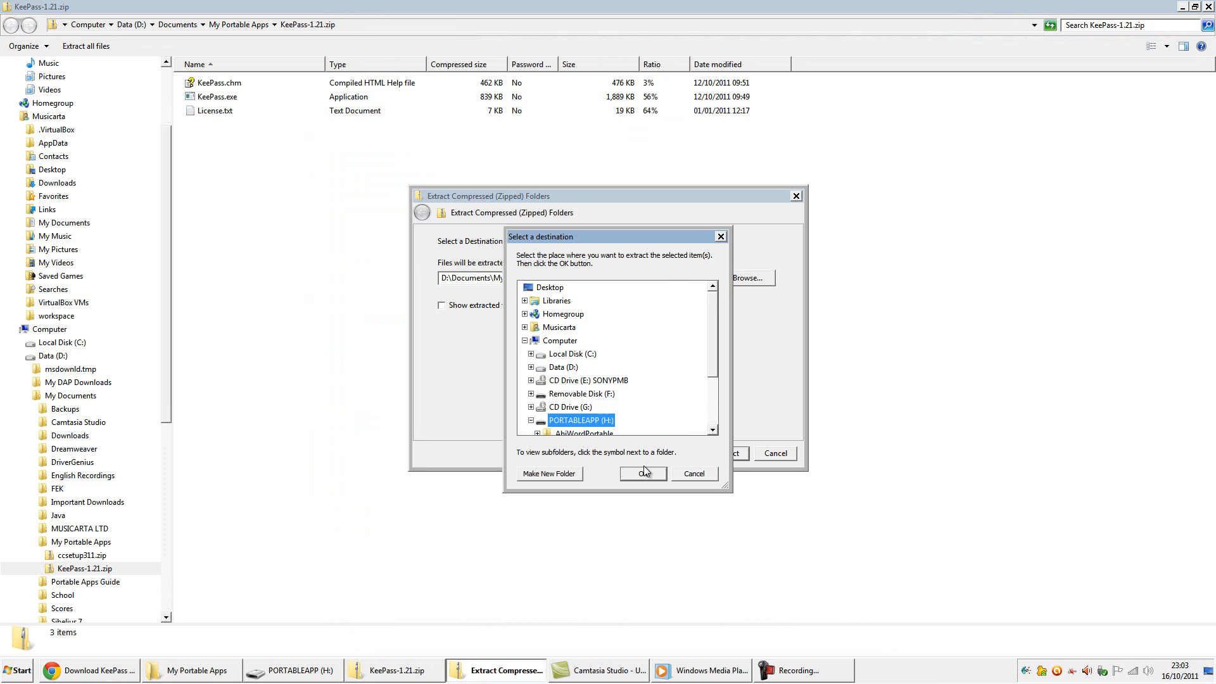
click(642, 472)
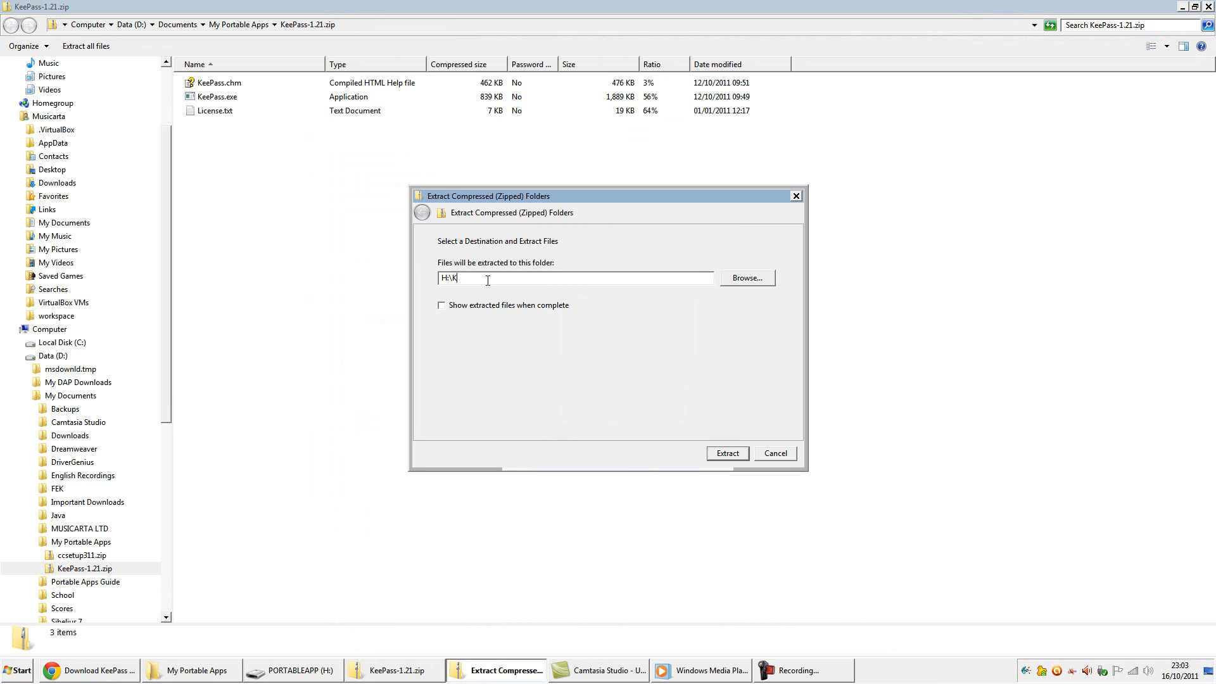
text(eePass)
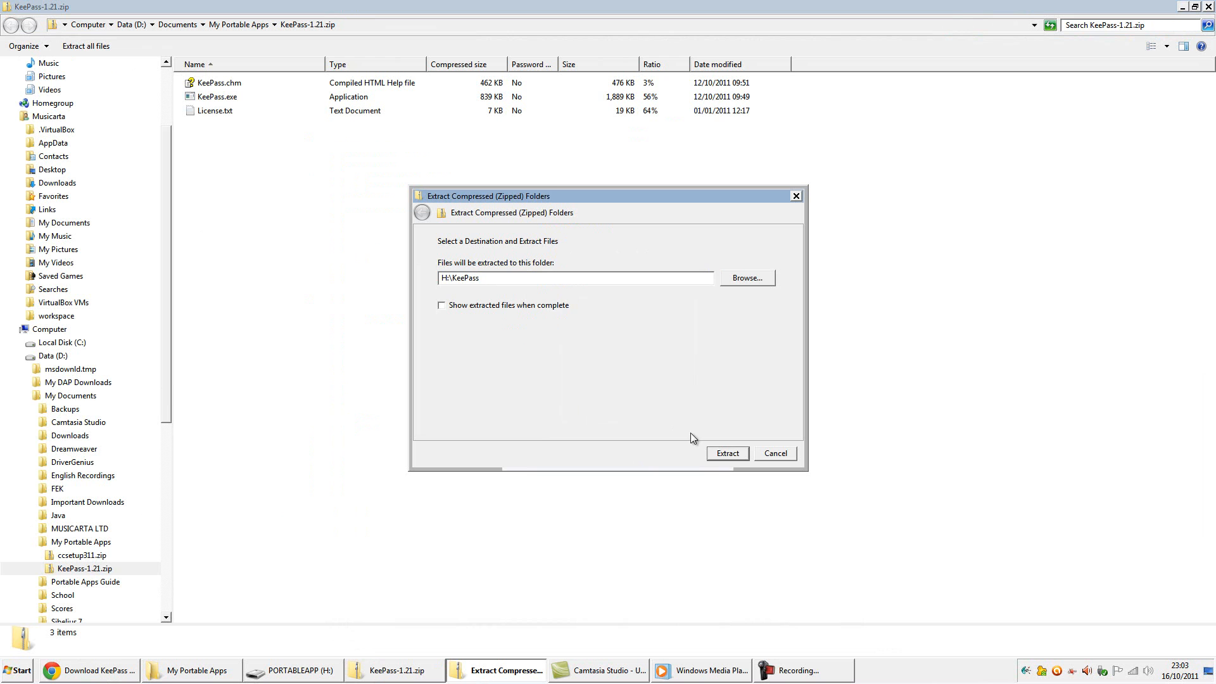
click(727, 454)
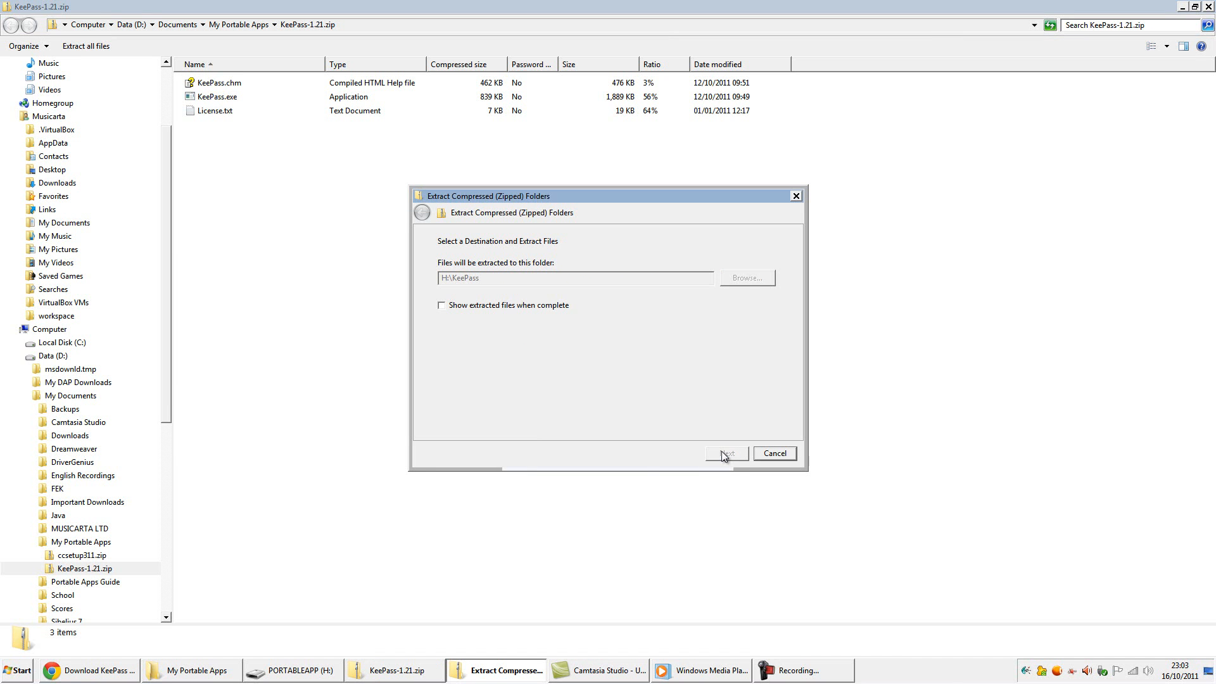
click(724, 454)
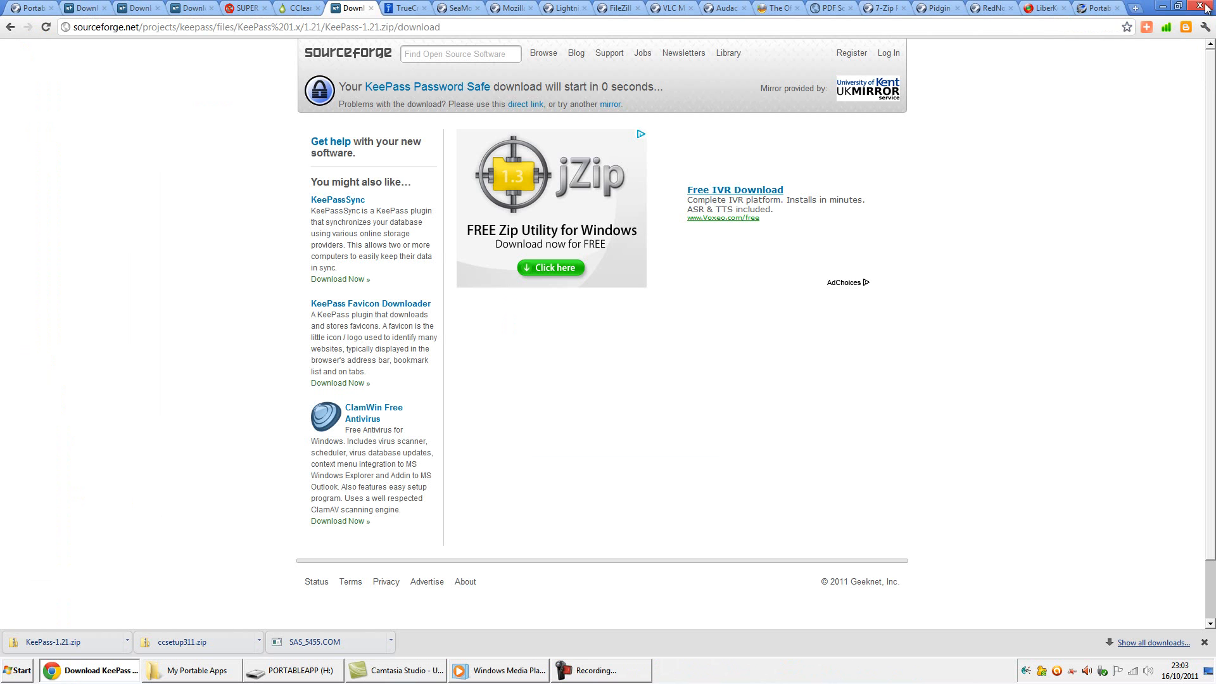
mouse_move(524, 105)
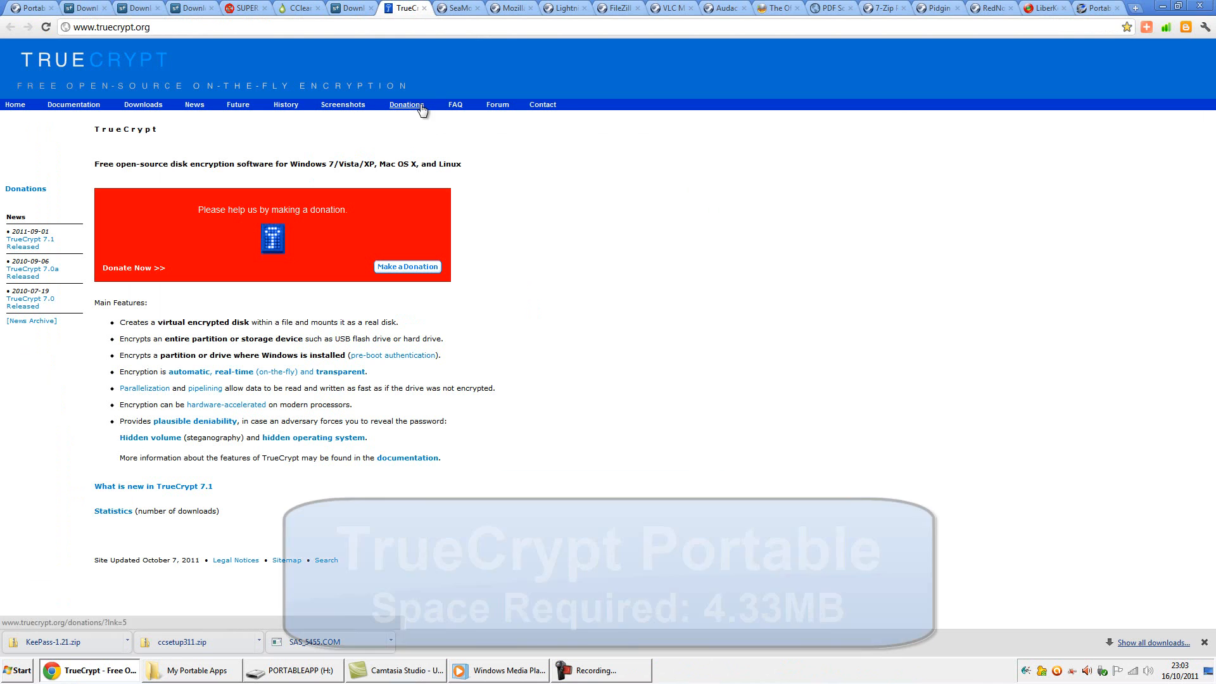
Step: Download the TrueCrypt 7.1 Windows setup from truecrypt.org and run it
click(143, 105)
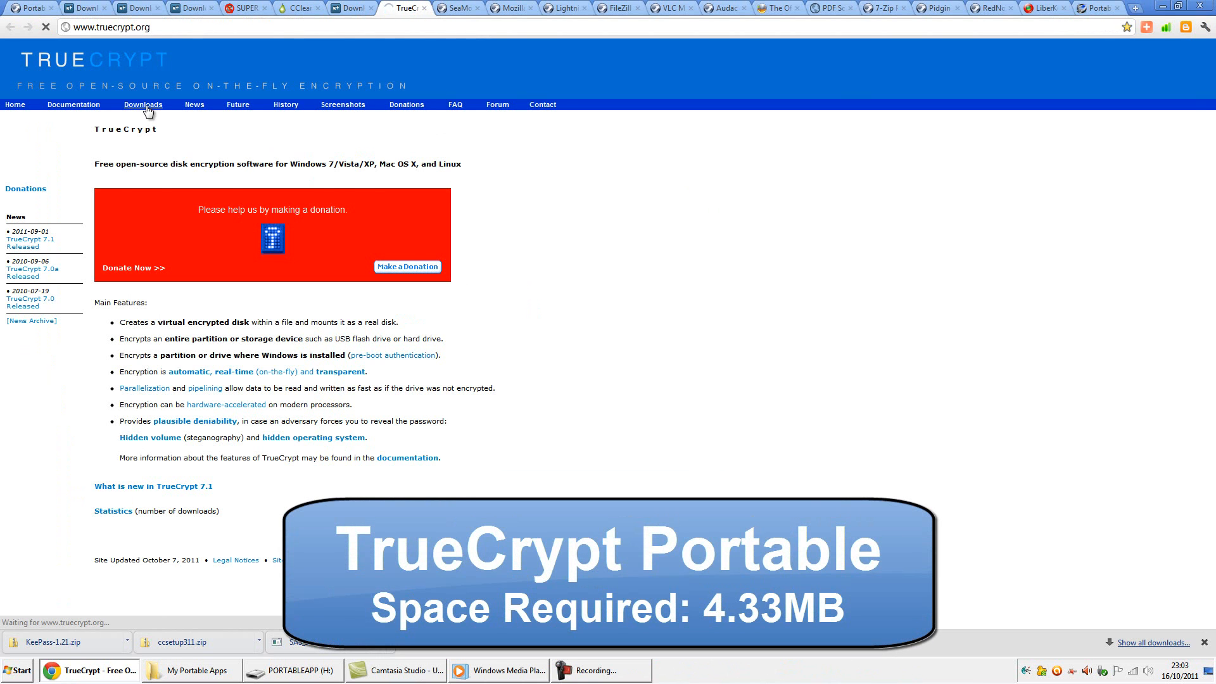
click(143, 106)
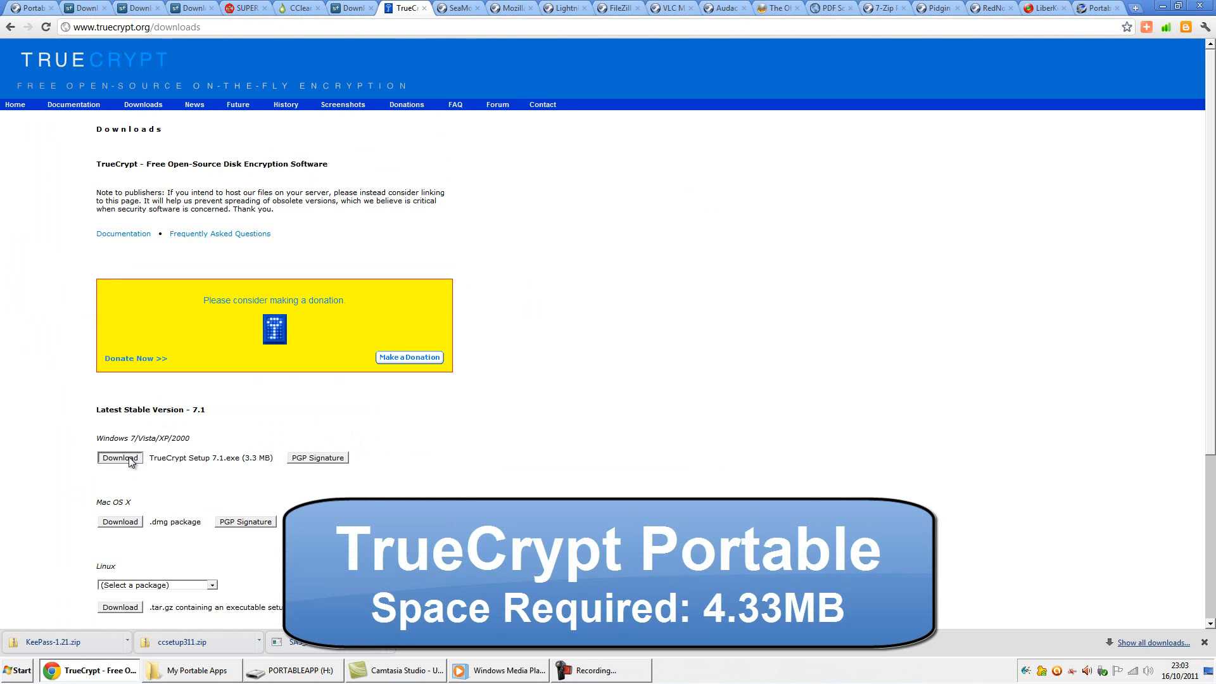
click(120, 457)
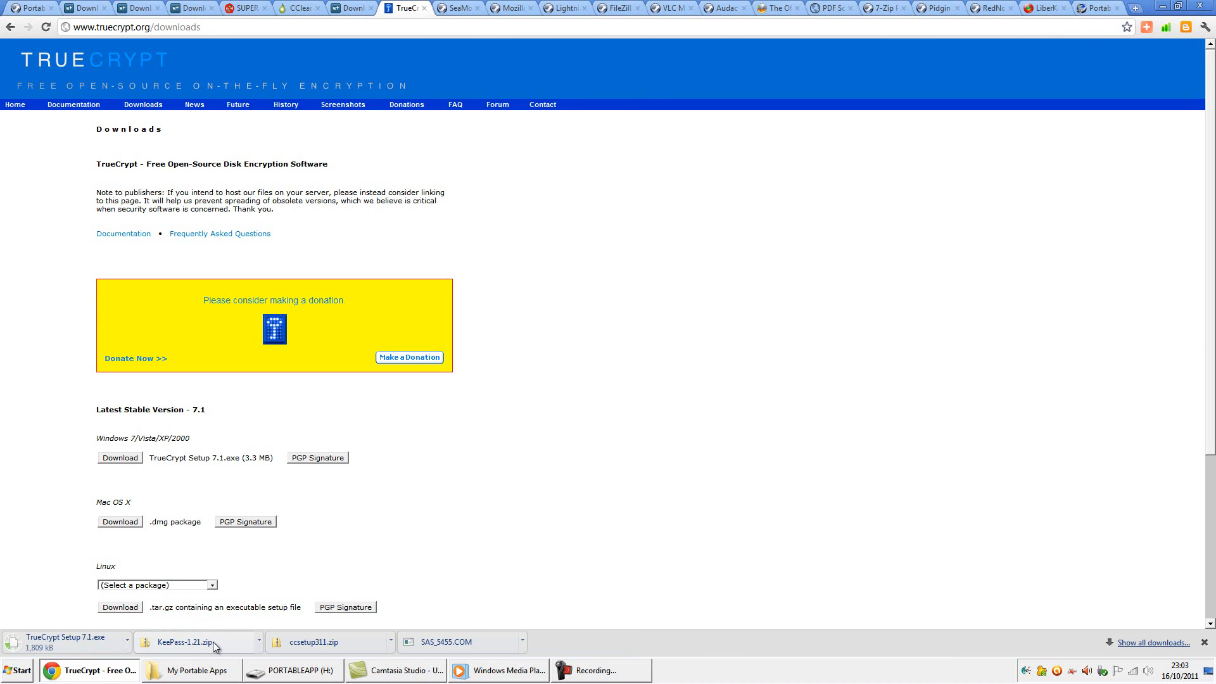
mouse_move(261, 563)
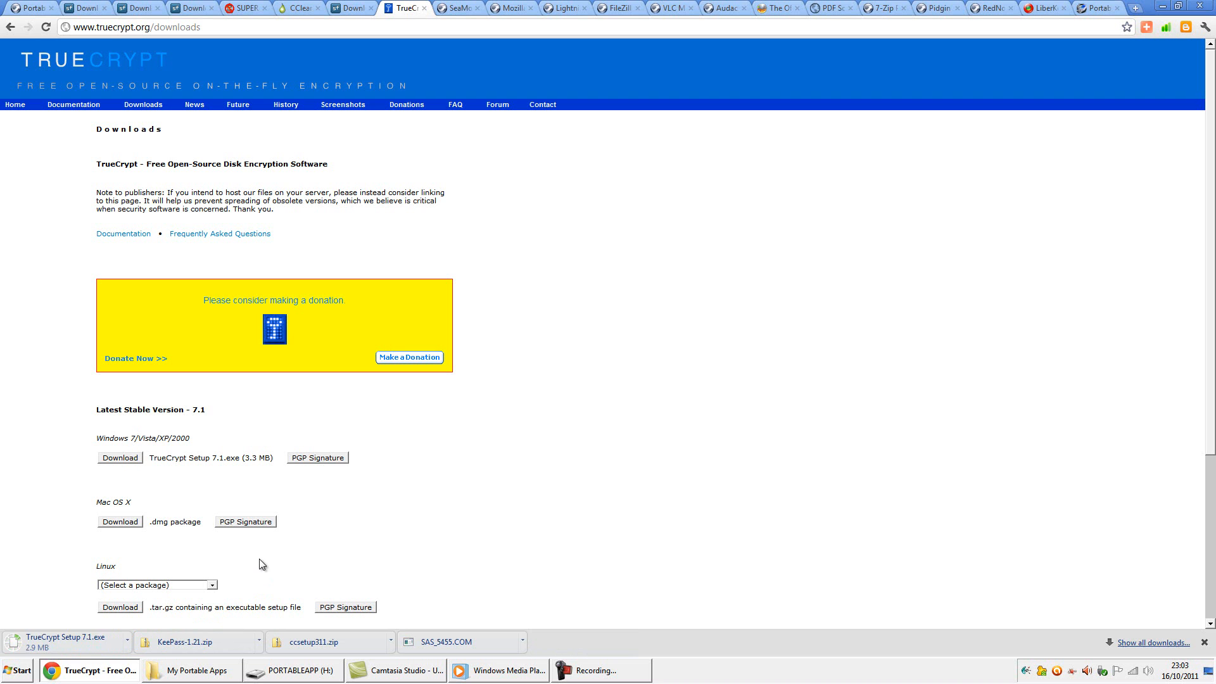
click(62, 637)
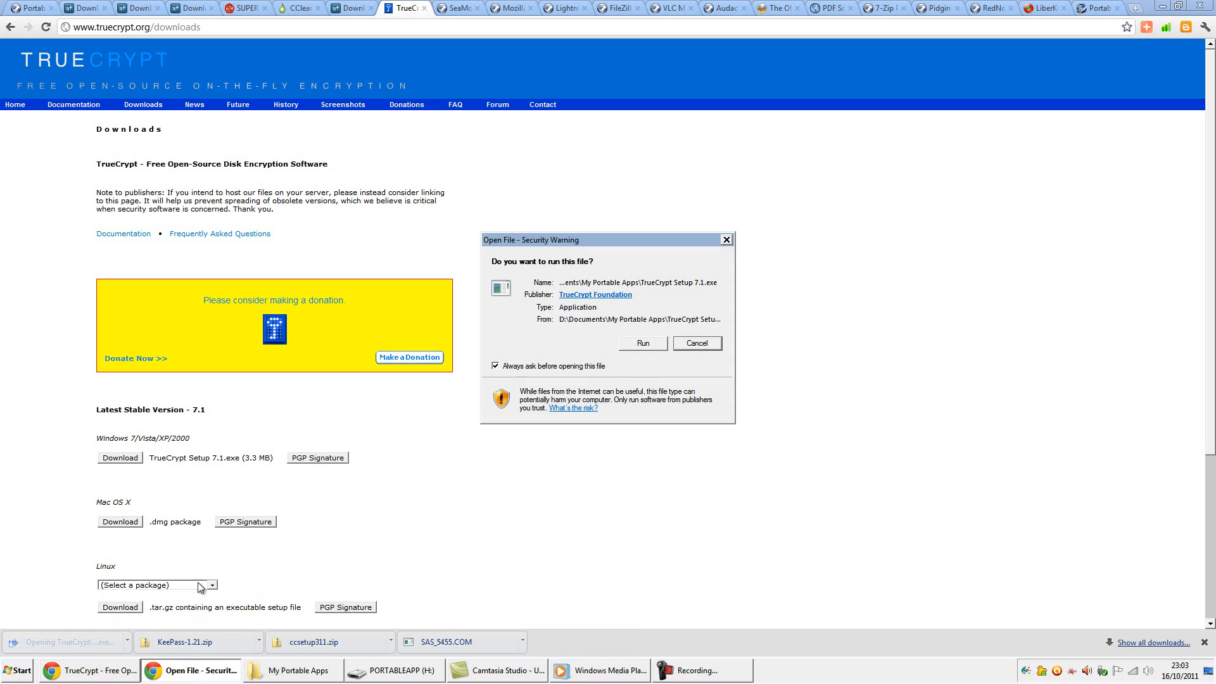
click(642, 343)
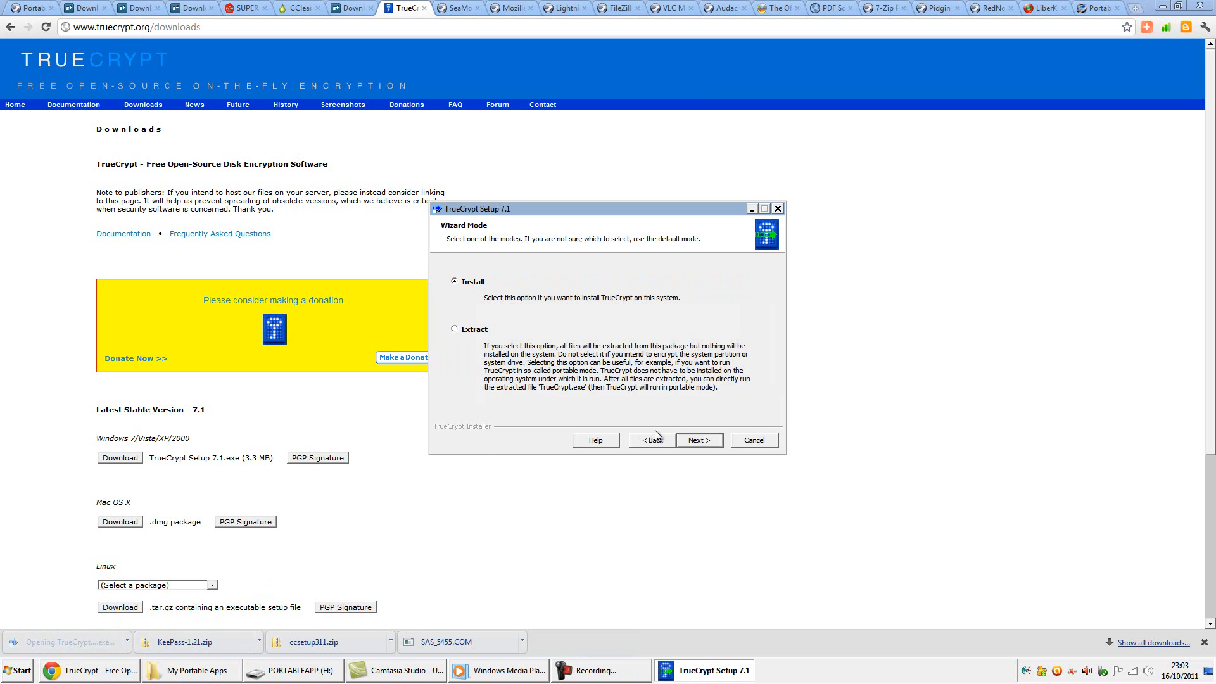
Step: Extract the TrueCrypt setup files in portable mode into H:\TrueCrypt
click(697, 440)
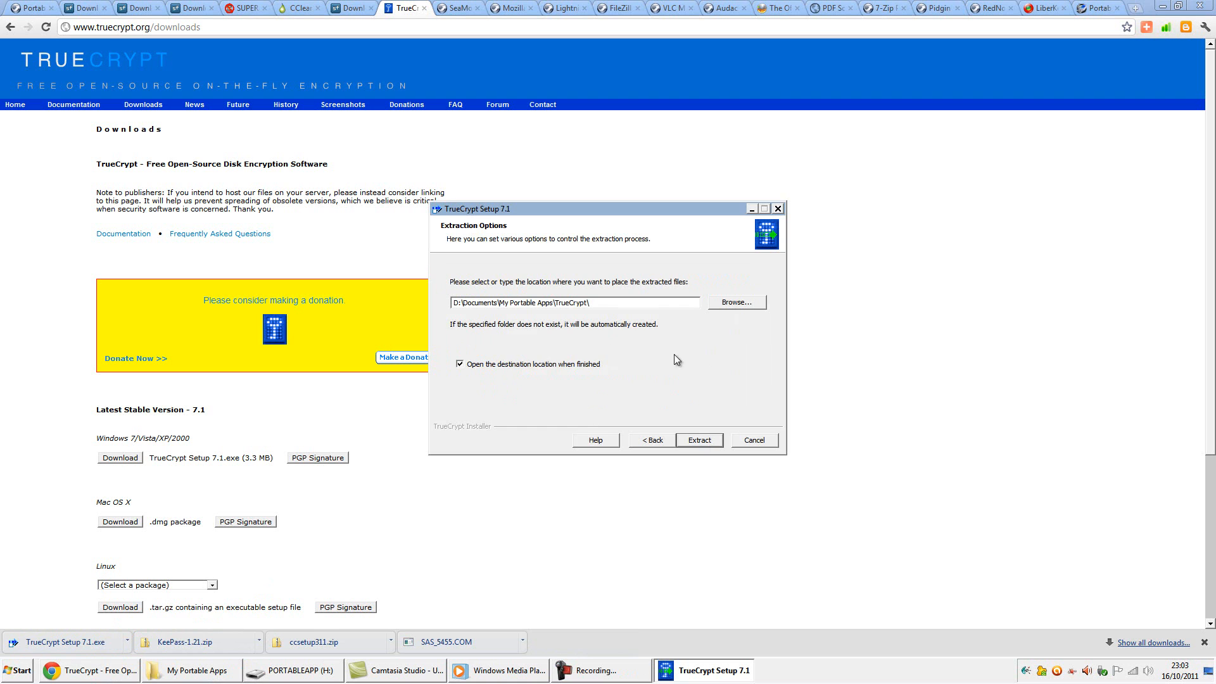
click(734, 302)
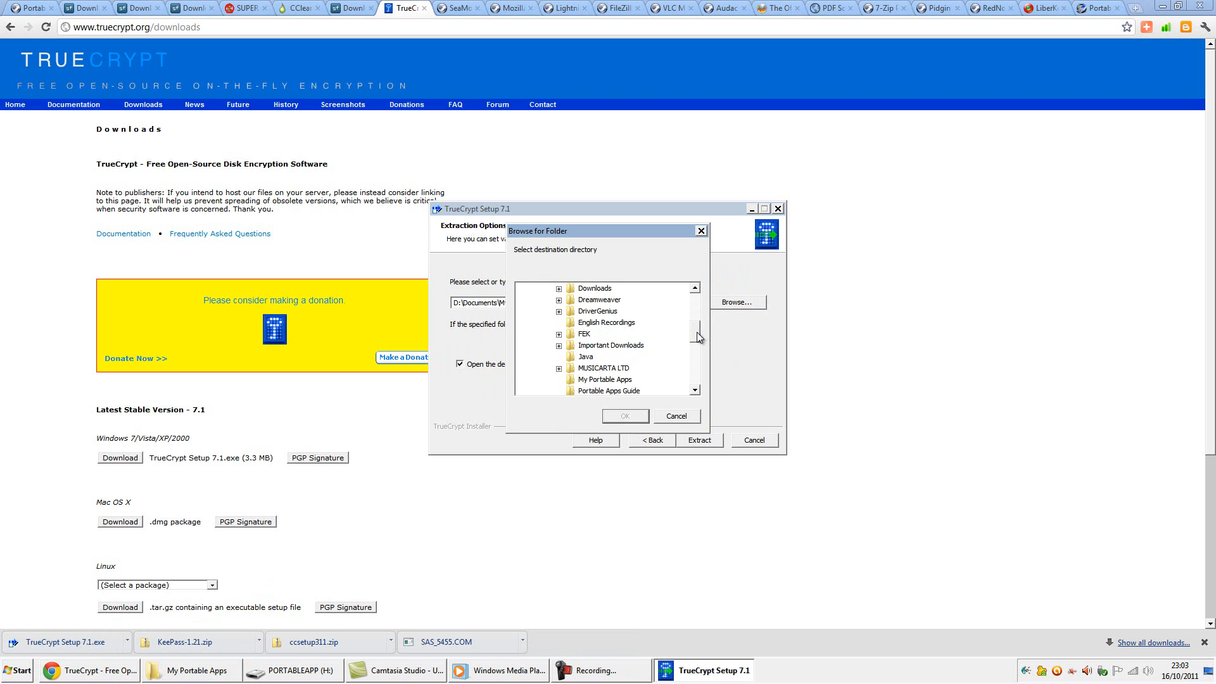
scroll(down, 3)
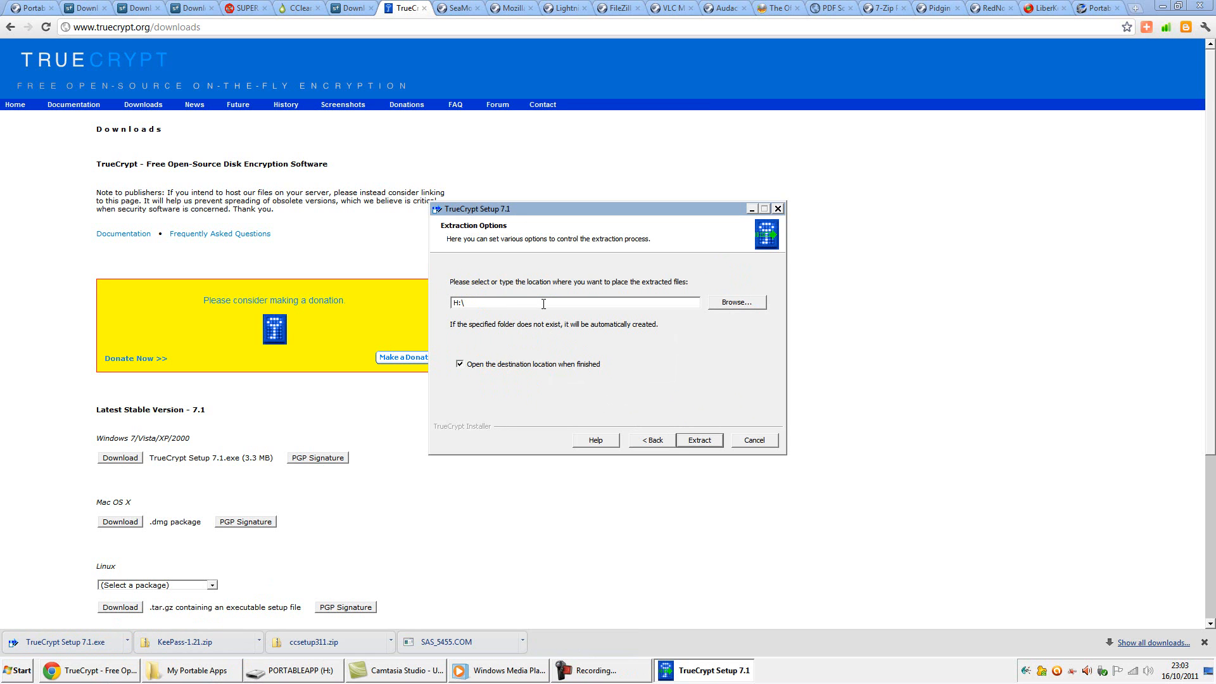
text(TrueC)
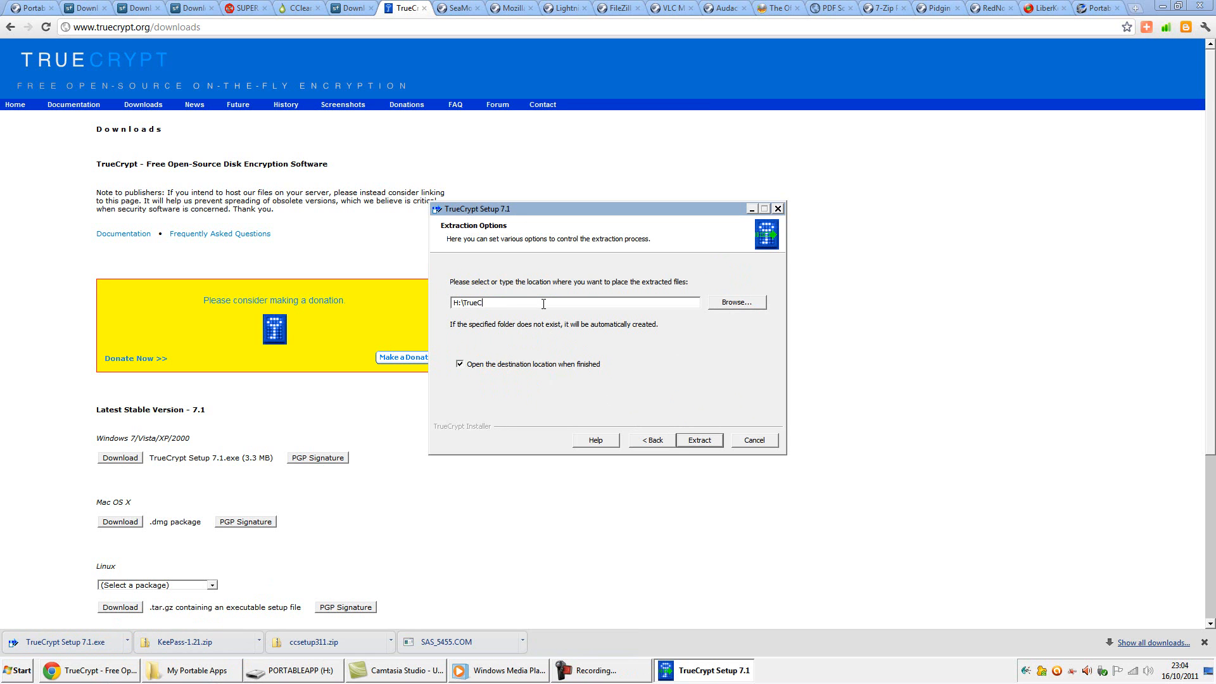
text(rypt)
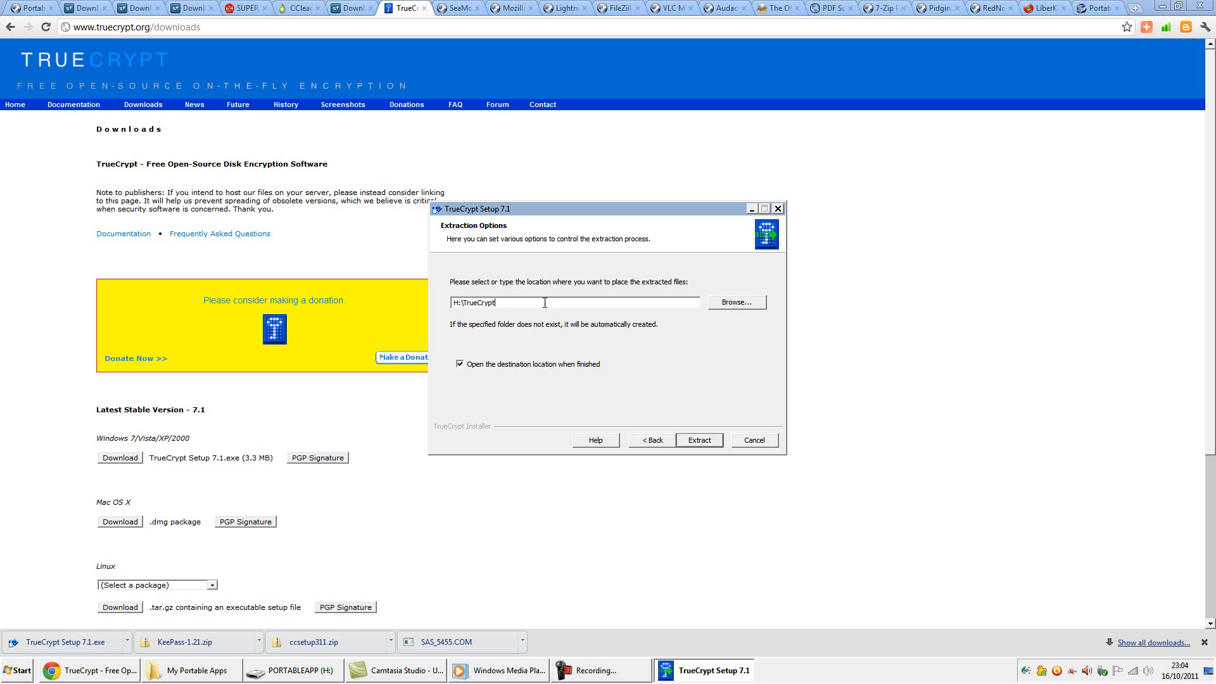
click(696, 440)
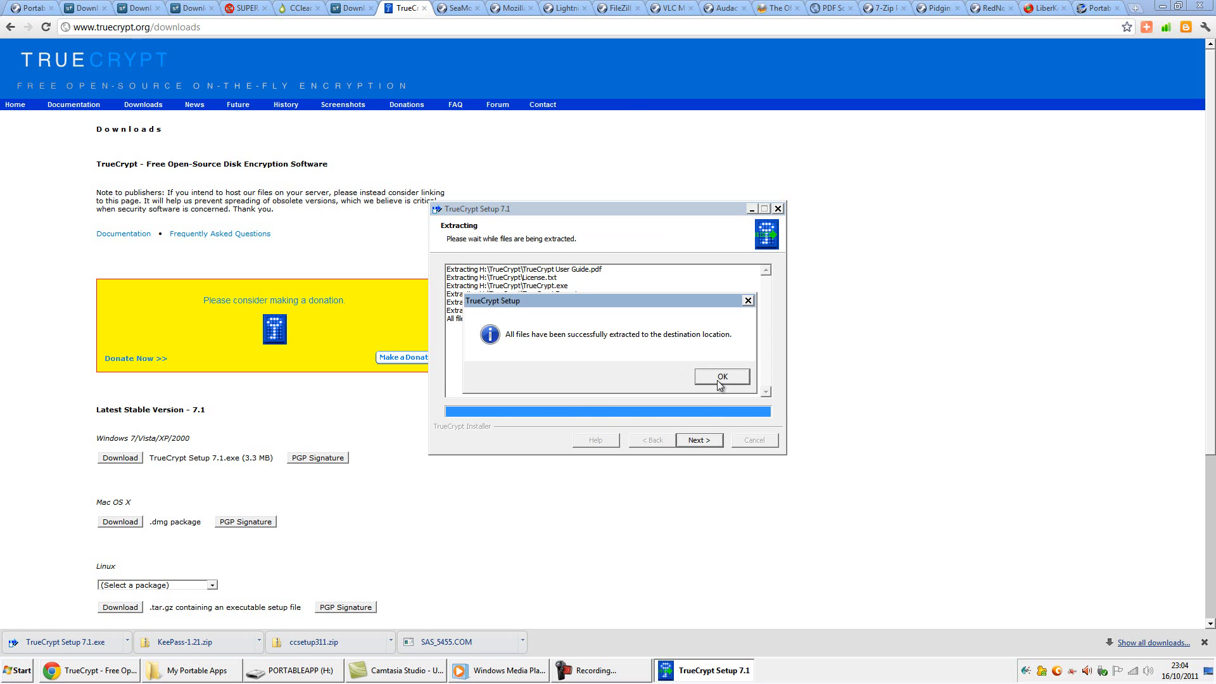
click(721, 377)
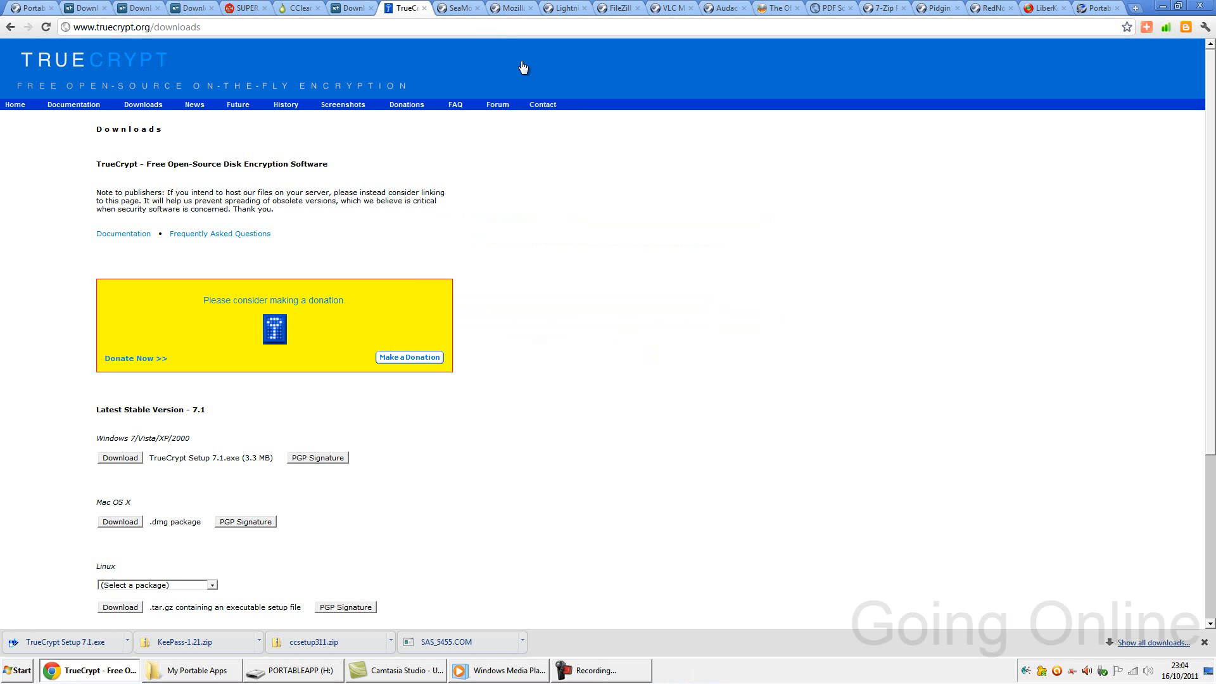
mouse_move(464, 7)
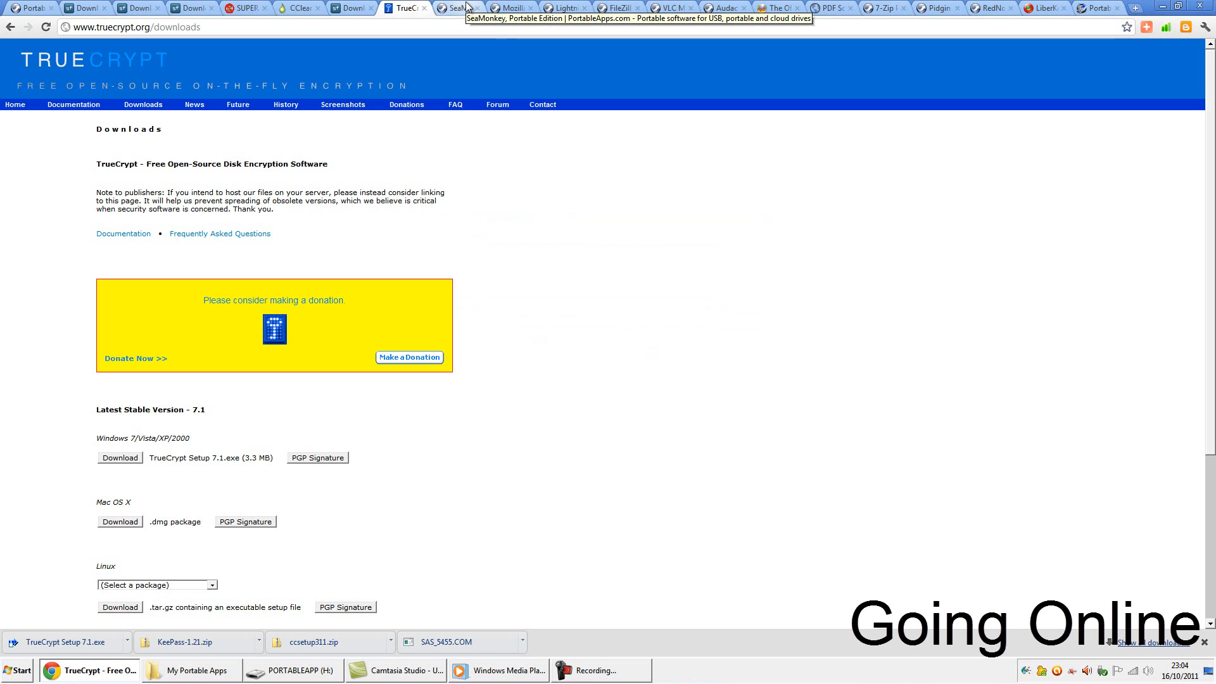
Step: Download SeaMonkey Portable 2.4 and launch its installer
click(450, 8)
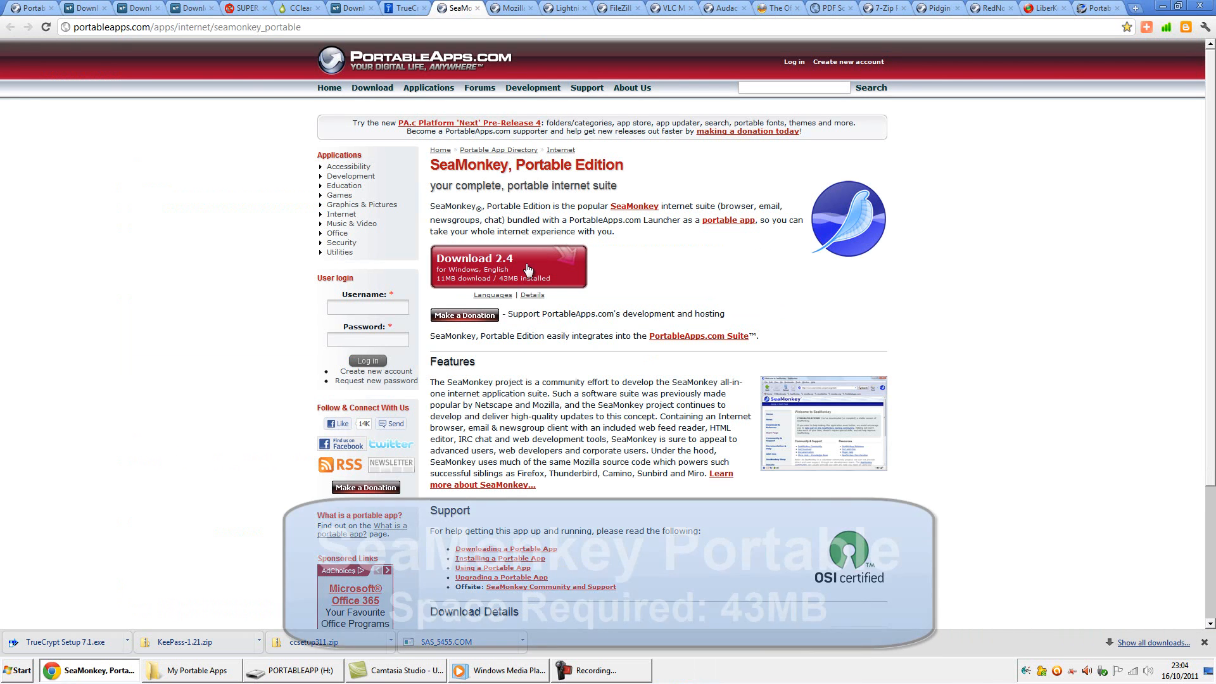
click(508, 266)
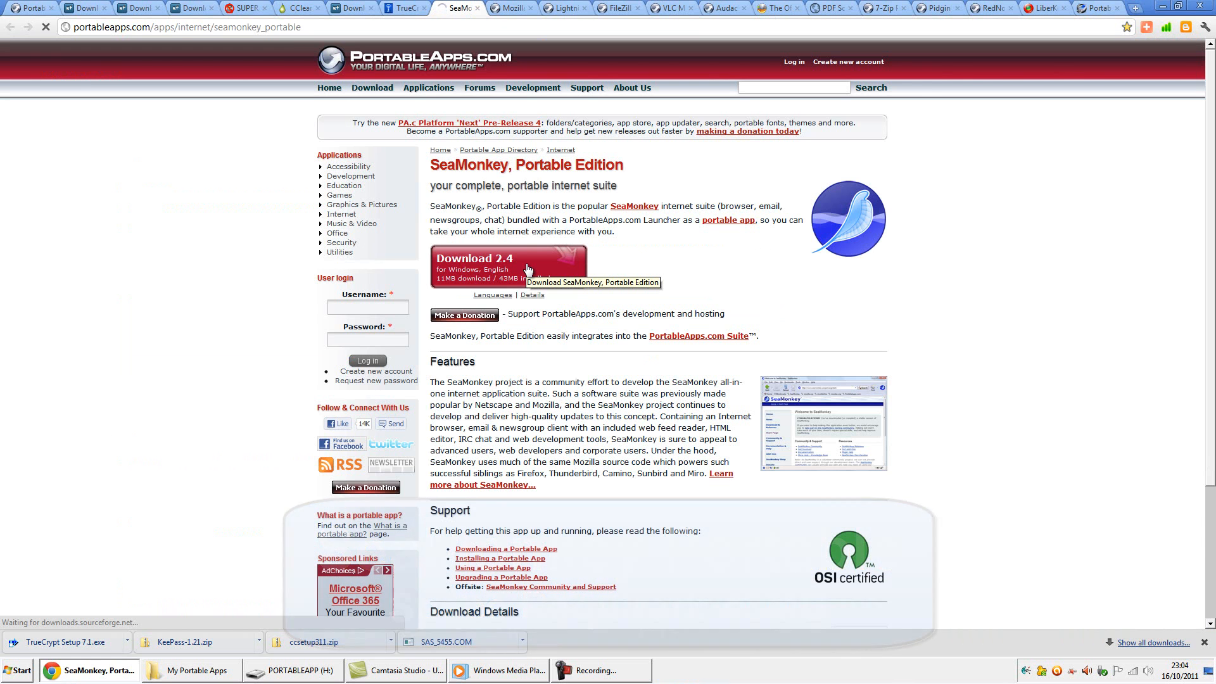
click(507, 267)
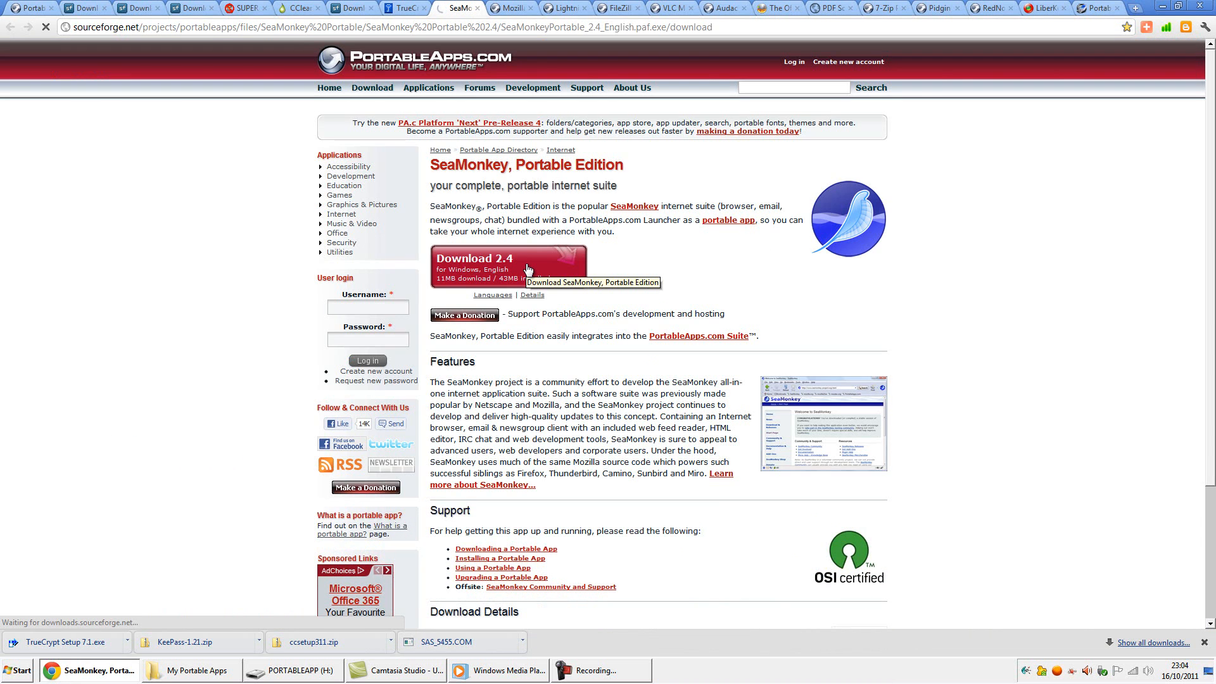
click(508, 267)
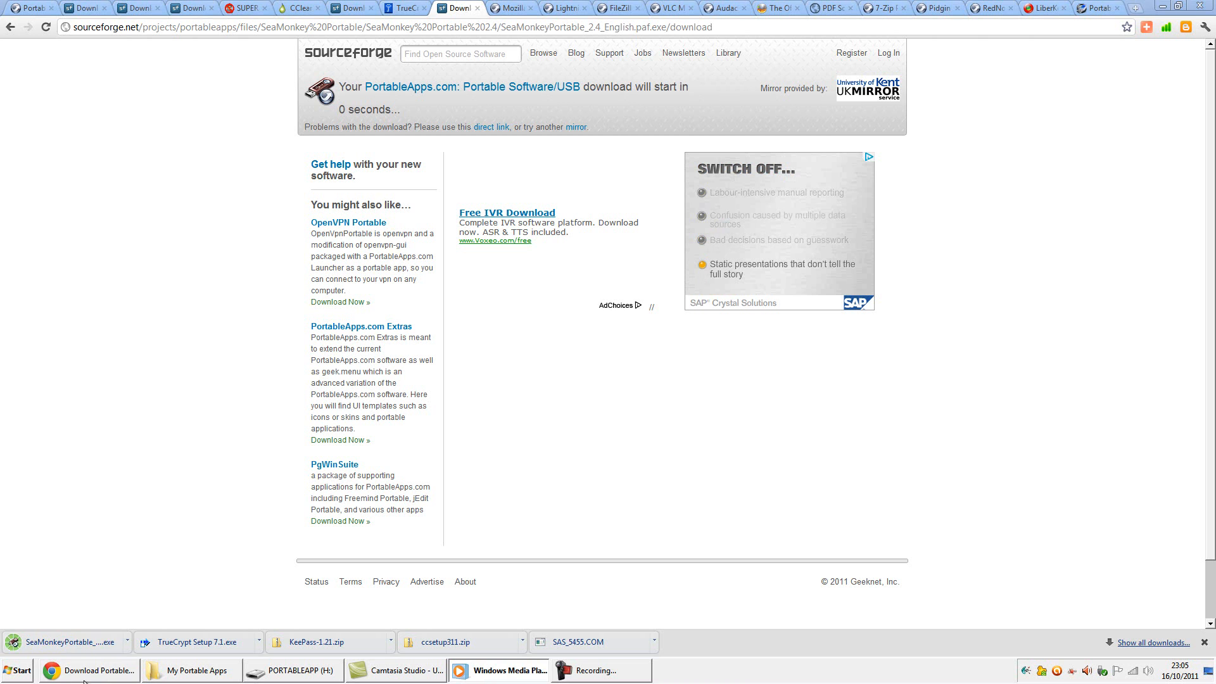
click(70, 641)
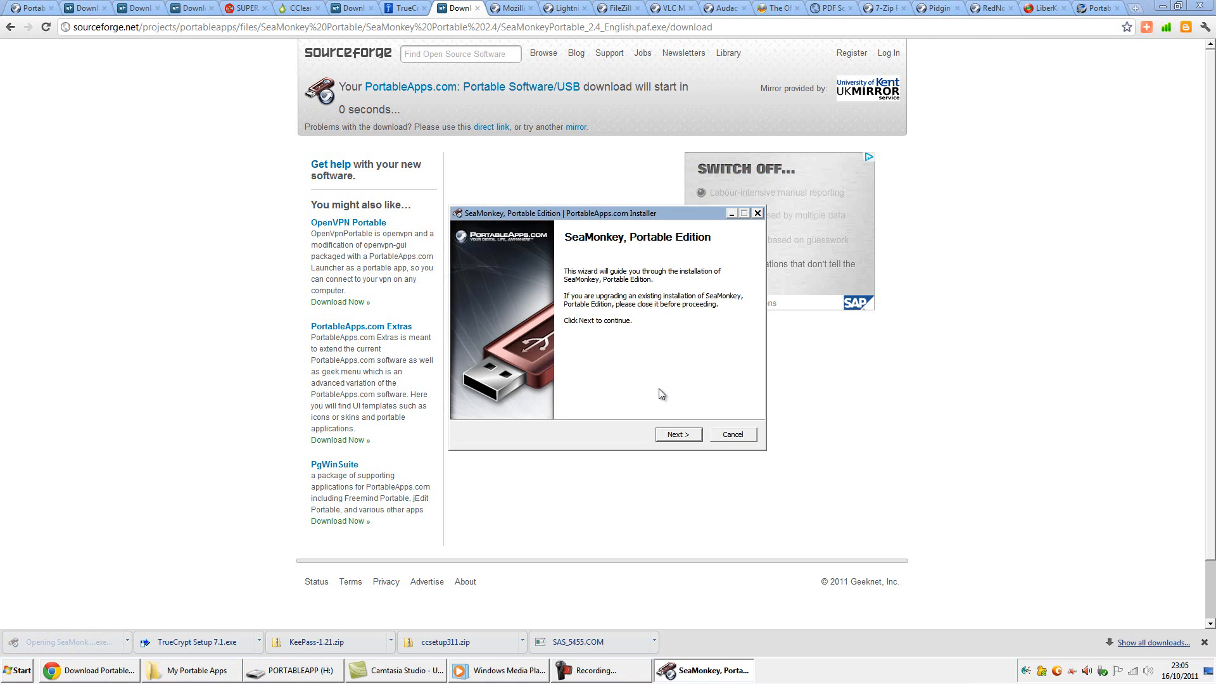
Step: Install SeaMonkey Portable to the PORTABLEAPP (H:) drive and close the wizard
click(676, 435)
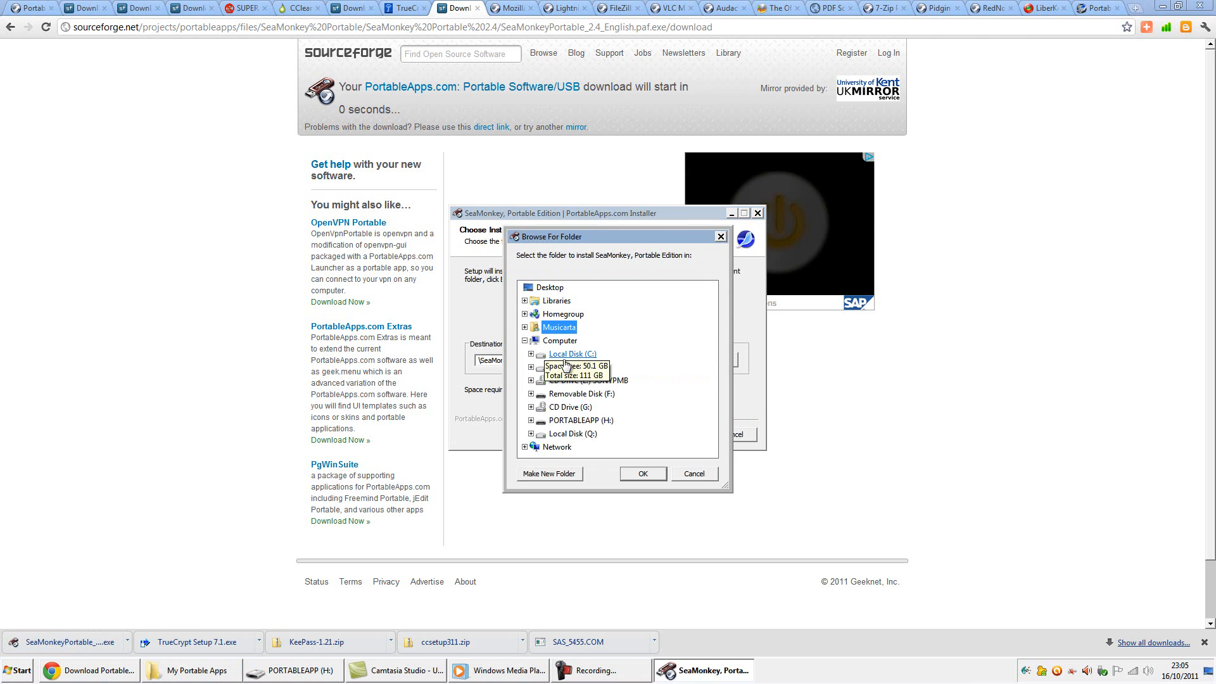
click(642, 473)
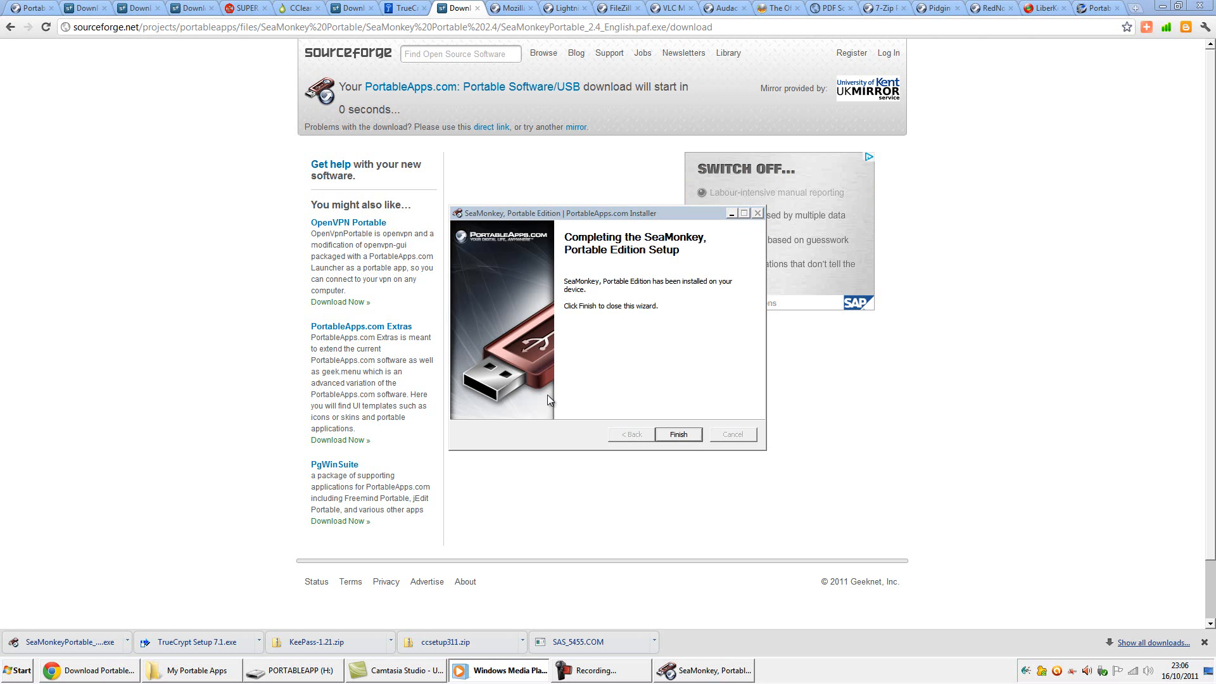
mouse_move(694, 440)
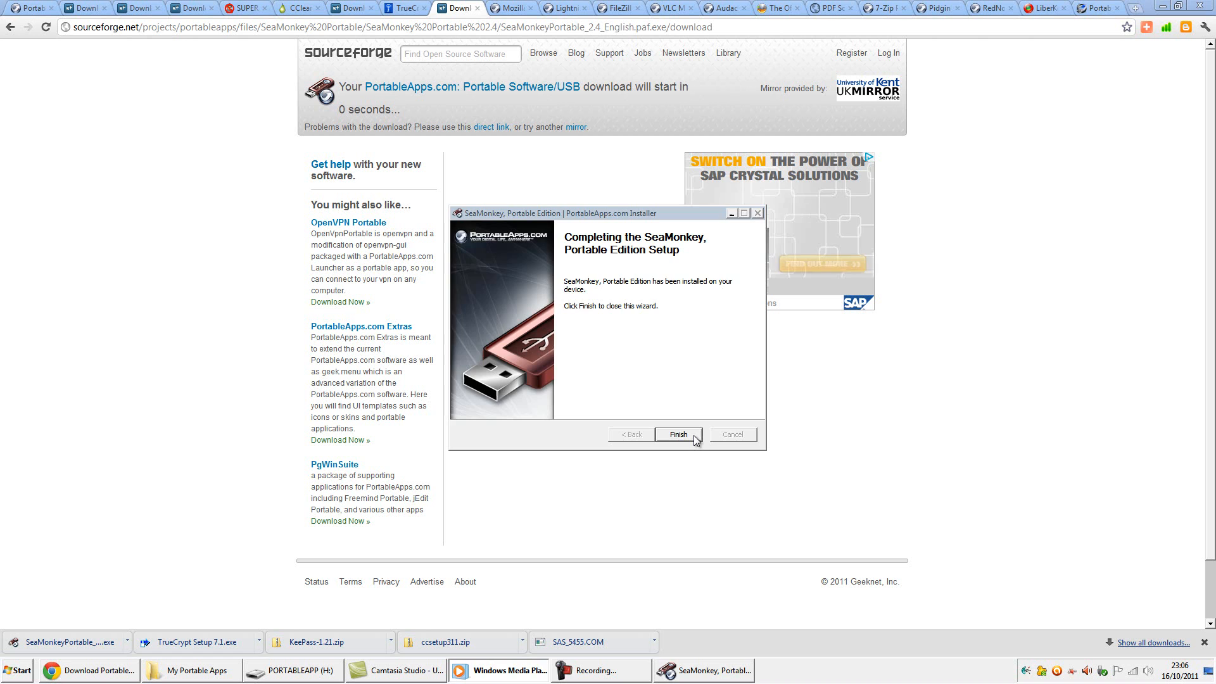
click(677, 434)
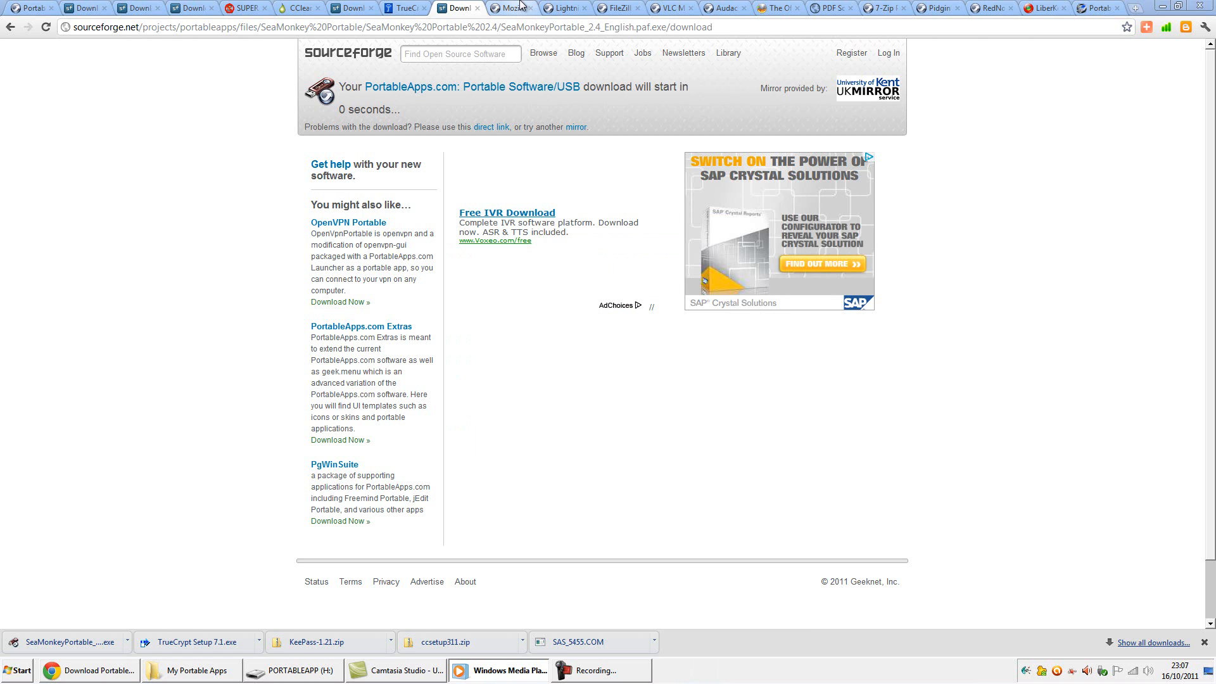
click(510, 8)
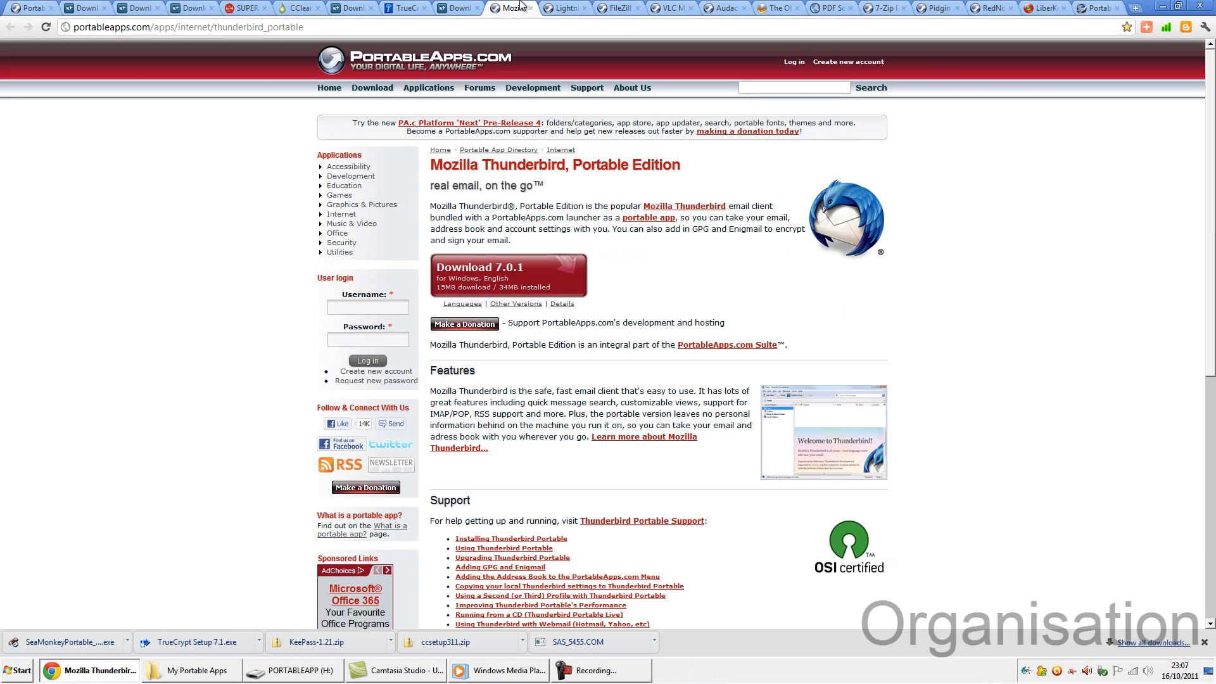
Step: Download Thunderbird Portable 7.0.1 and install it to H:\ThunderbirdPortable
click(507, 273)
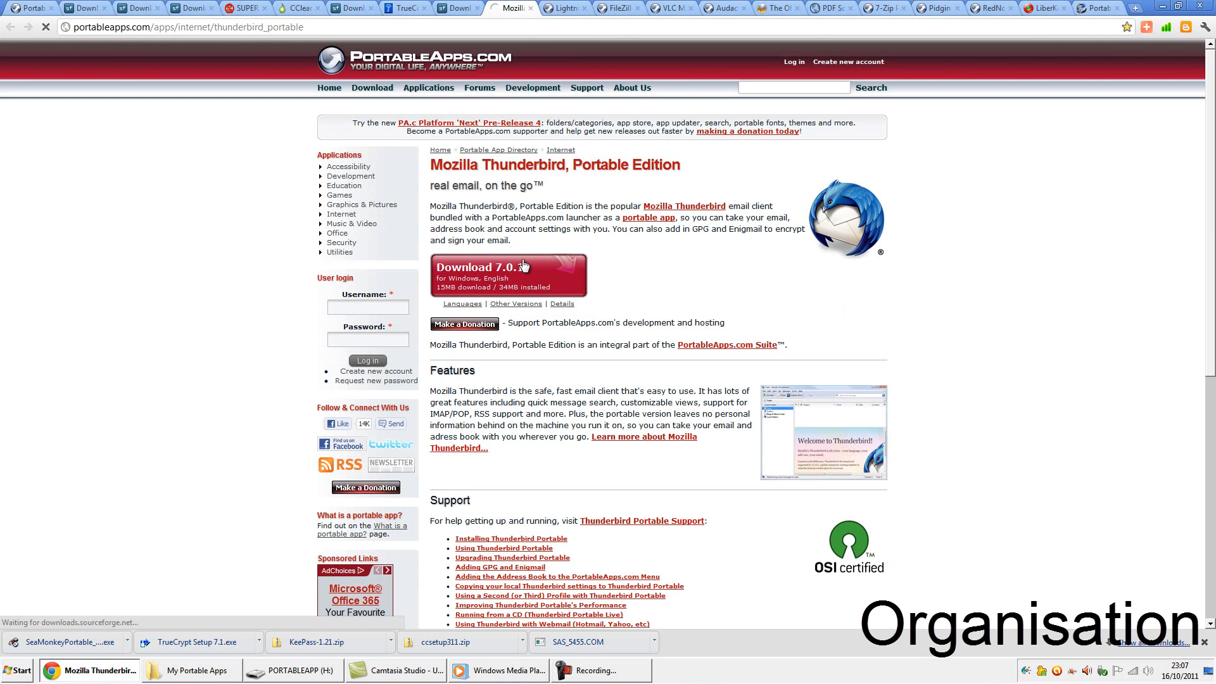
mouse_move(523, 266)
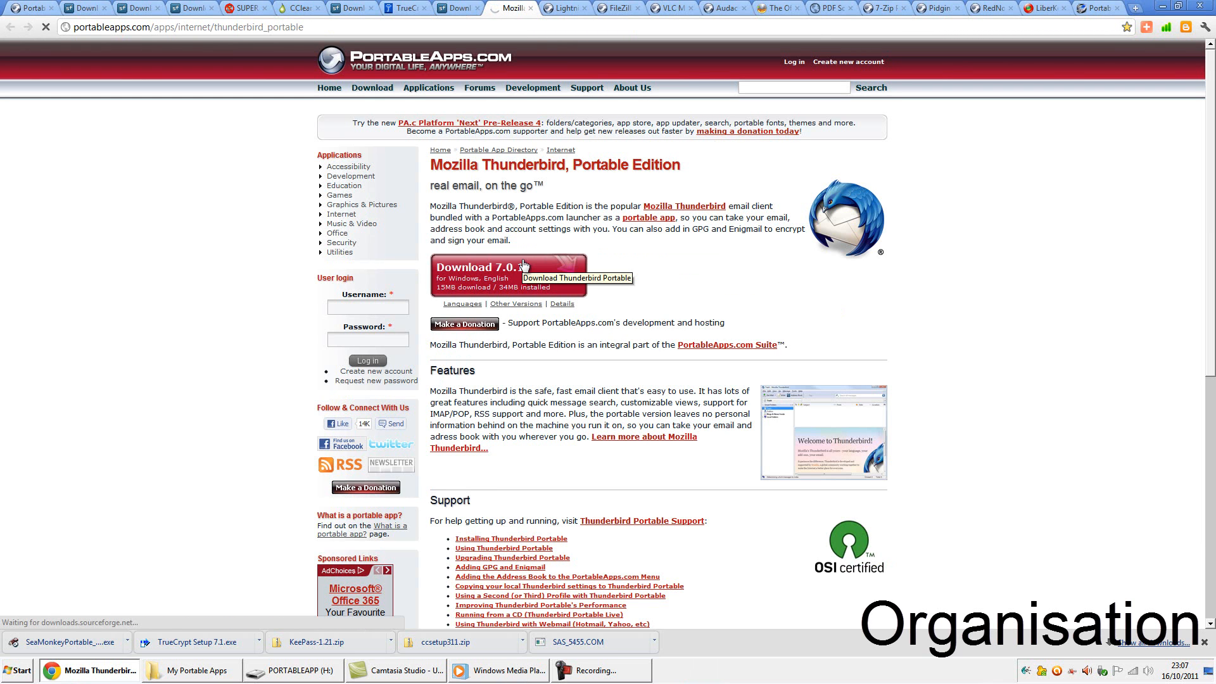
click(506, 276)
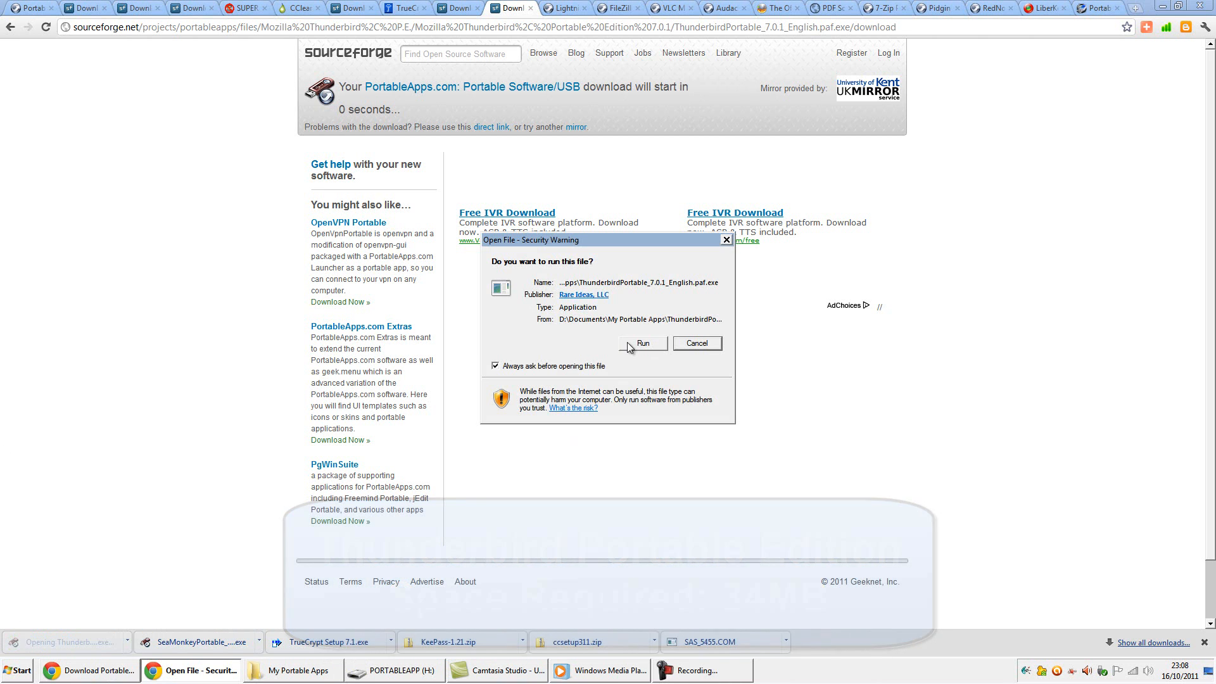
click(642, 343)
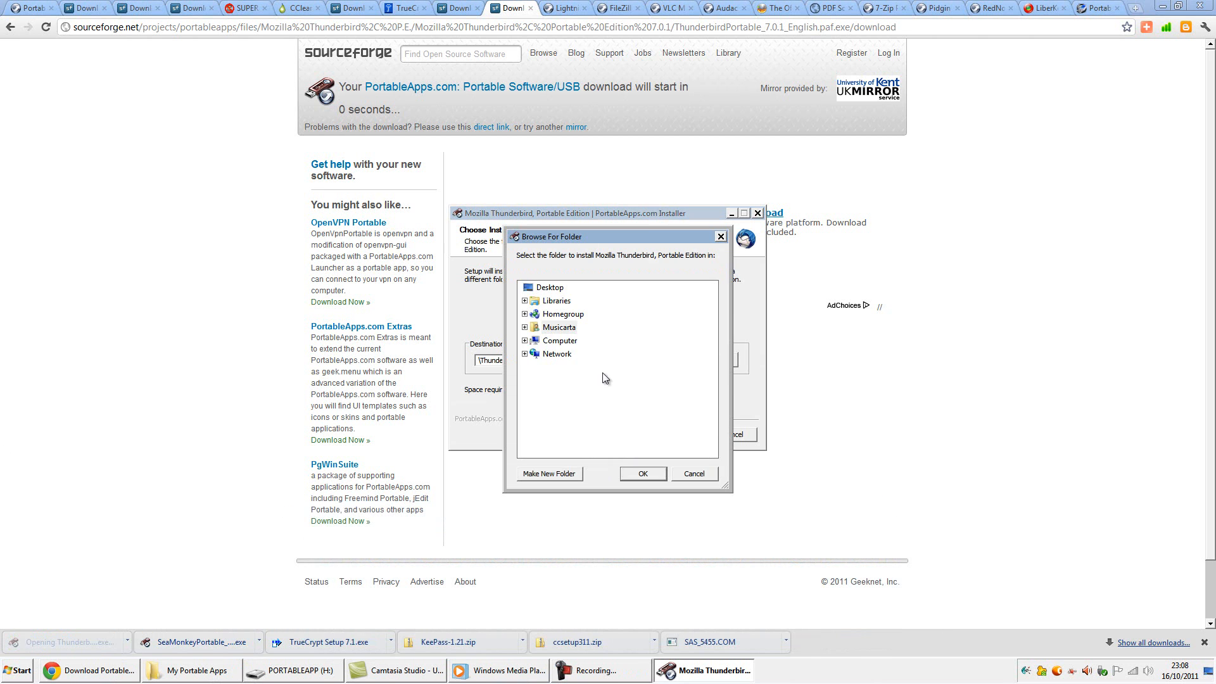
click(640, 473)
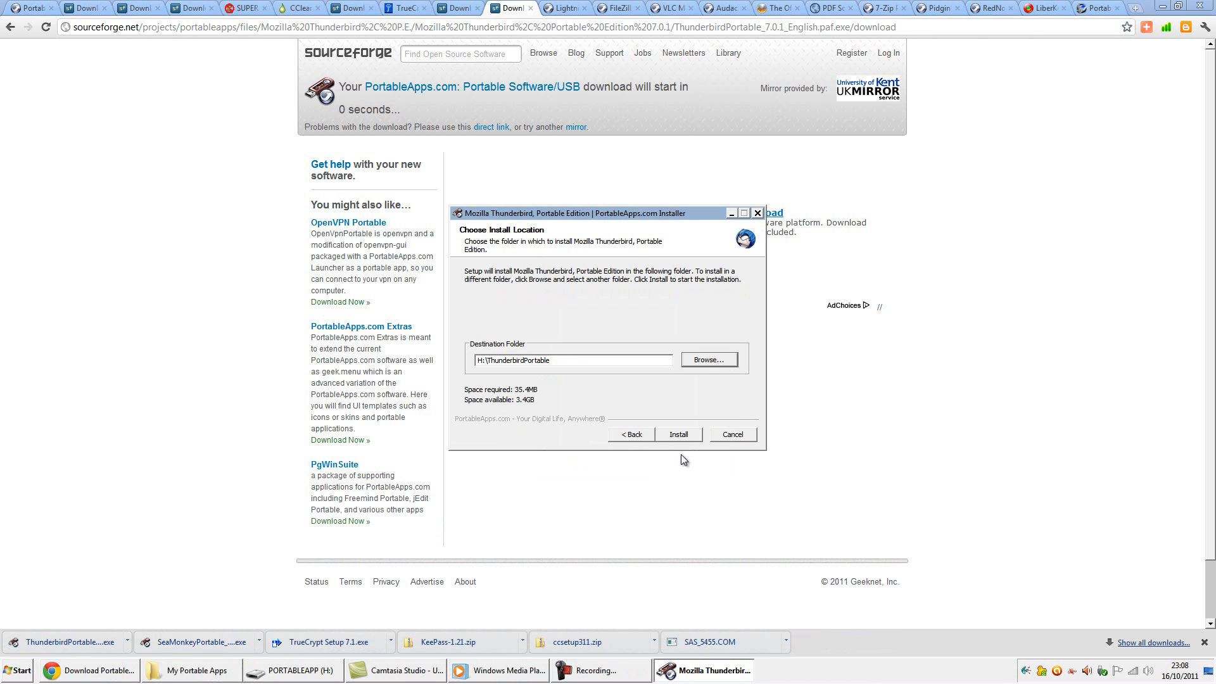
click(678, 433)
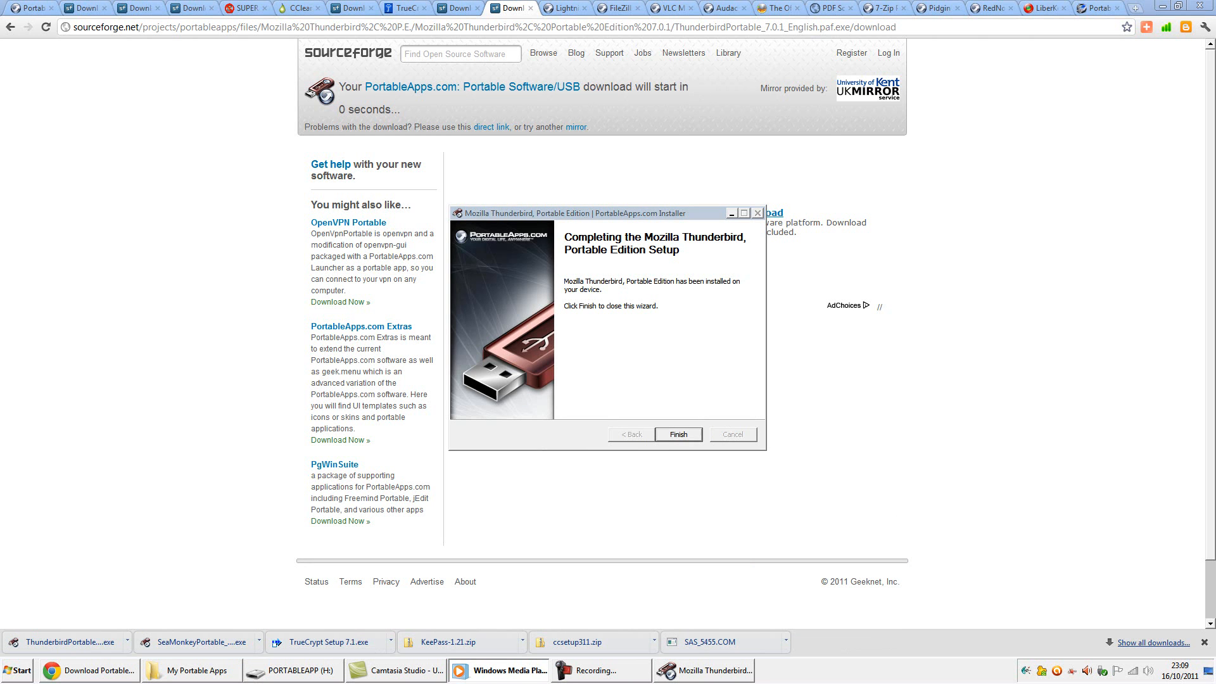
click(677, 434)
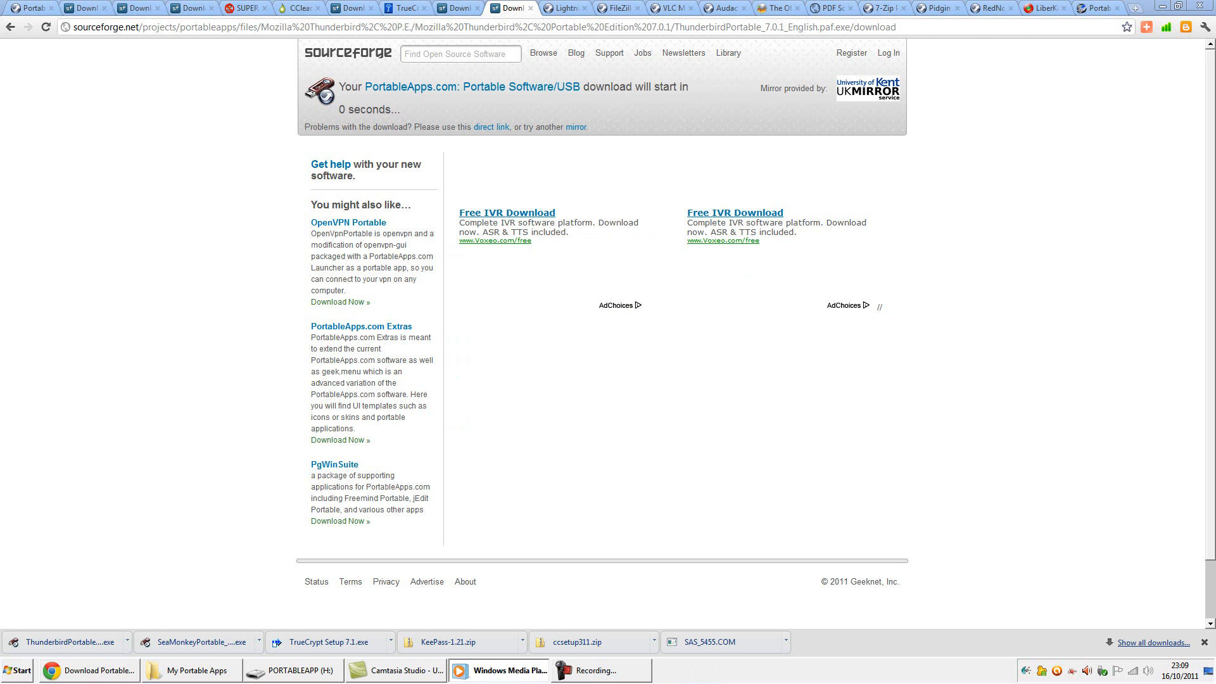
click(566, 7)
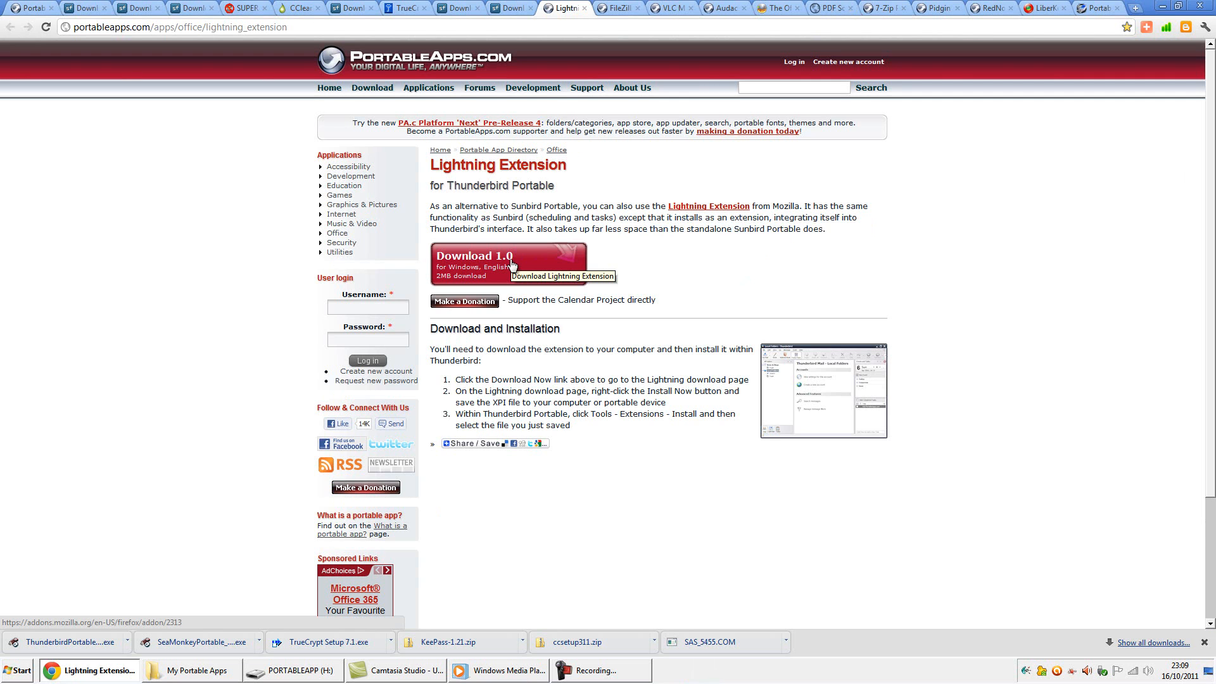
Step: Download the Lightning 1.0b7 add-on for Windows from addons.mozilla.org, then move to the FileZilla page
click(507, 260)
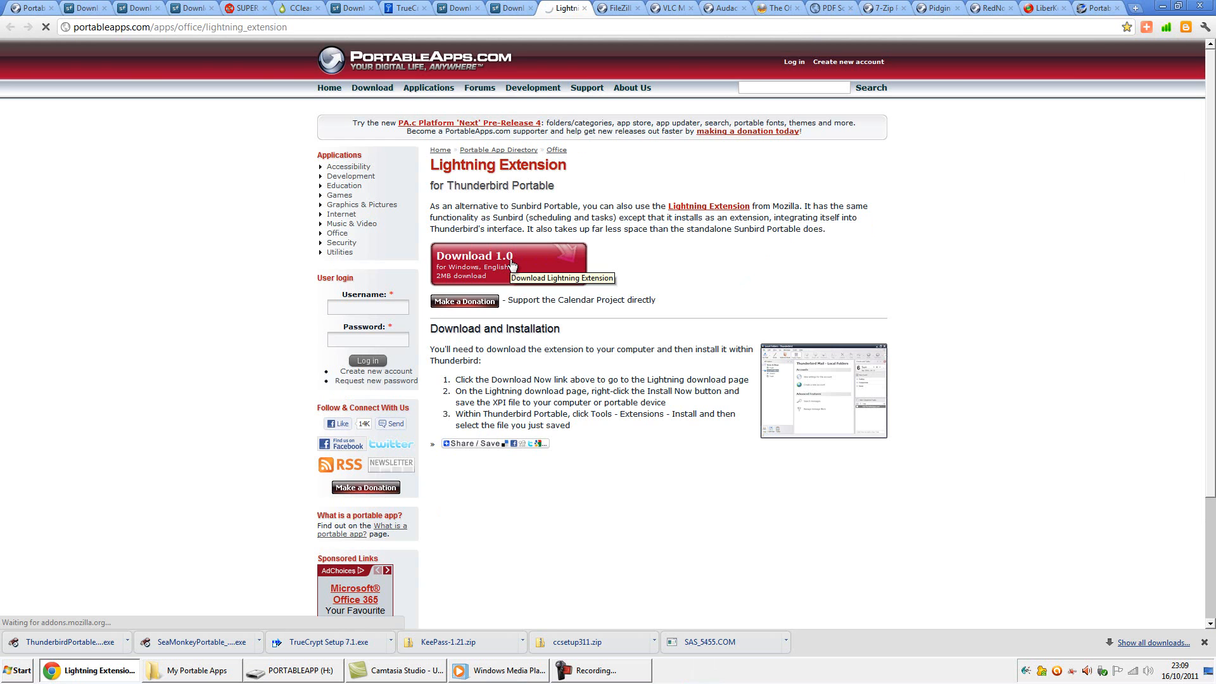
click(473, 260)
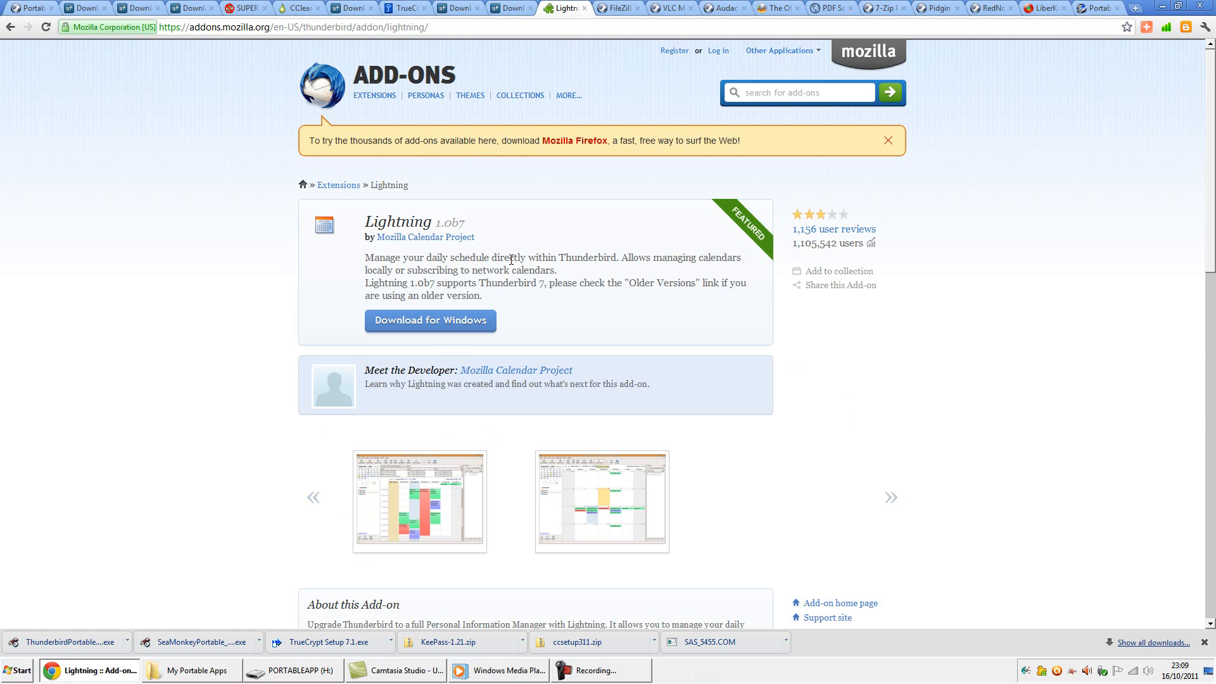
click(430, 321)
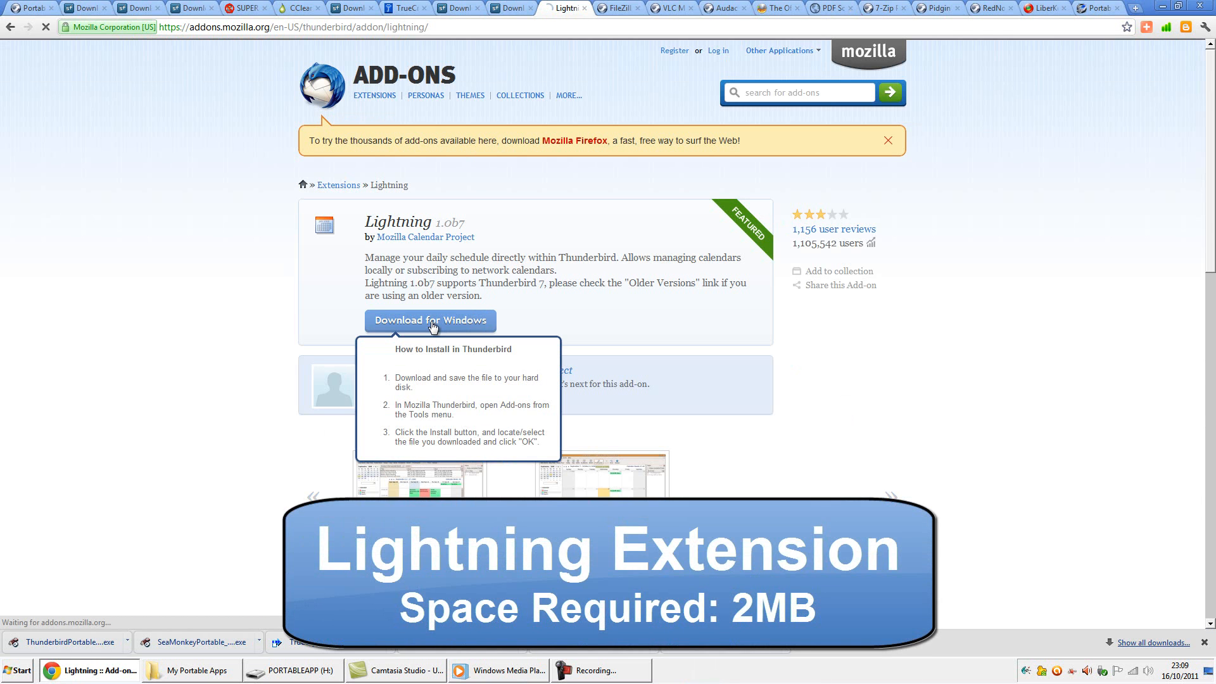
click(430, 321)
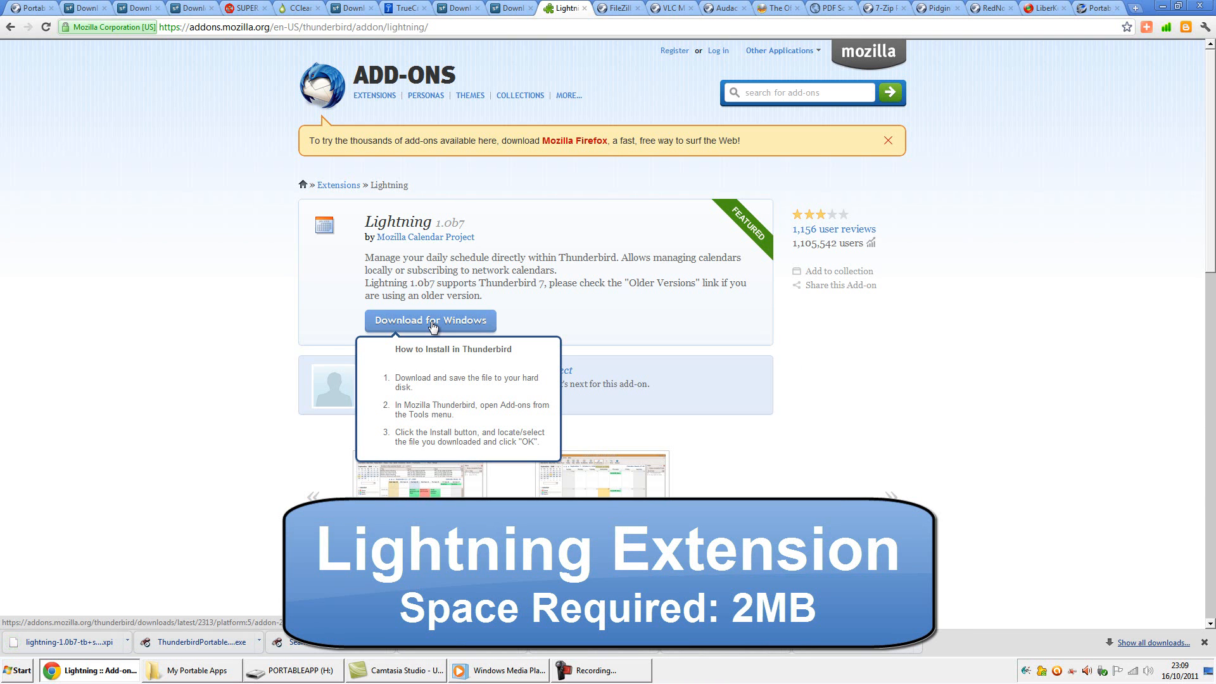
click(430, 320)
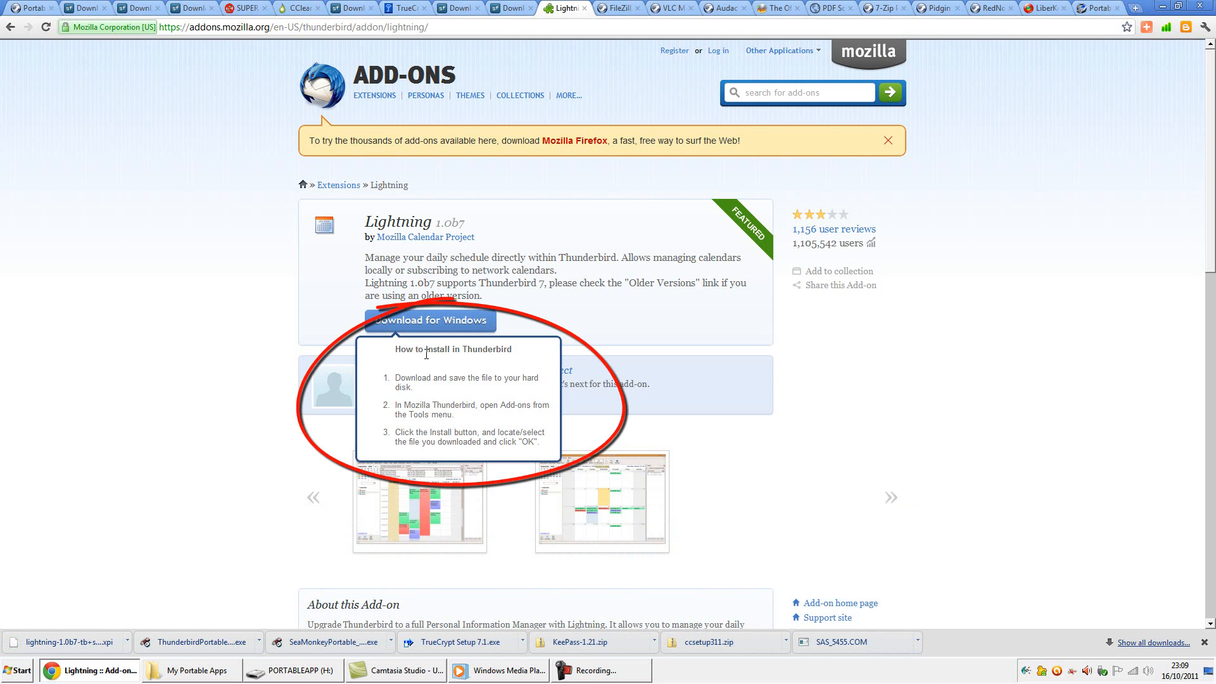
mouse_move(432, 323)
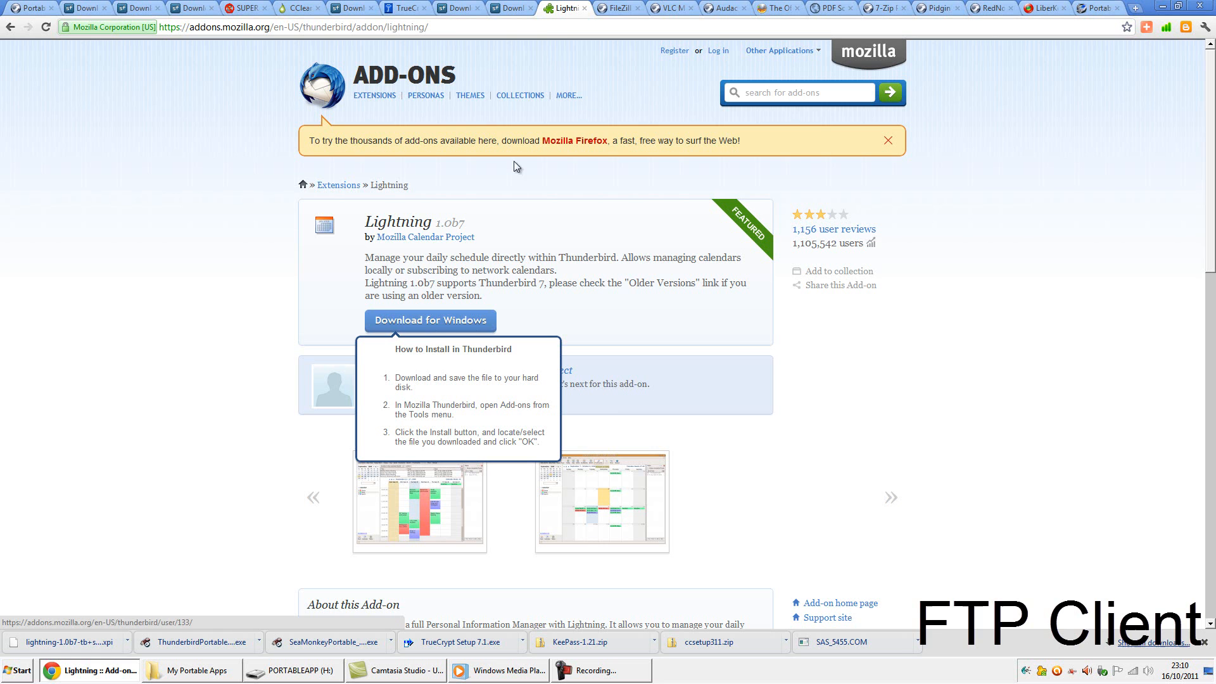
click(558, 8)
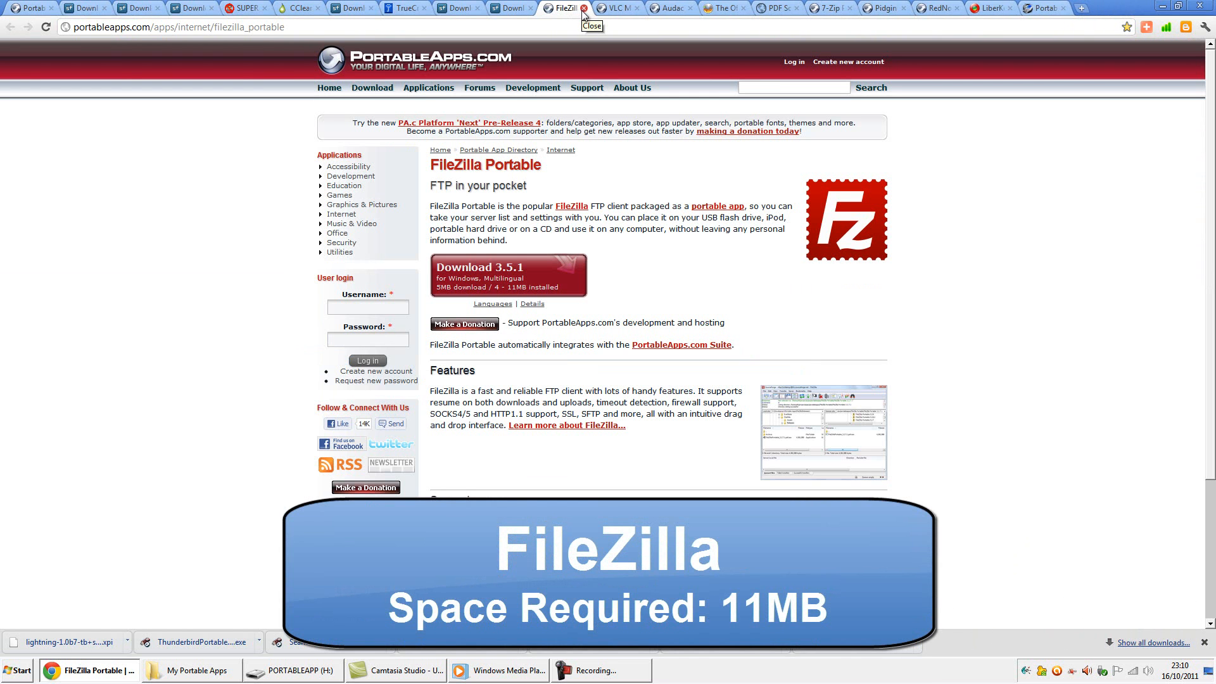
Step: Download FileZilla Portable 3.5.1, keep the file despite the warning and run its installer
click(509, 275)
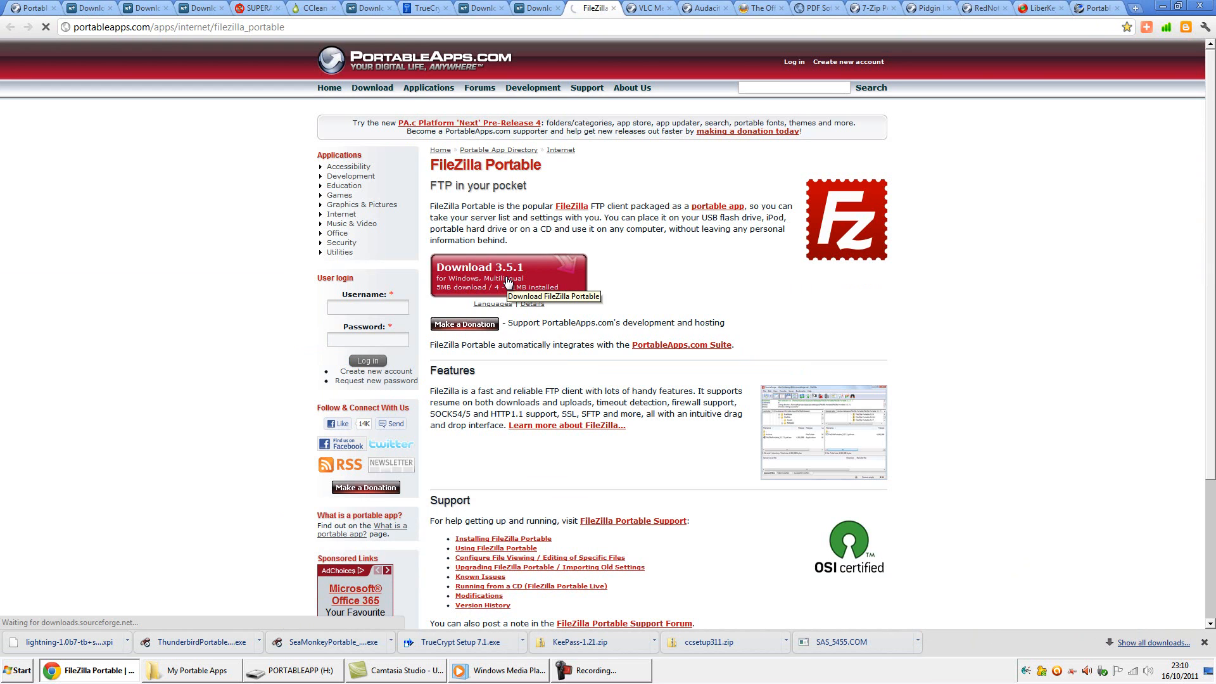
click(508, 276)
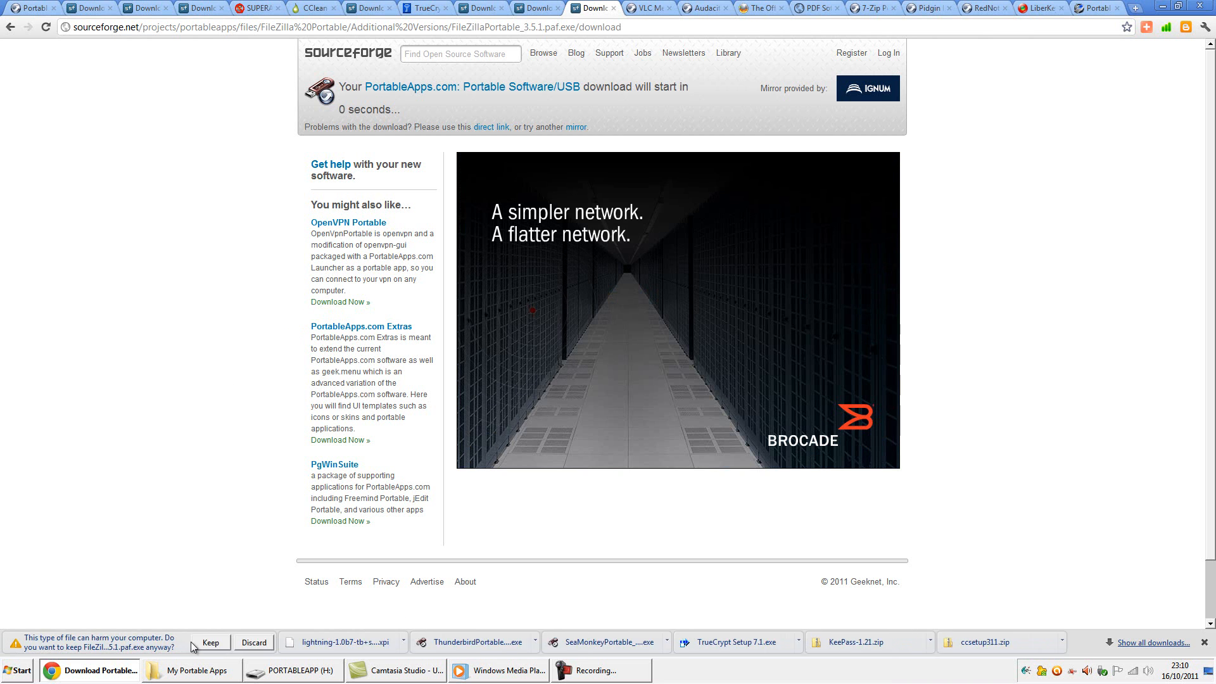
click(209, 642)
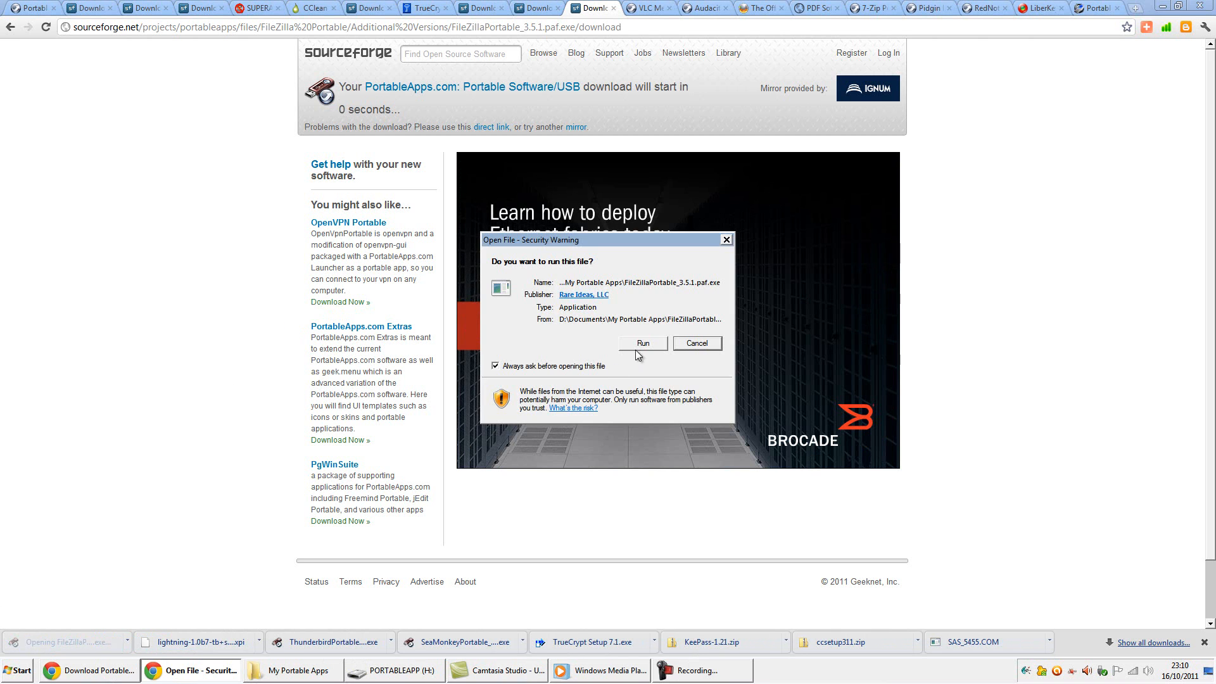
click(642, 343)
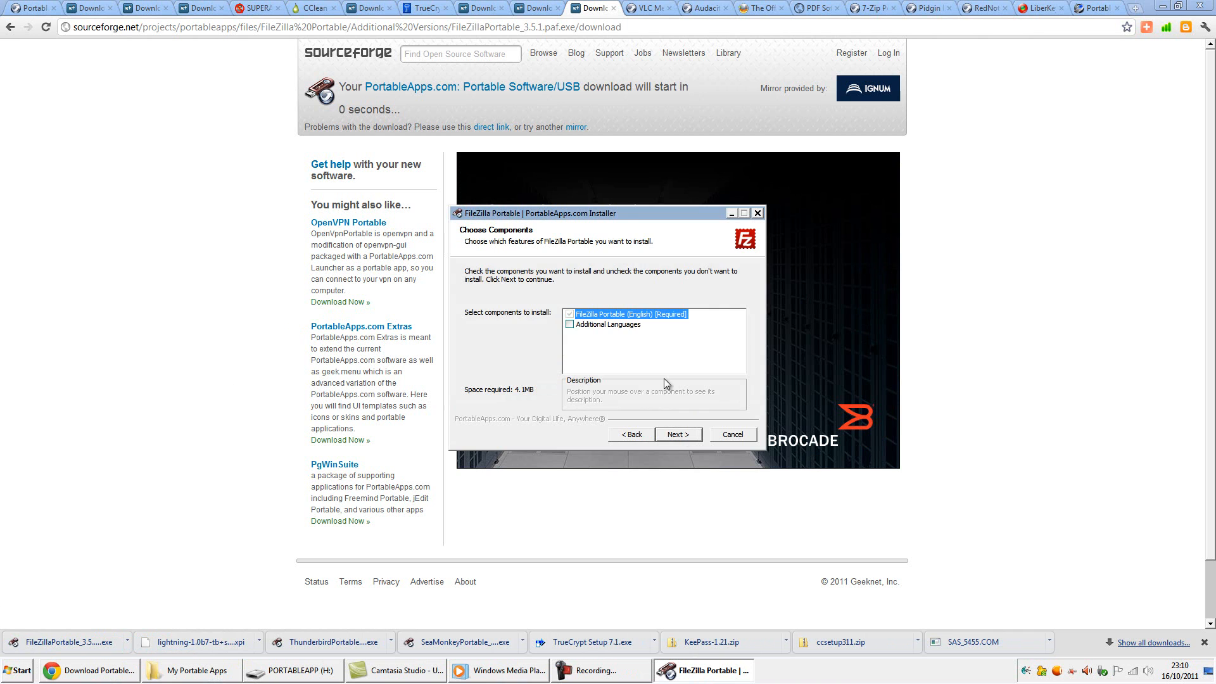
Step: Install FileZilla Portable with default components onto the PORTABLEAPP (H:) drive and finish the wizard
click(677, 433)
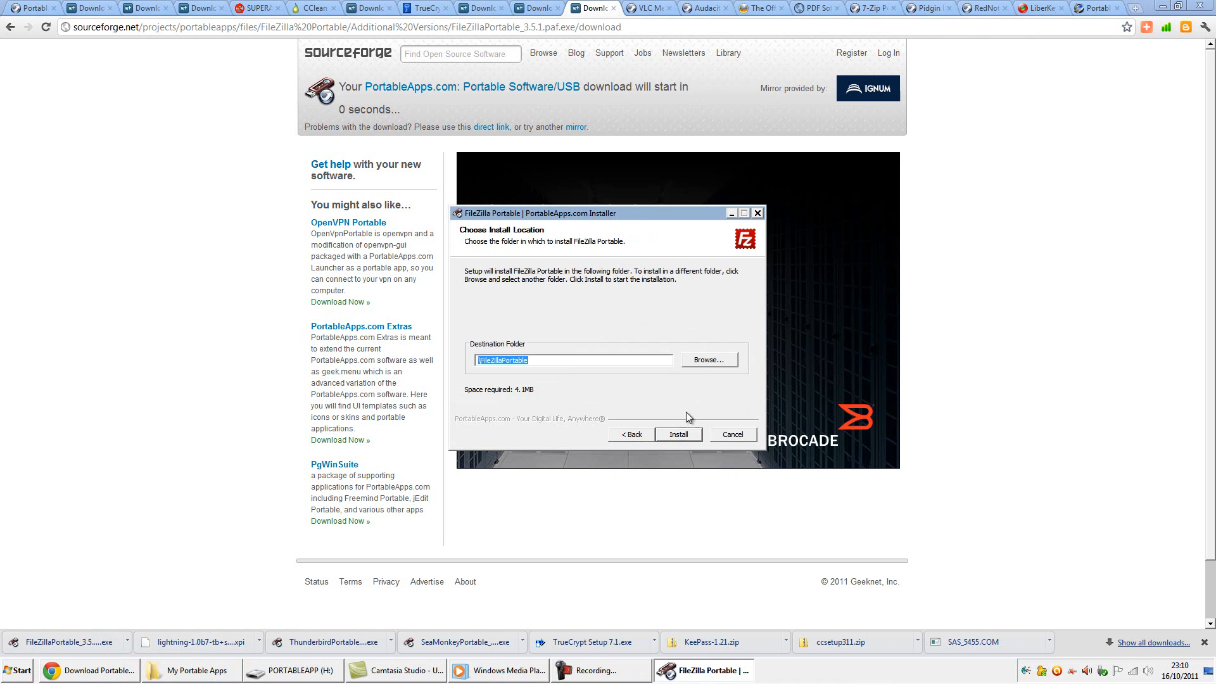
click(707, 358)
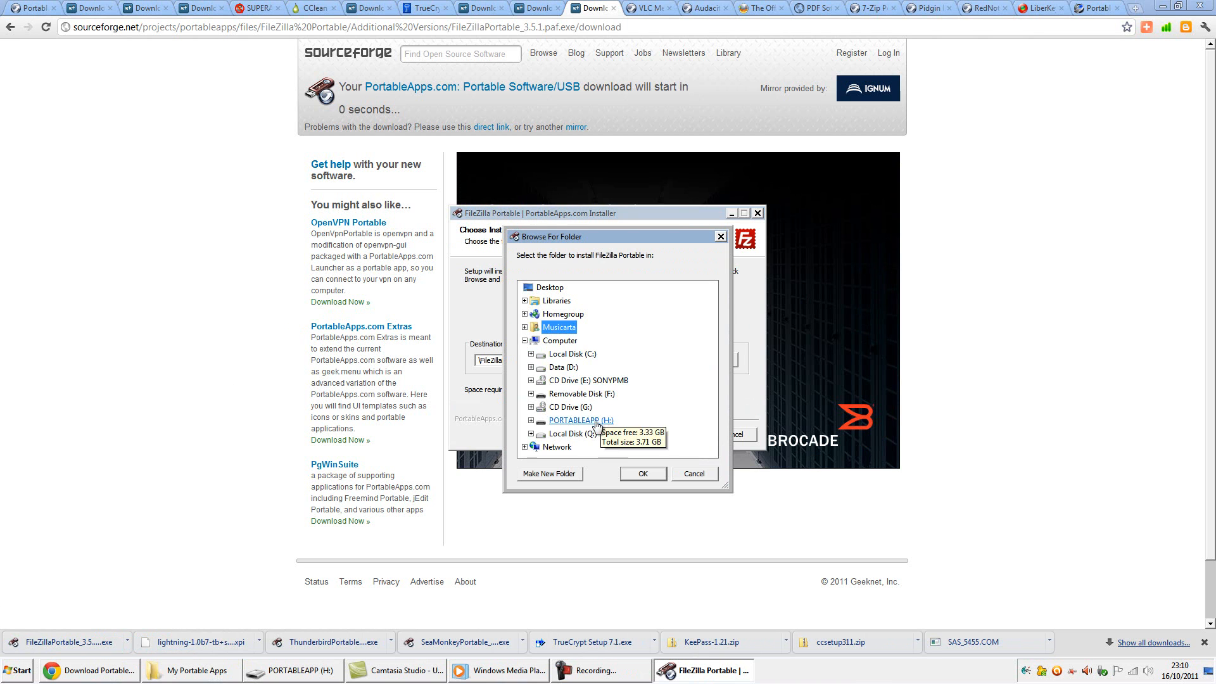
click(641, 472)
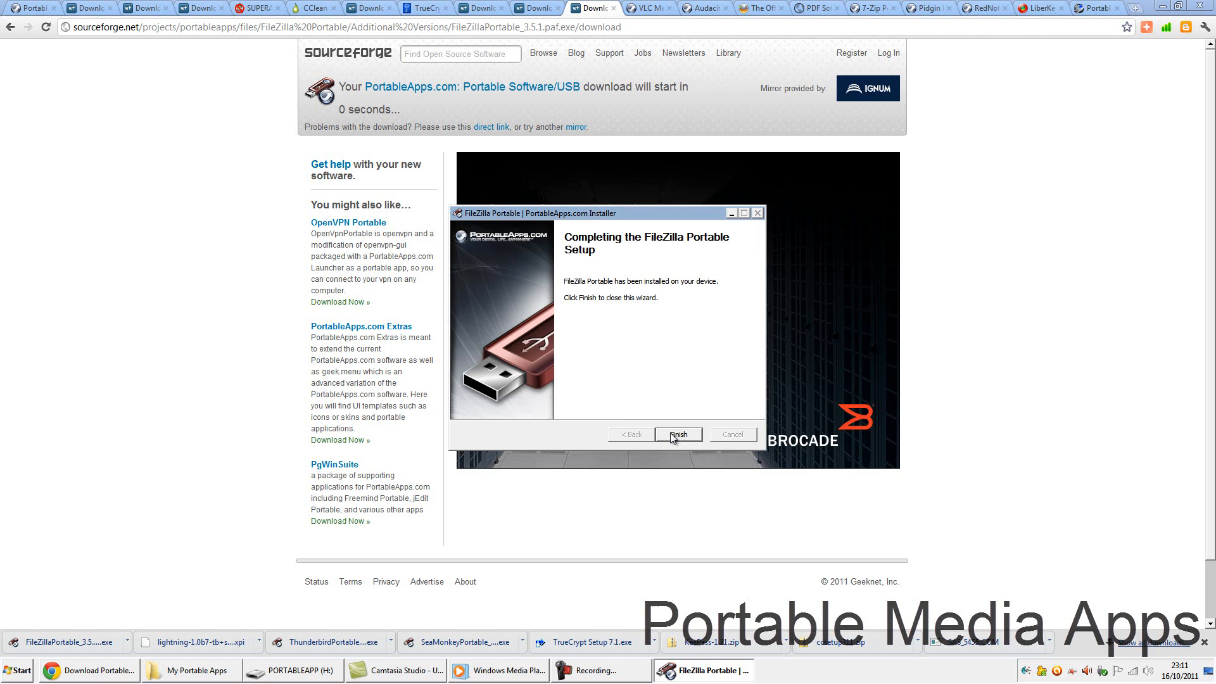
click(676, 435)
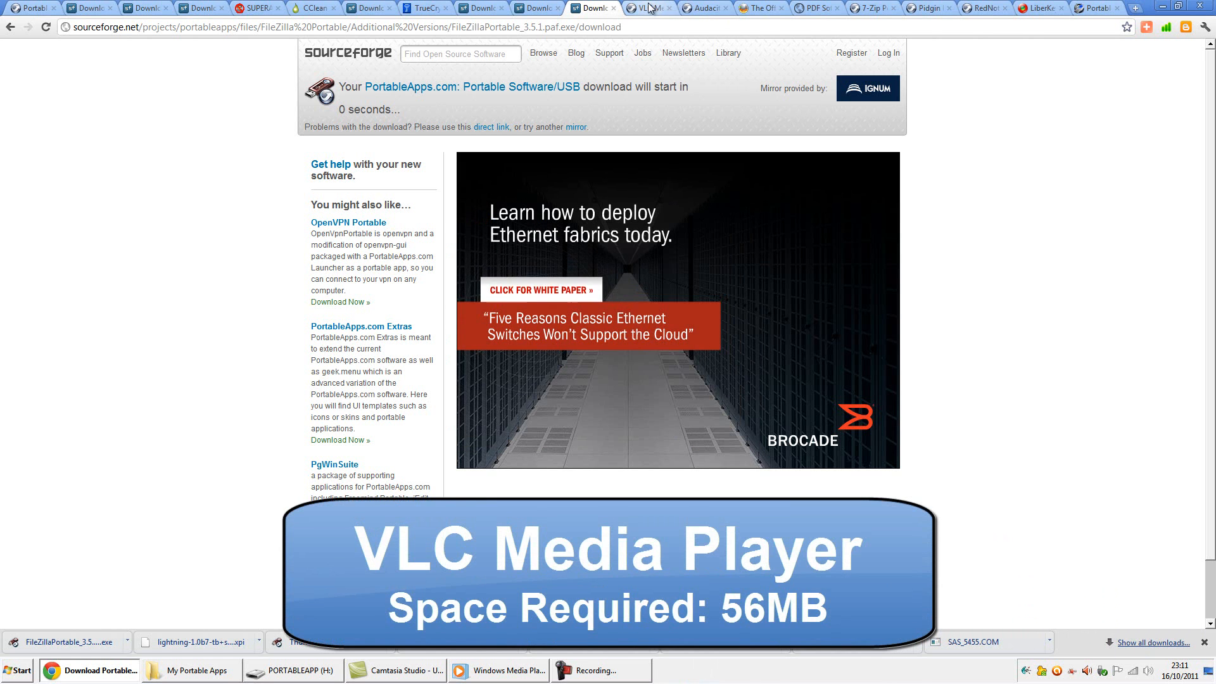
Step: Download VLC Media Player Portable 1.1.11 and install it onto the PORTABLEAPP (H:) drive
click(645, 7)
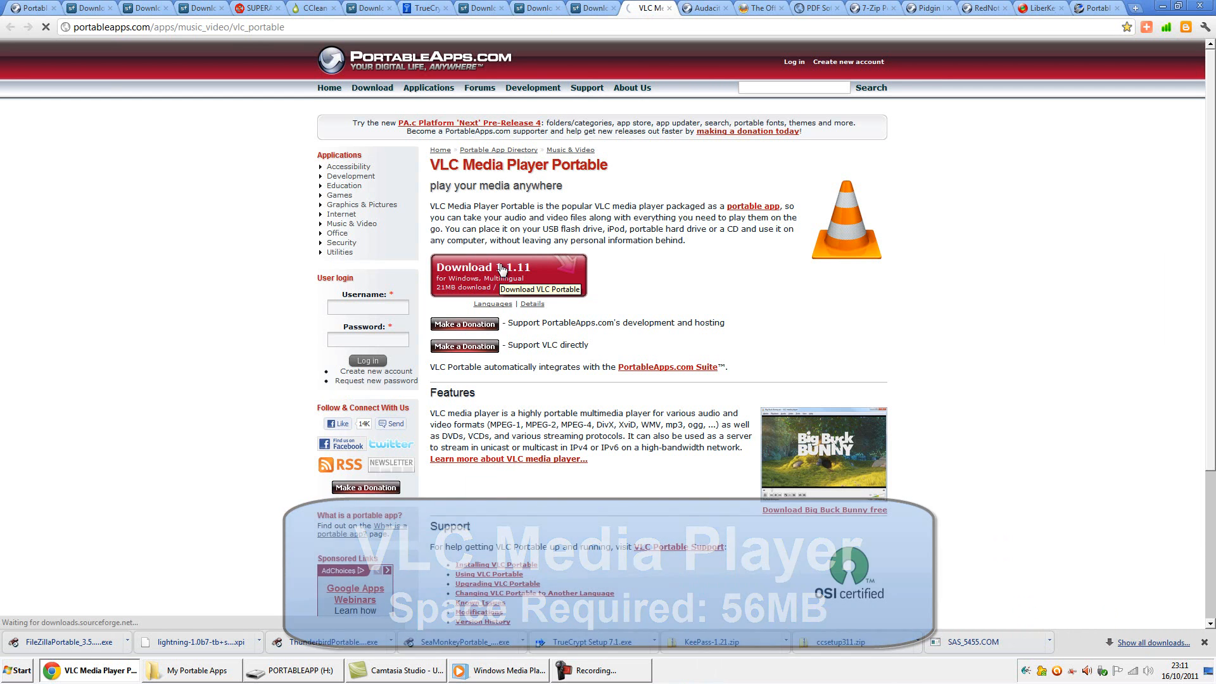
click(507, 273)
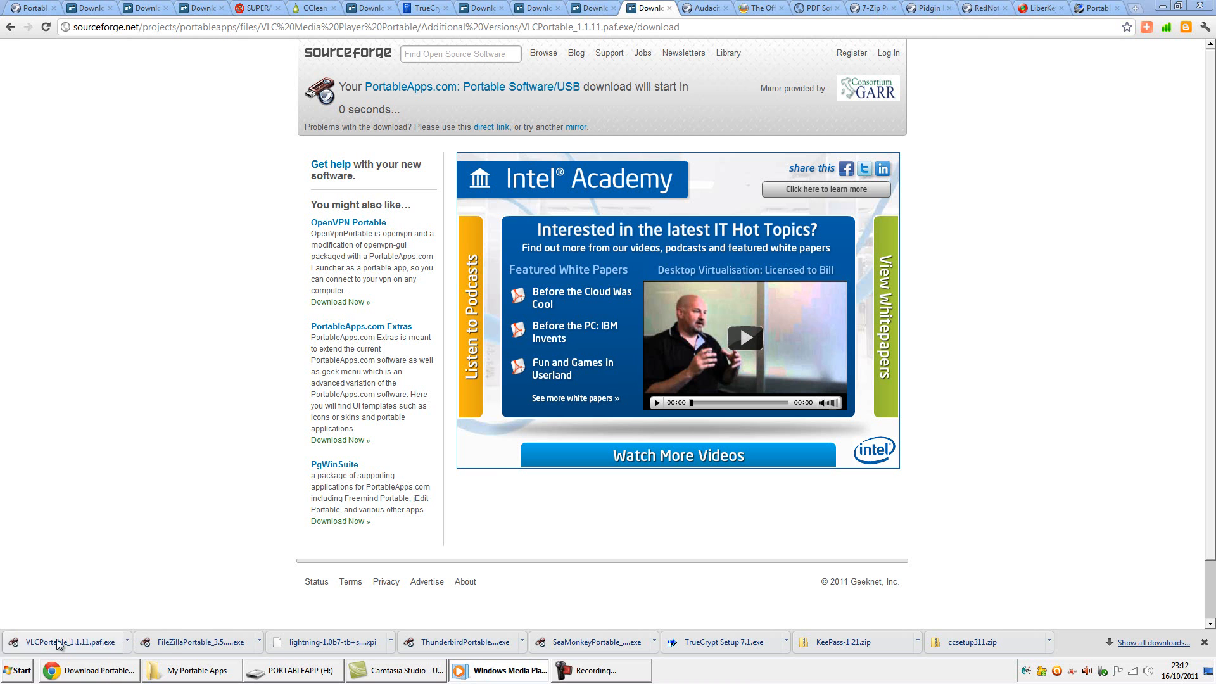
click(70, 641)
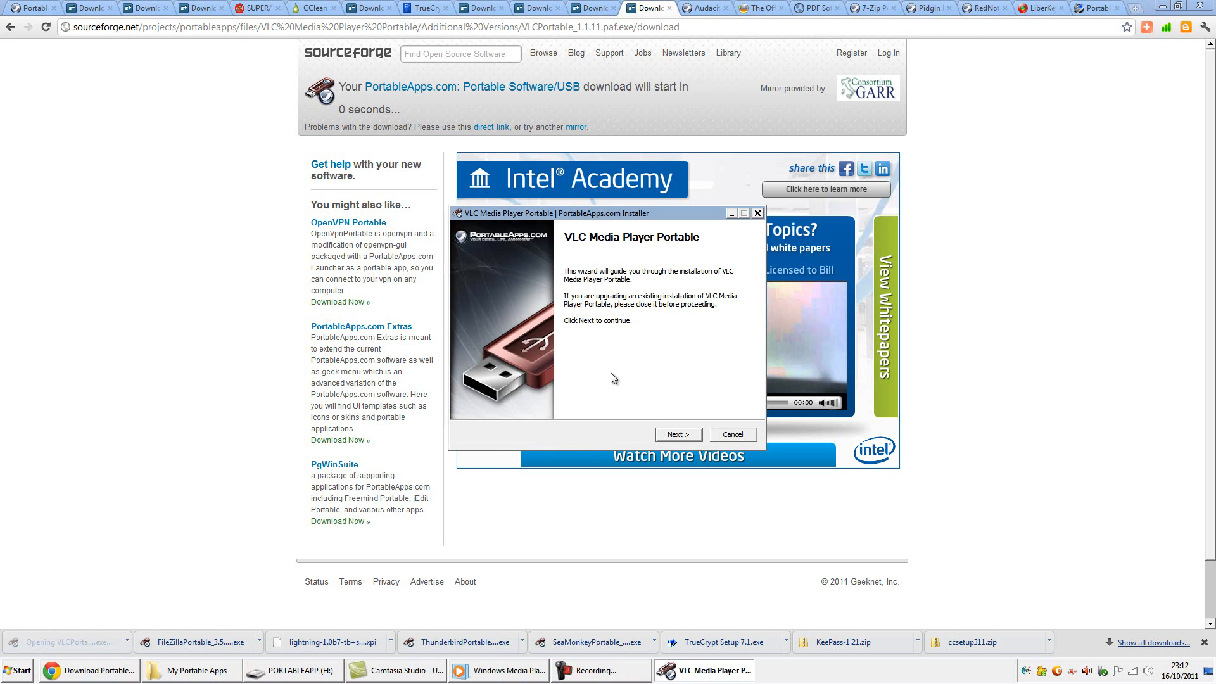
click(676, 435)
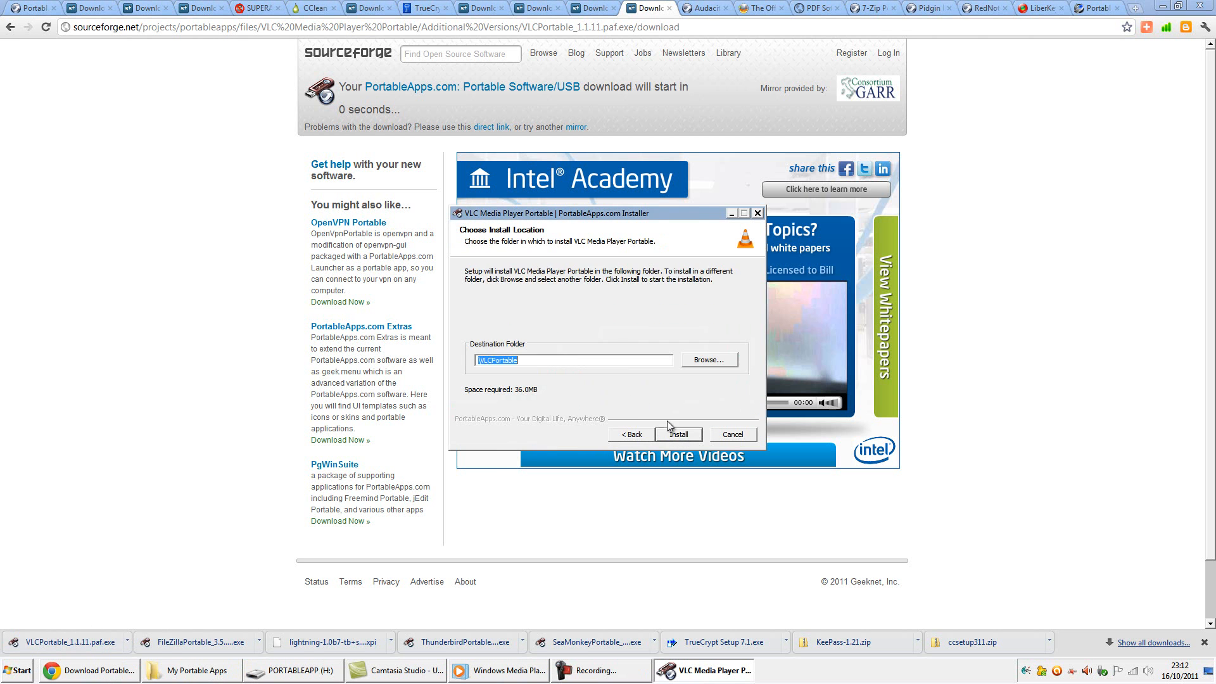
click(707, 358)
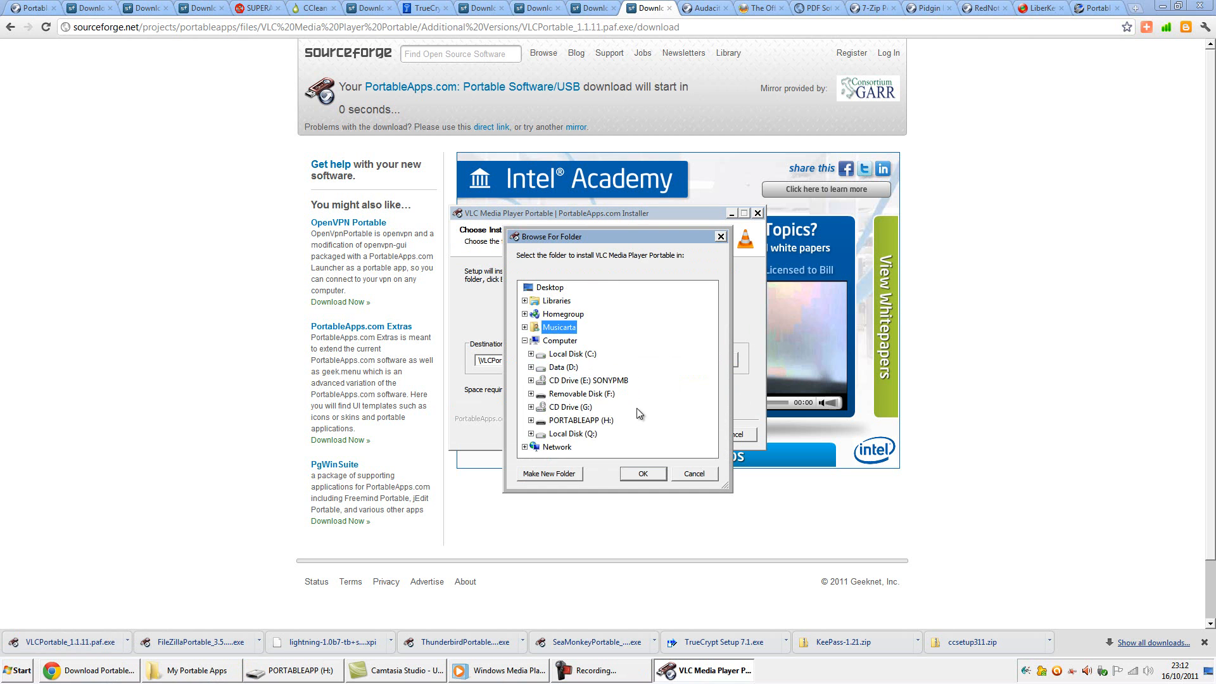
click(641, 474)
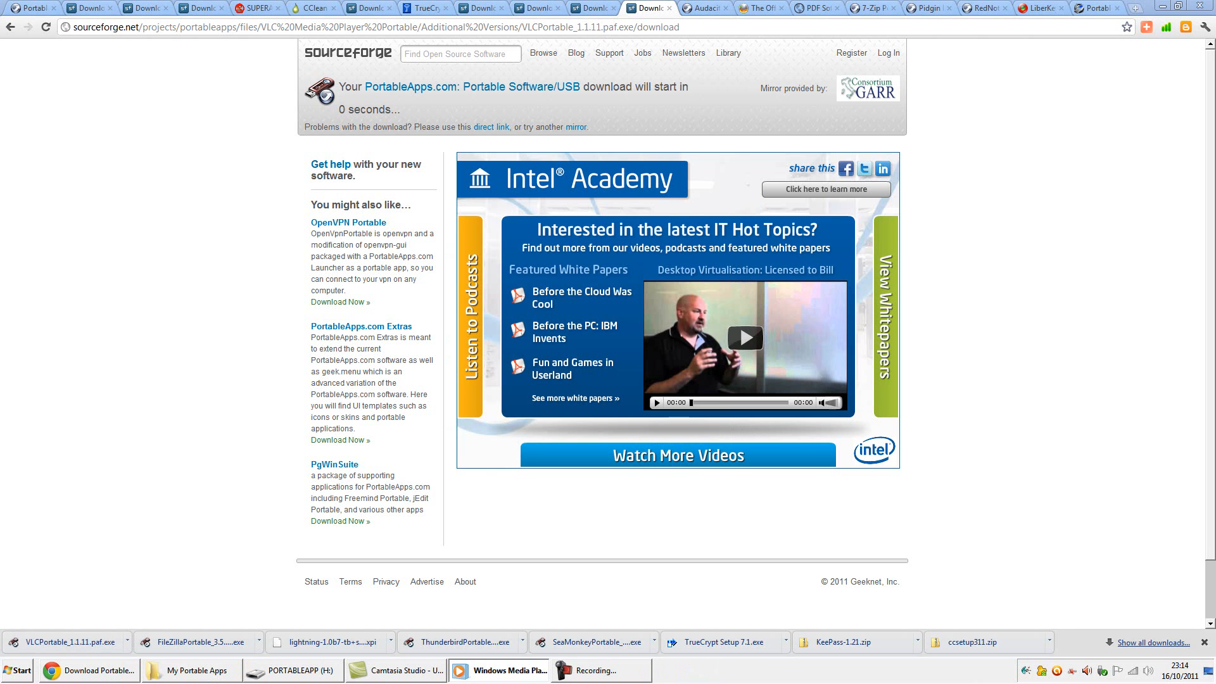
Step: Download Audacity Portable 1.3.13, keep and run it, and install it to H:\AudacityPortable
click(701, 8)
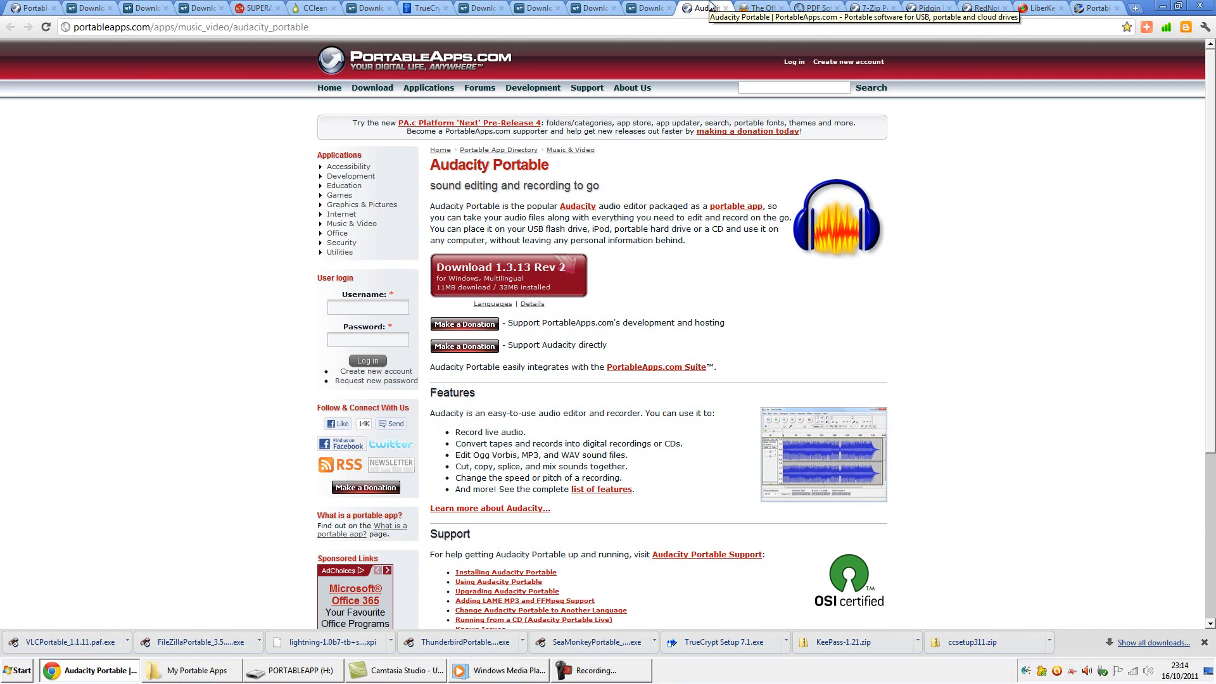
click(508, 275)
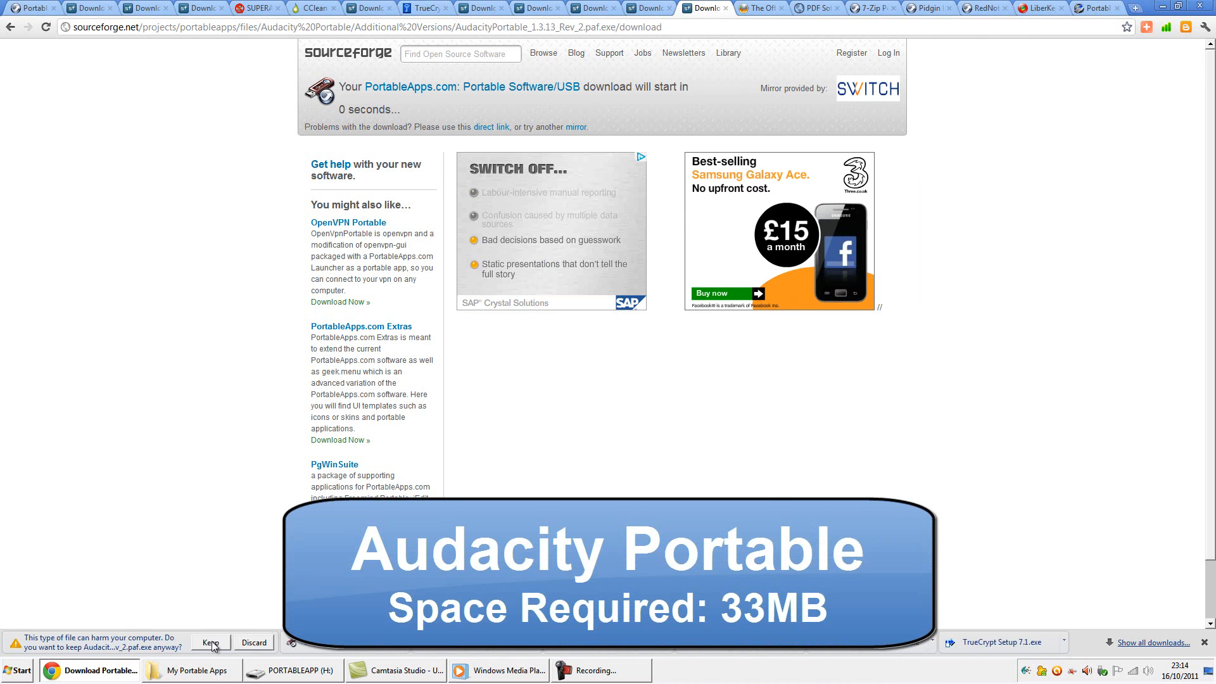
click(209, 643)
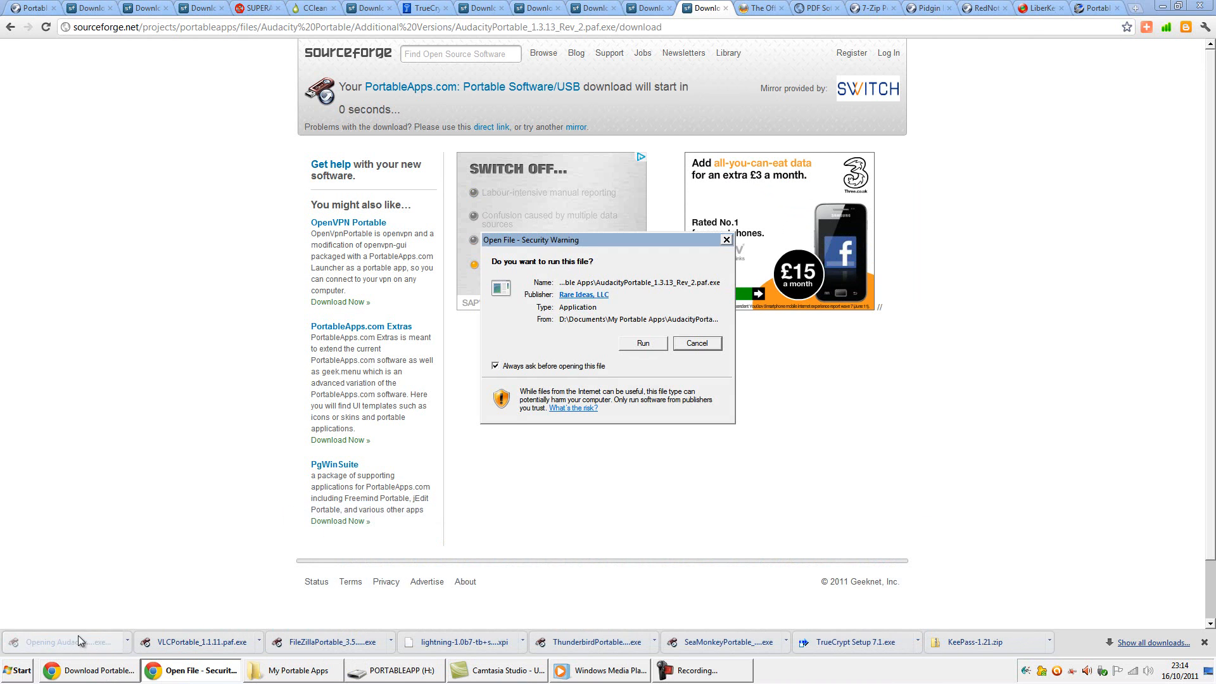
click(641, 343)
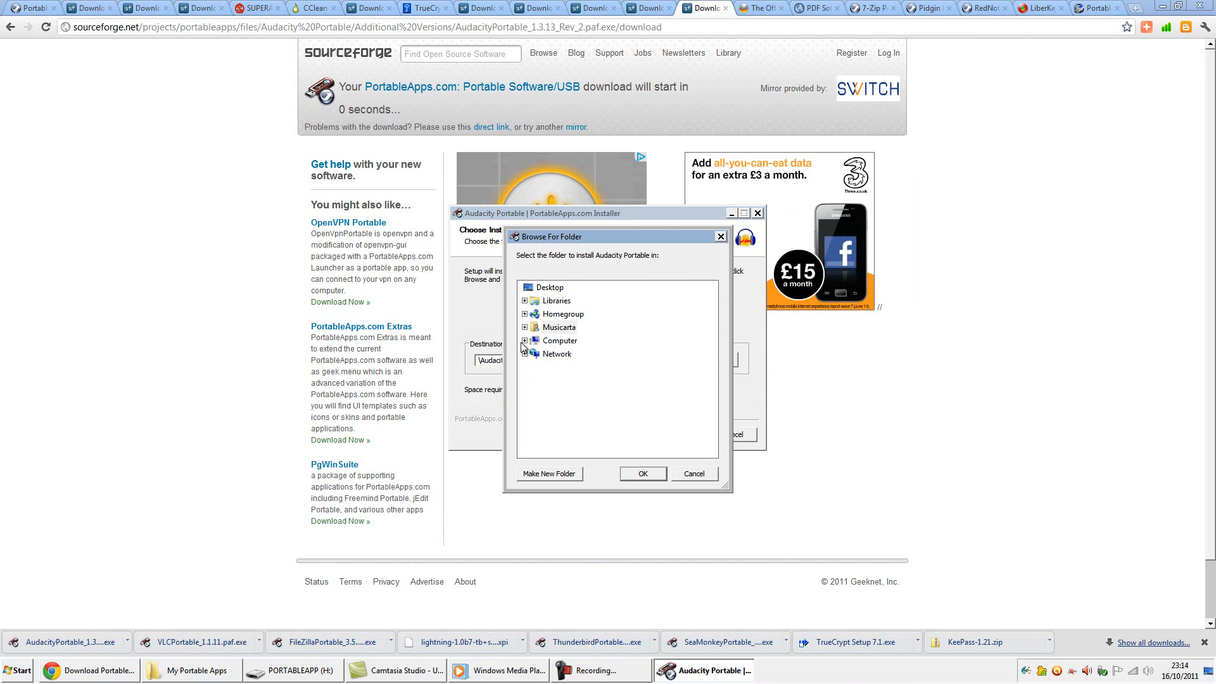
click(642, 472)
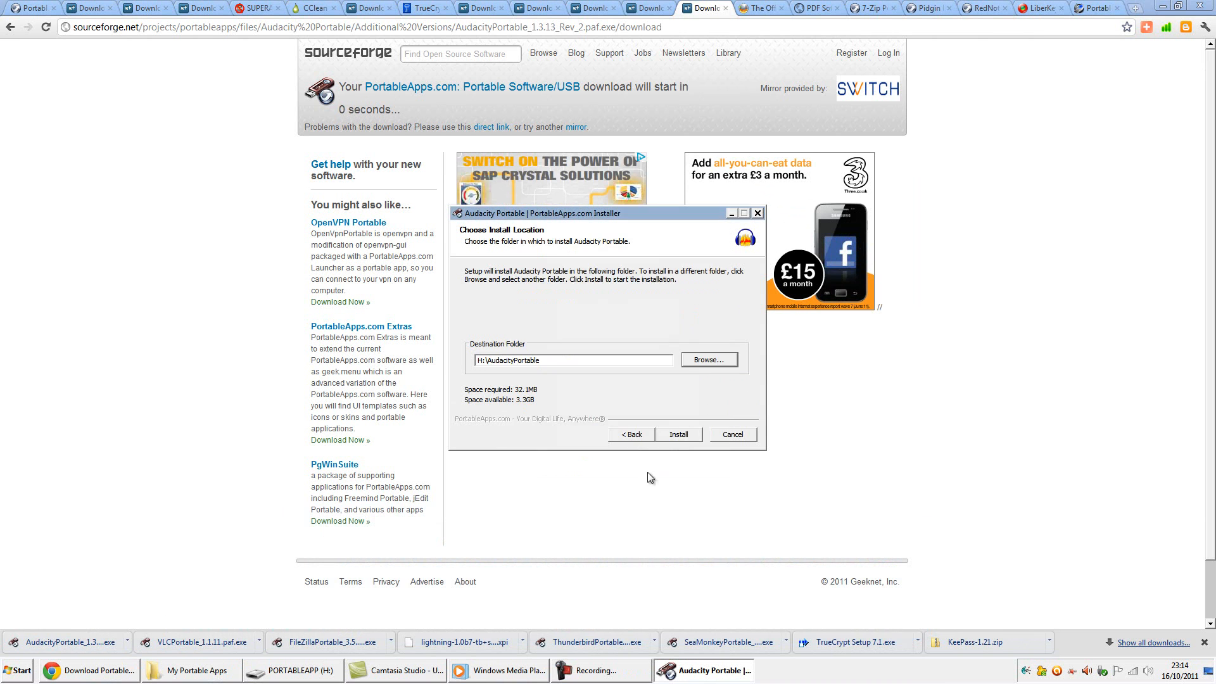
click(677, 434)
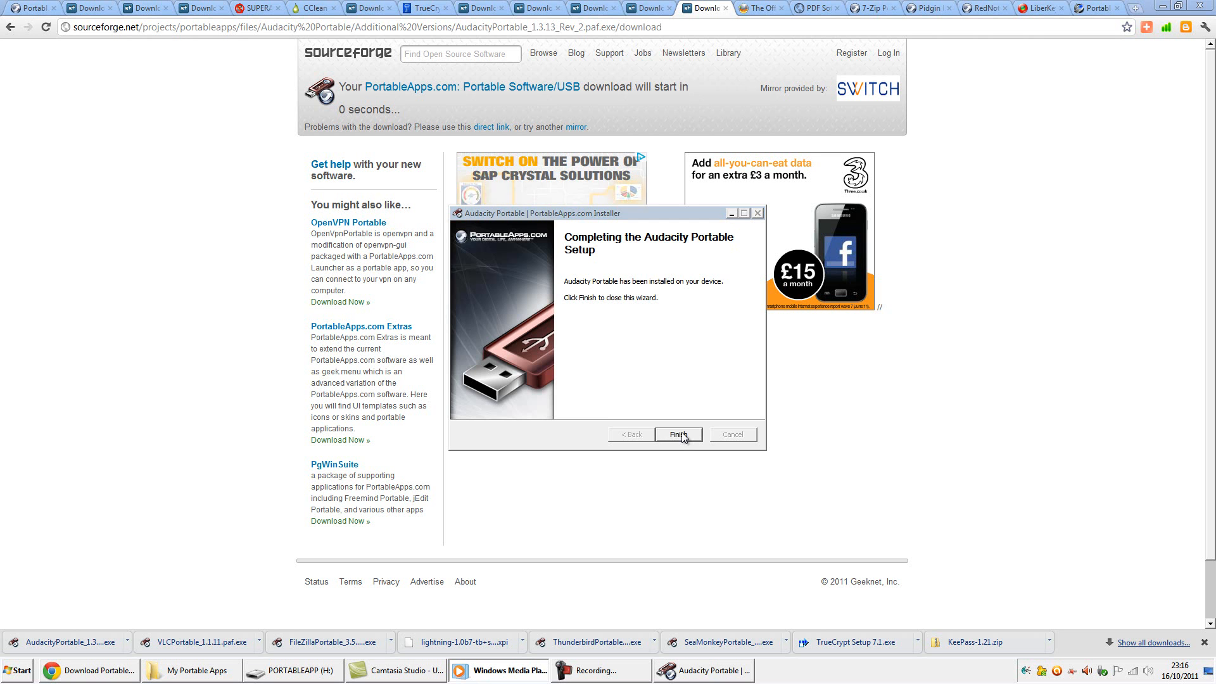
click(676, 435)
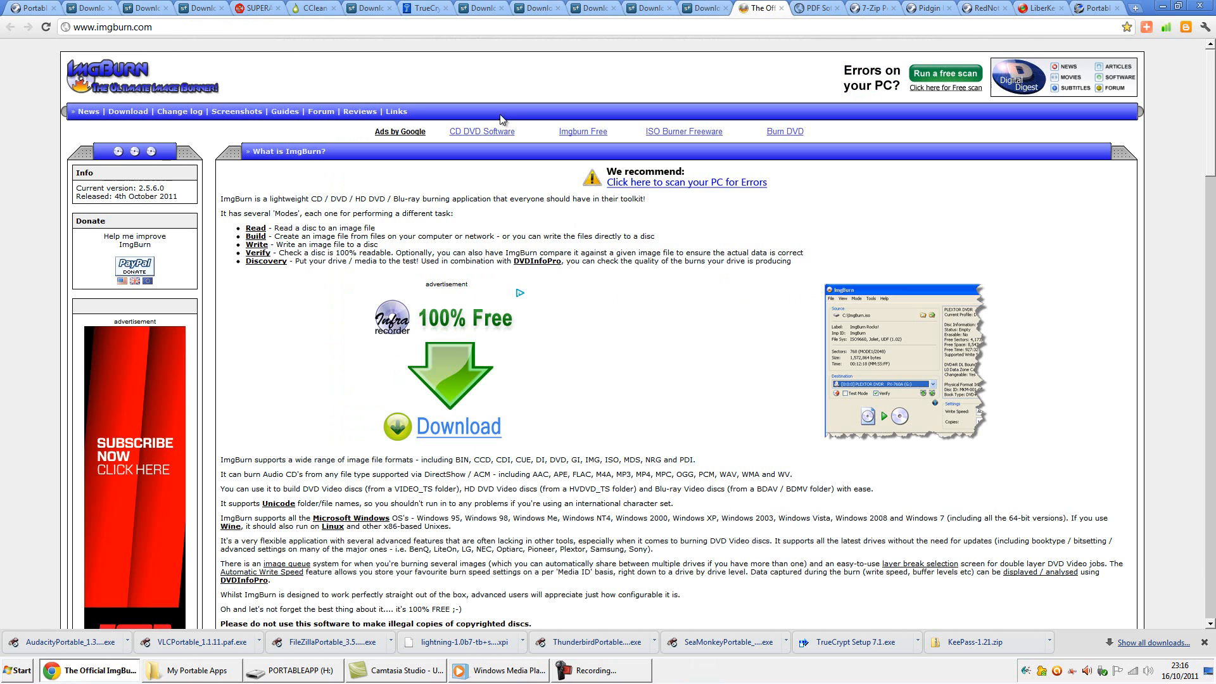
Step: Download ImgBurn 2.5.6.0 from a mirror, keep the setup file and run it anyway
click(127, 112)
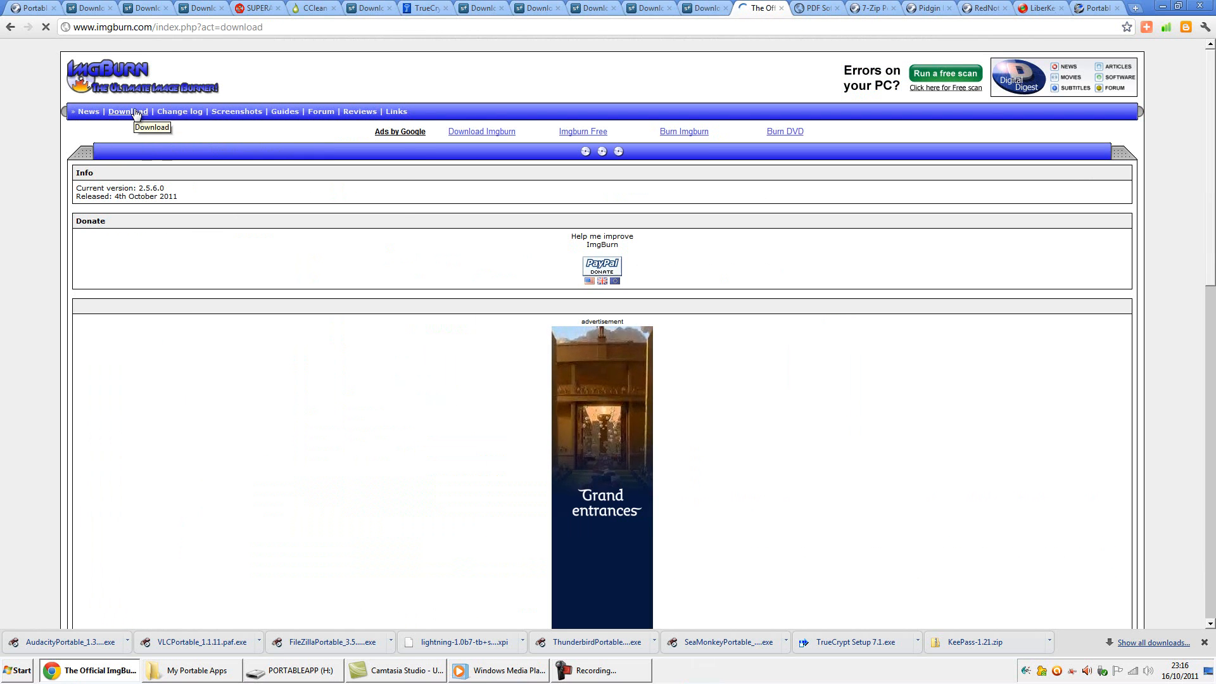
click(126, 112)
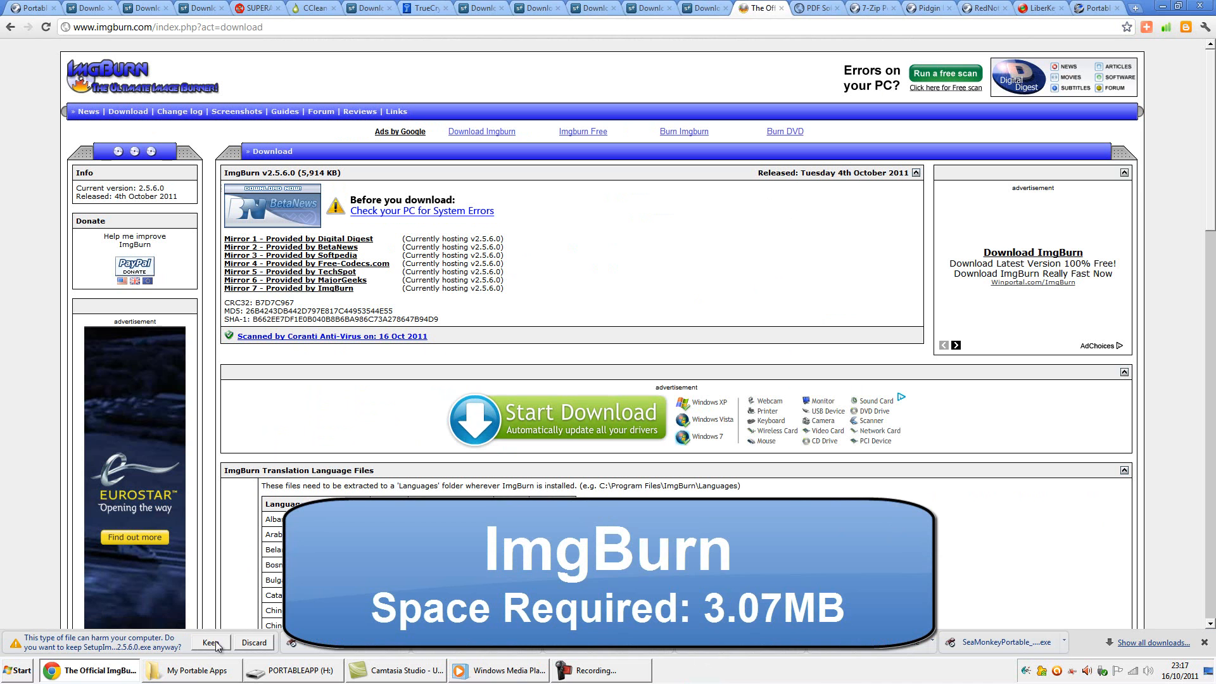
click(206, 642)
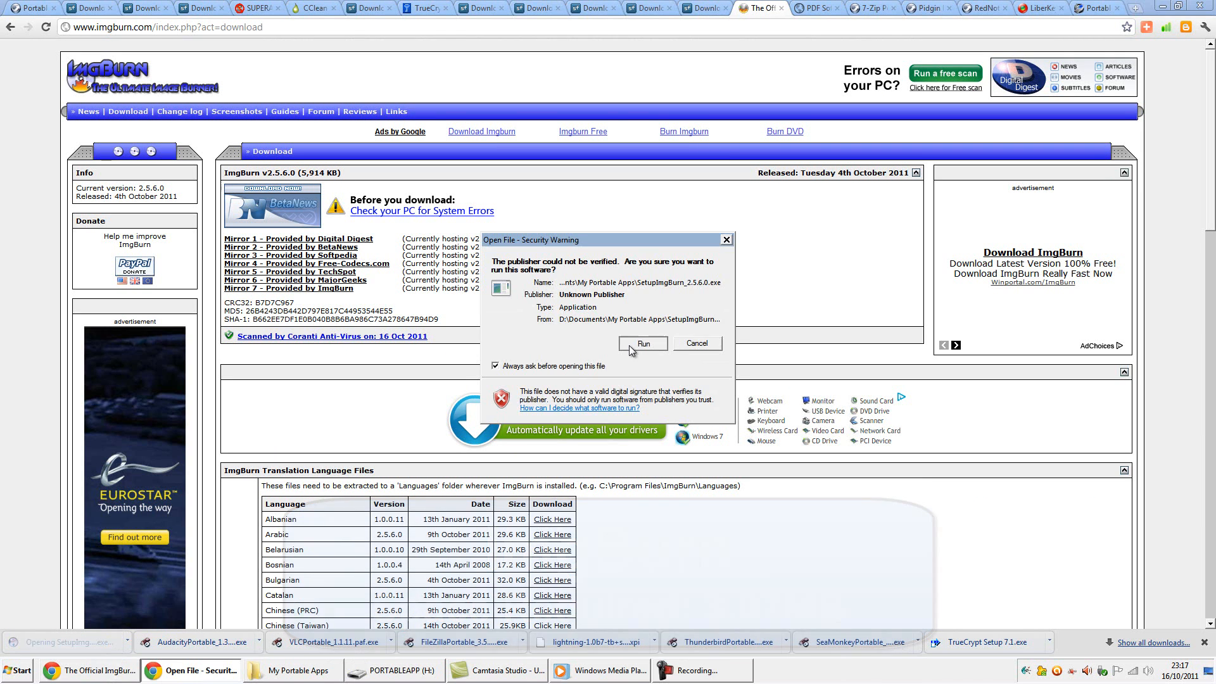
click(642, 343)
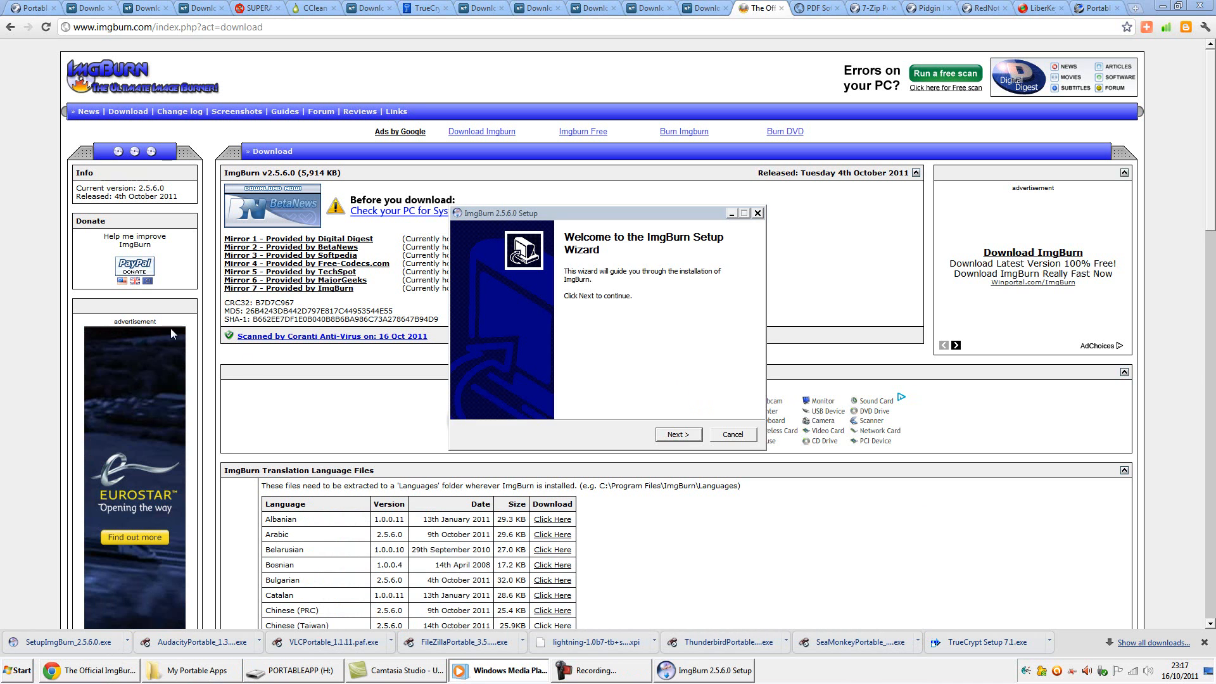
Step: Accept the default ImgBurn components and browse for a different destination folder
click(676, 435)
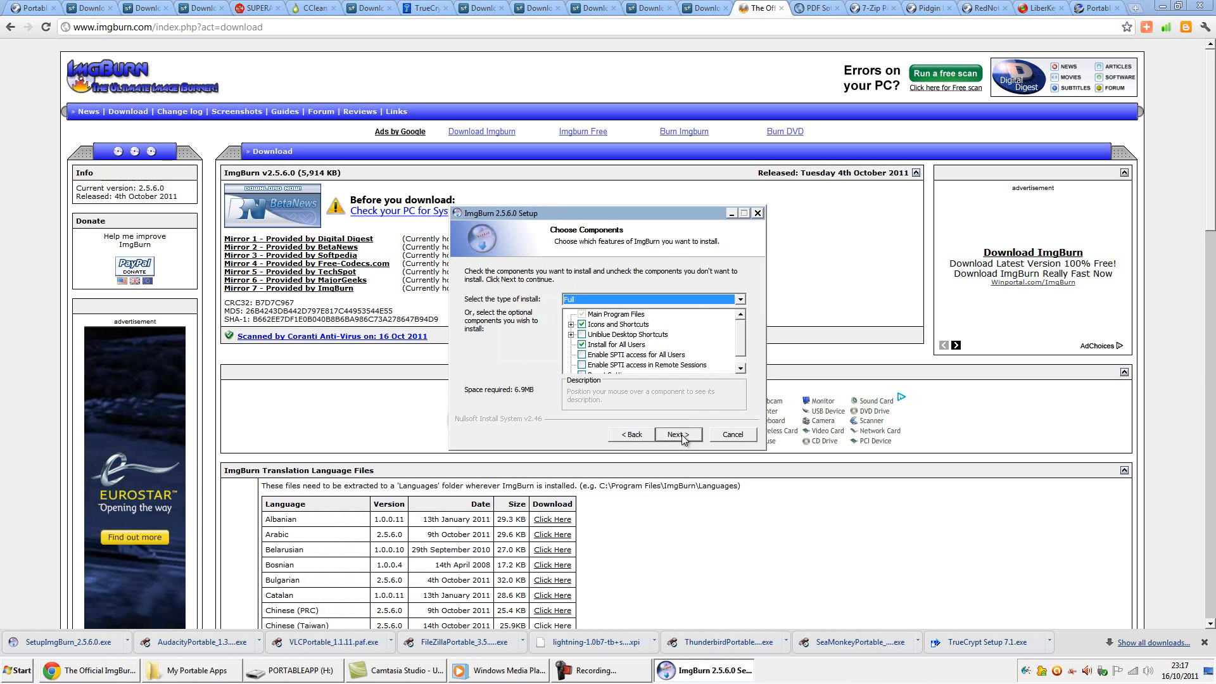
click(676, 433)
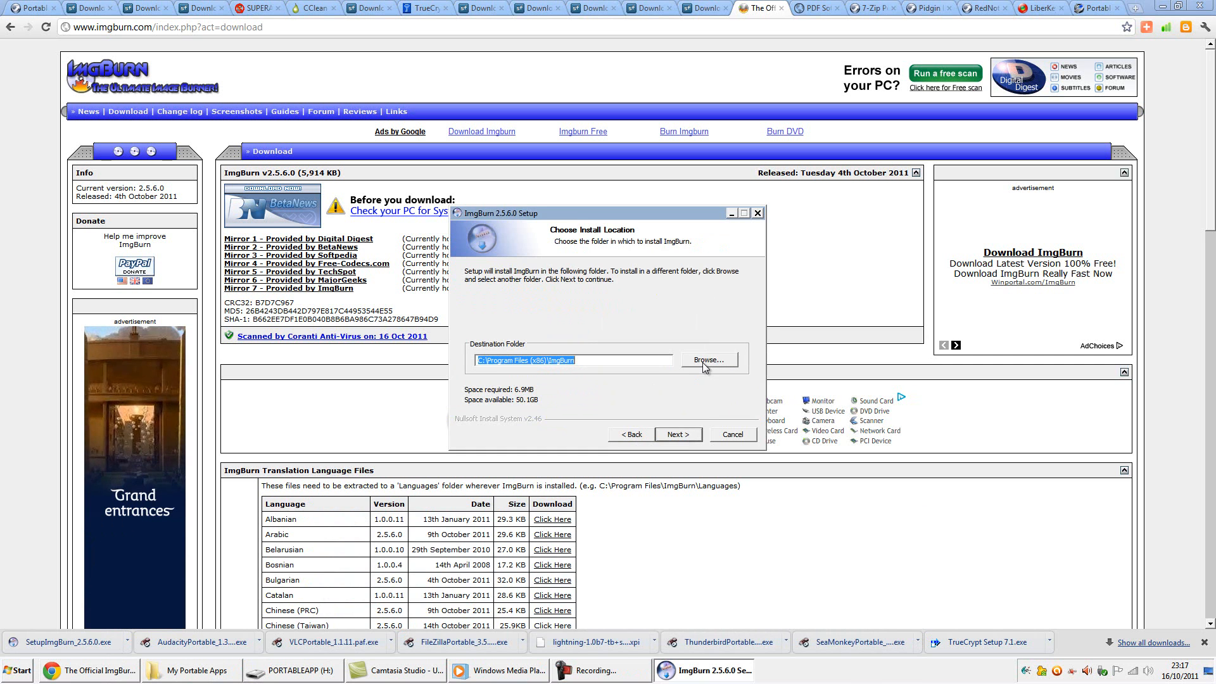
click(706, 358)
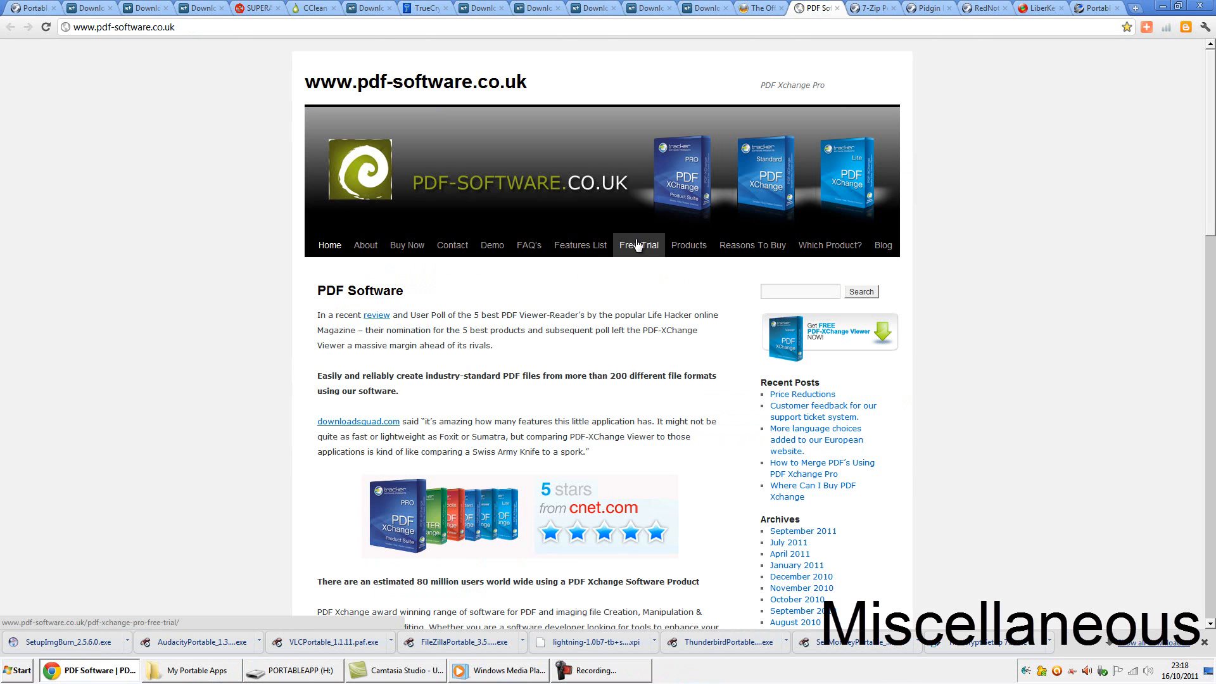
mouse_move(589, 284)
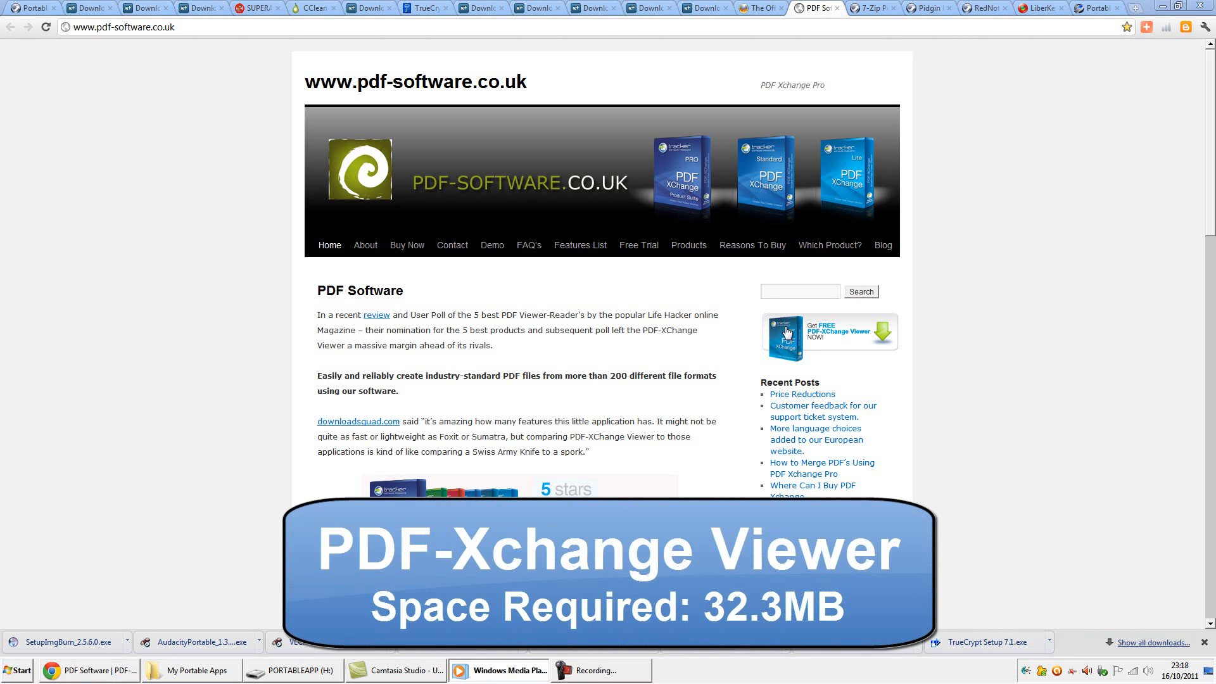
Step: Download the free PDF-XChange Viewer zip from the Get FREE banner
click(828, 335)
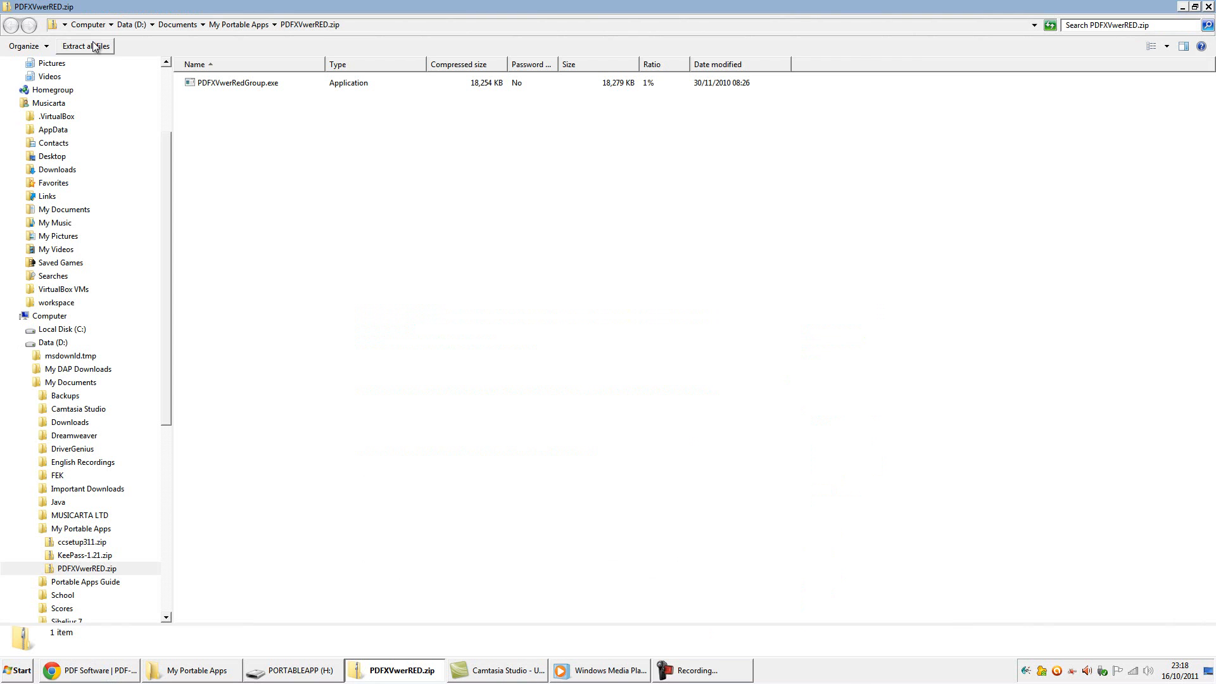
Step: Extract PDFXVwerRED.zip into H:\PDF-Xchange Viewer and return to the browser
click(85, 46)
text(H:\)
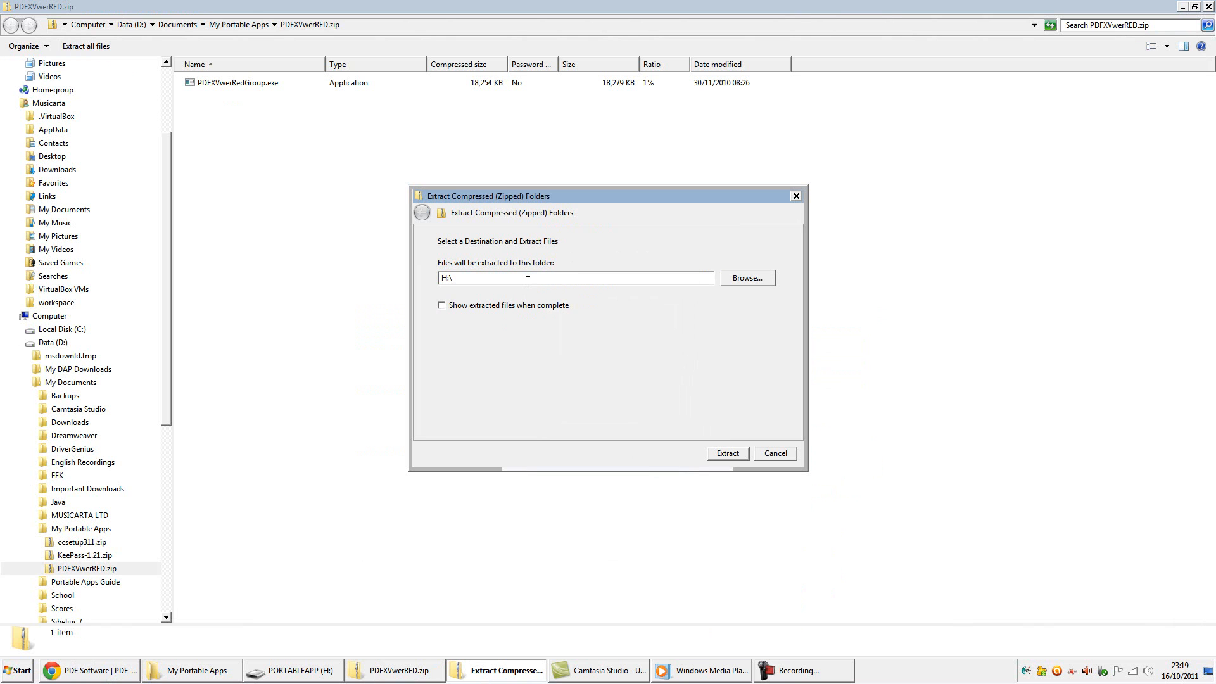
text(PDF-Xchange Viewer)
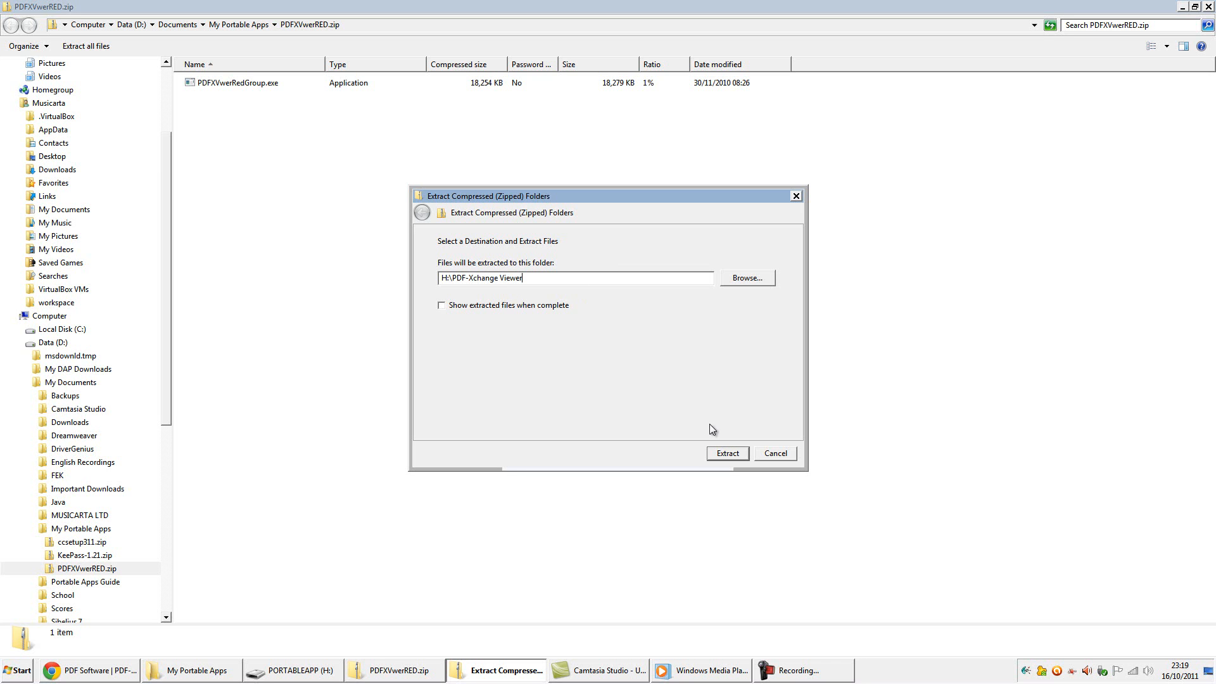
click(725, 454)
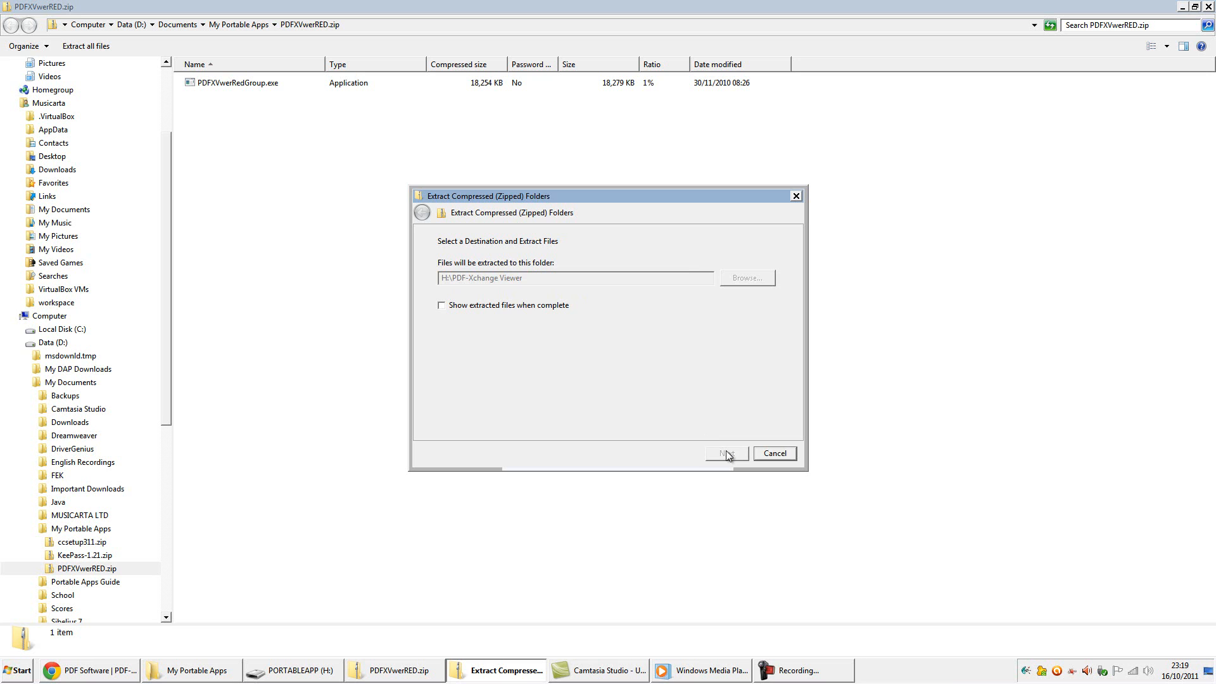
click(723, 454)
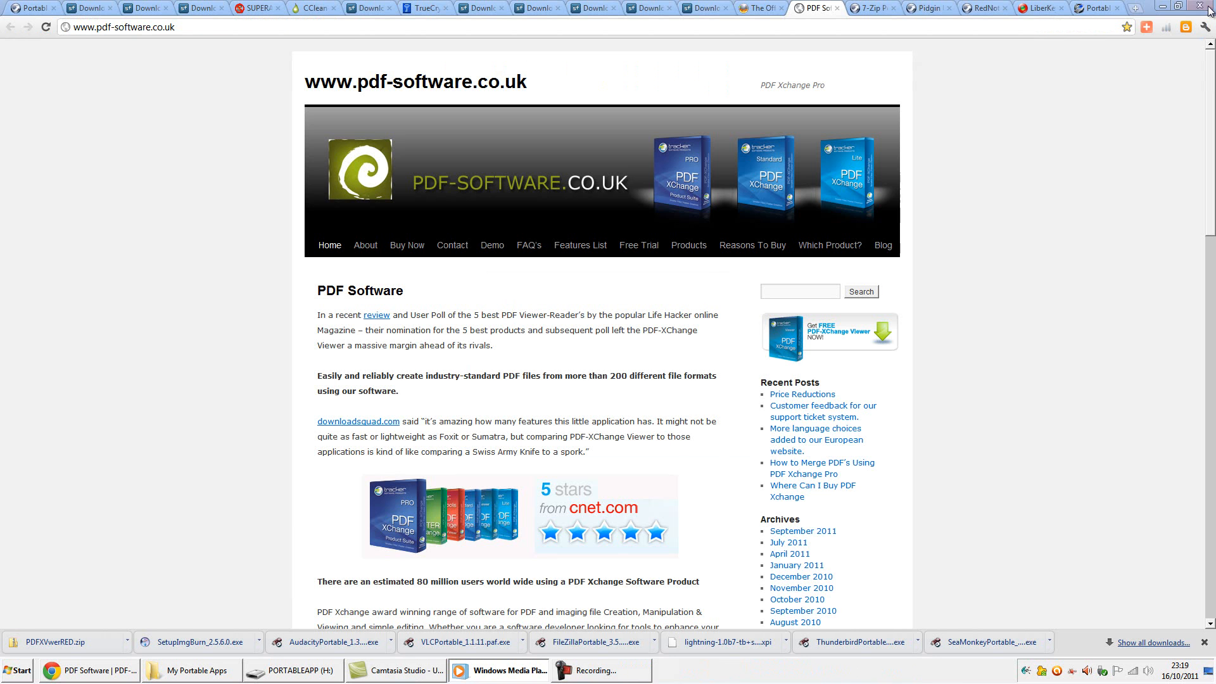
Step: Download 7-Zip Portable 9.20 Rev 2 and launch its installer with English as the language
click(870, 8)
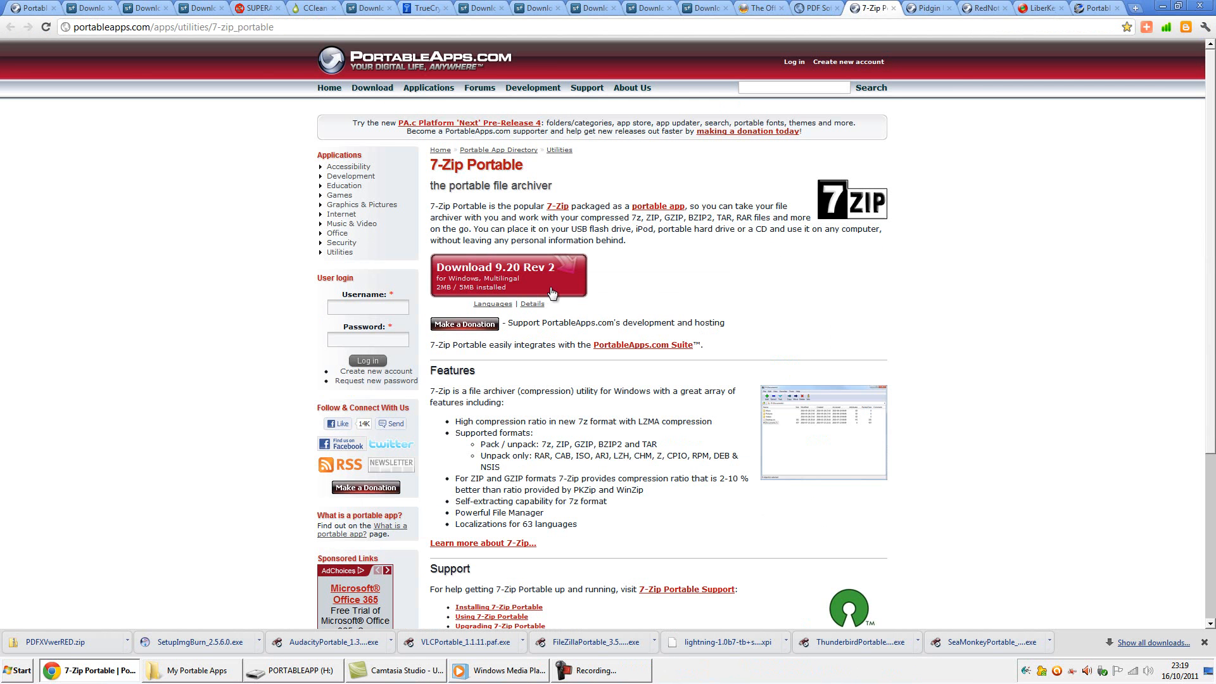
click(532, 303)
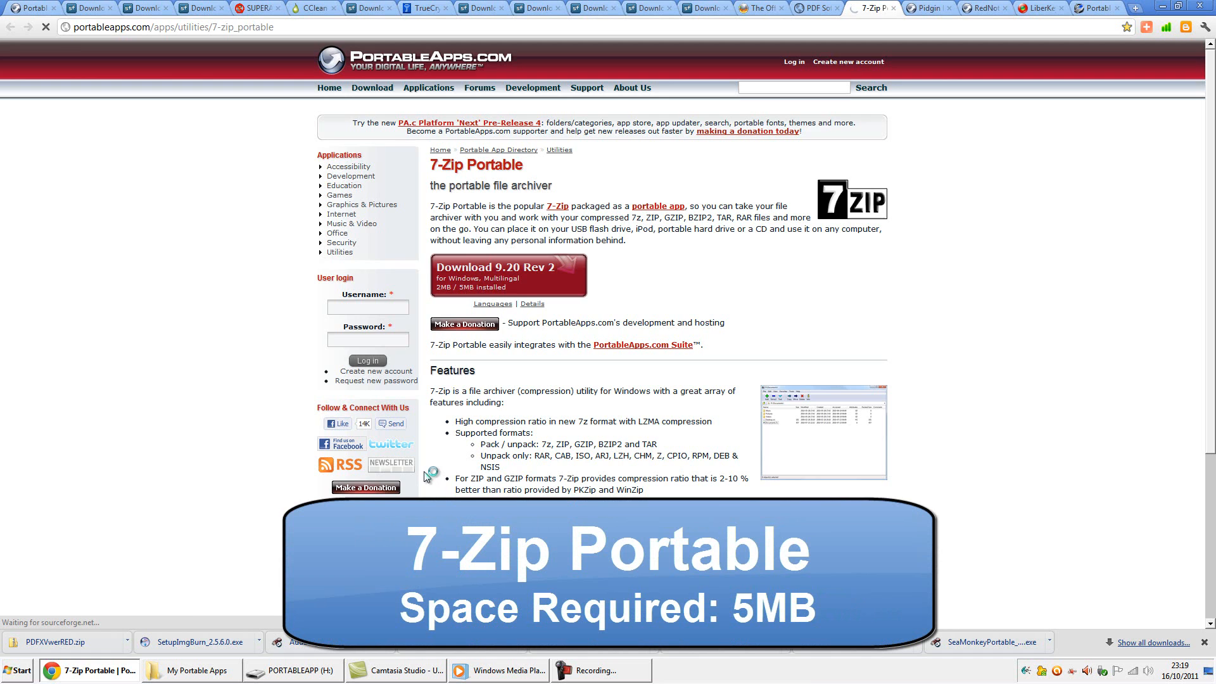
click(509, 275)
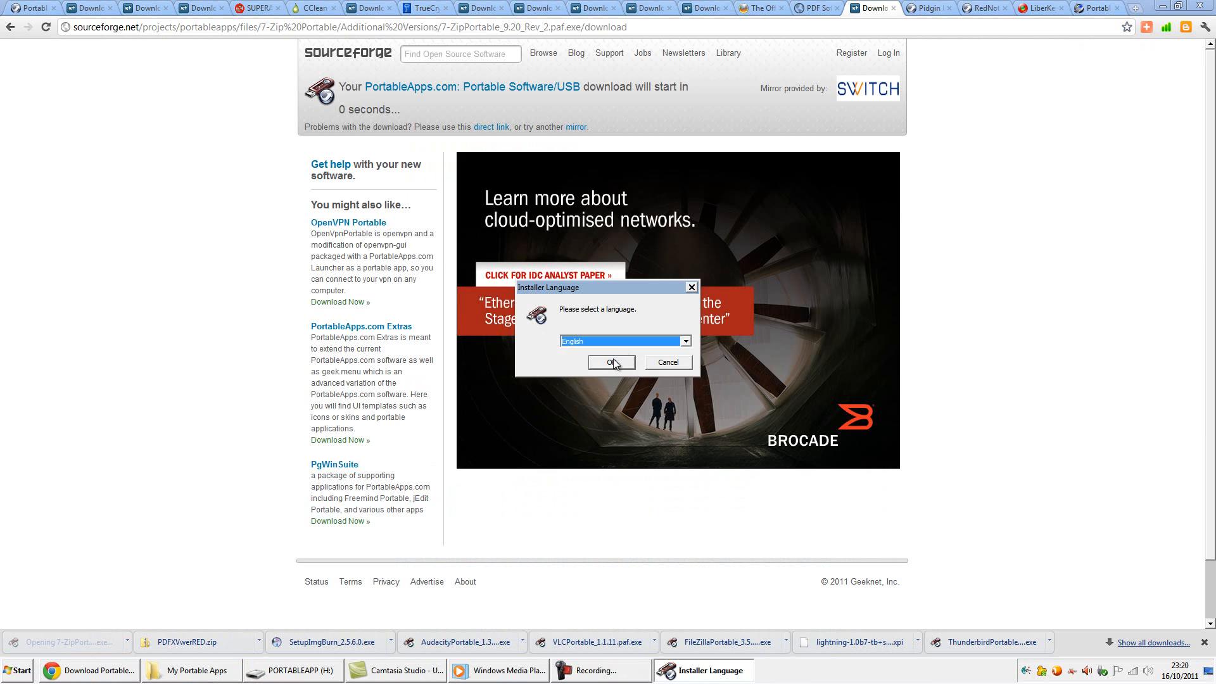
click(610, 363)
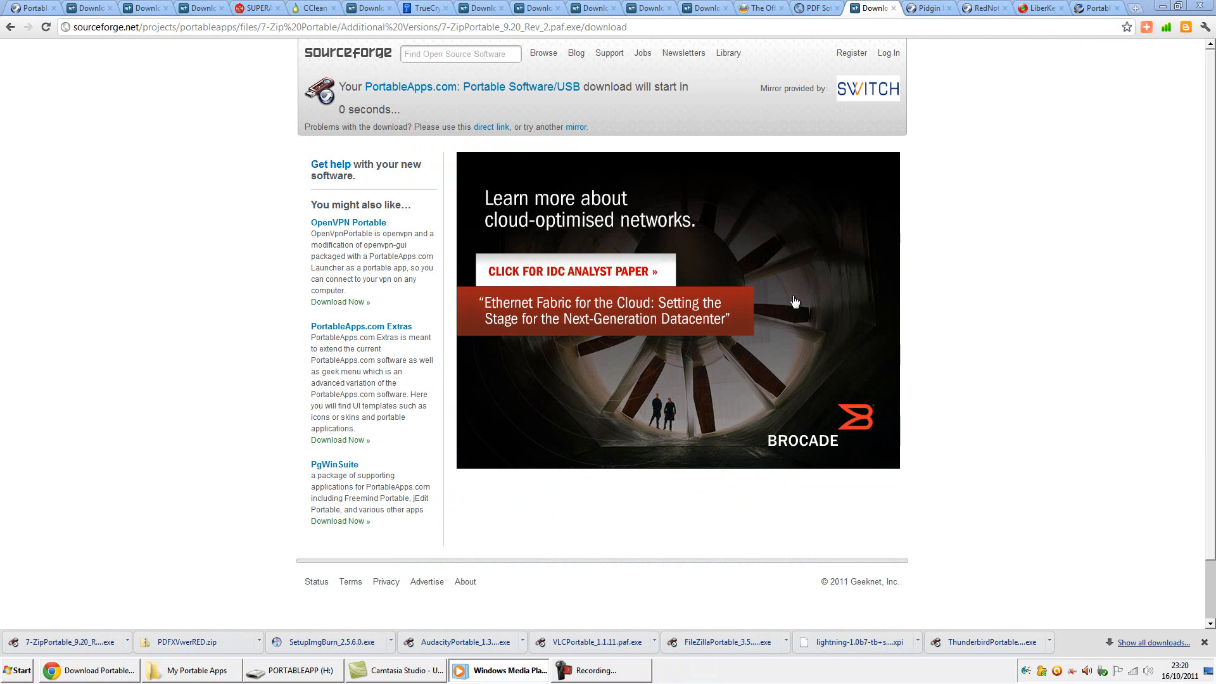
Step: Download Pidgin Portable 2.10.0 and install it in English onto the PORTABLEAPP (H:) drive
click(924, 7)
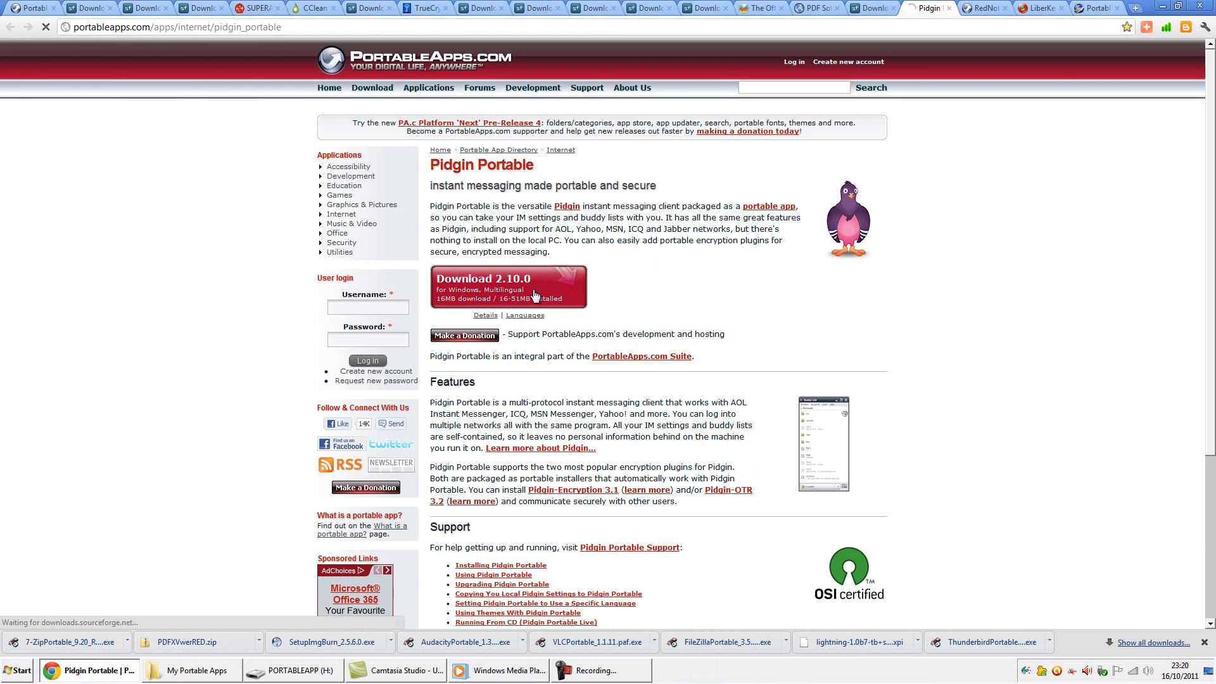
mouse_move(508, 285)
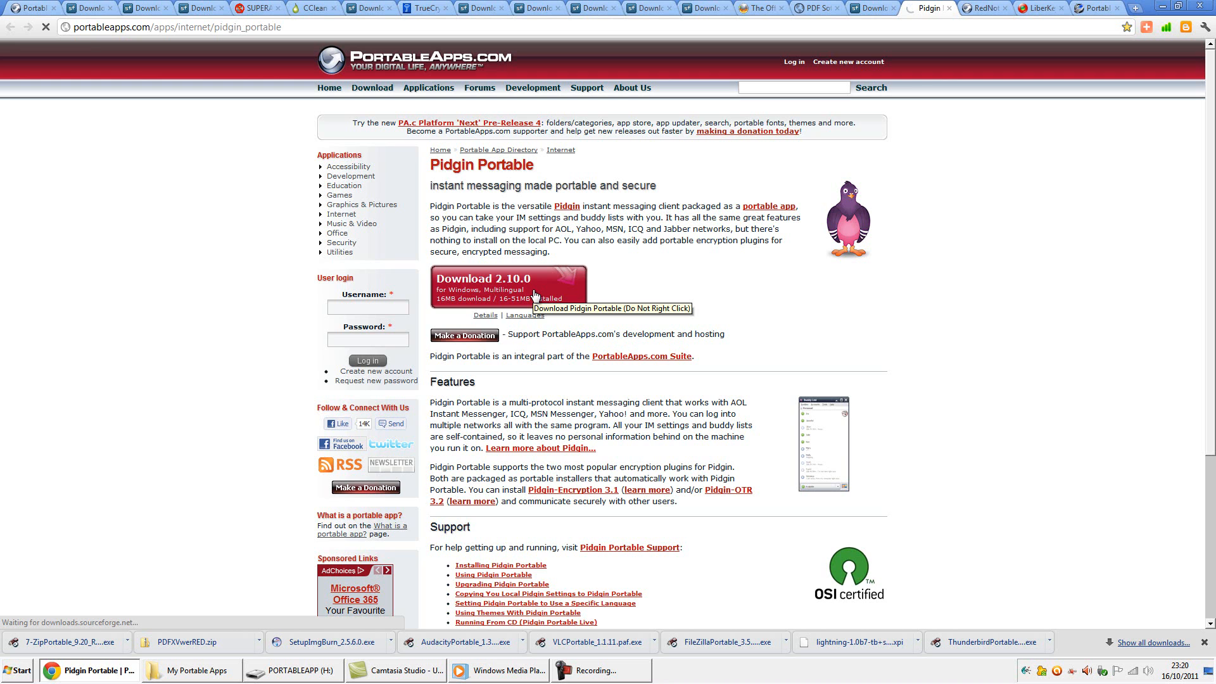
click(507, 284)
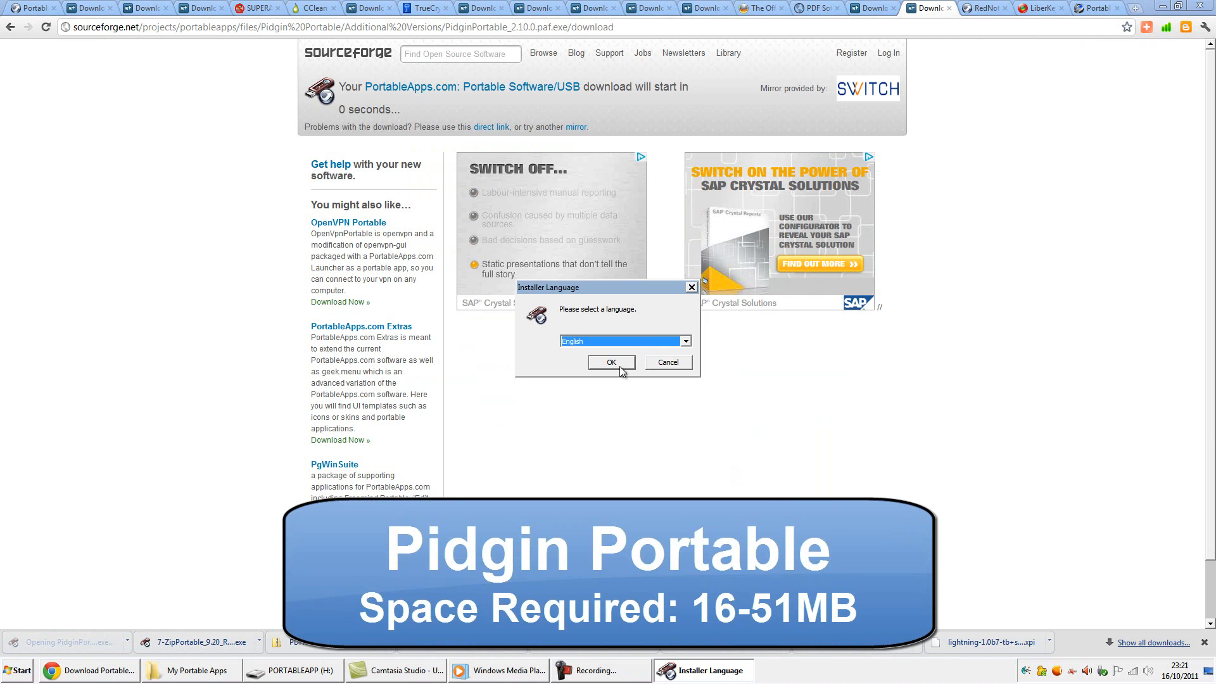
click(611, 362)
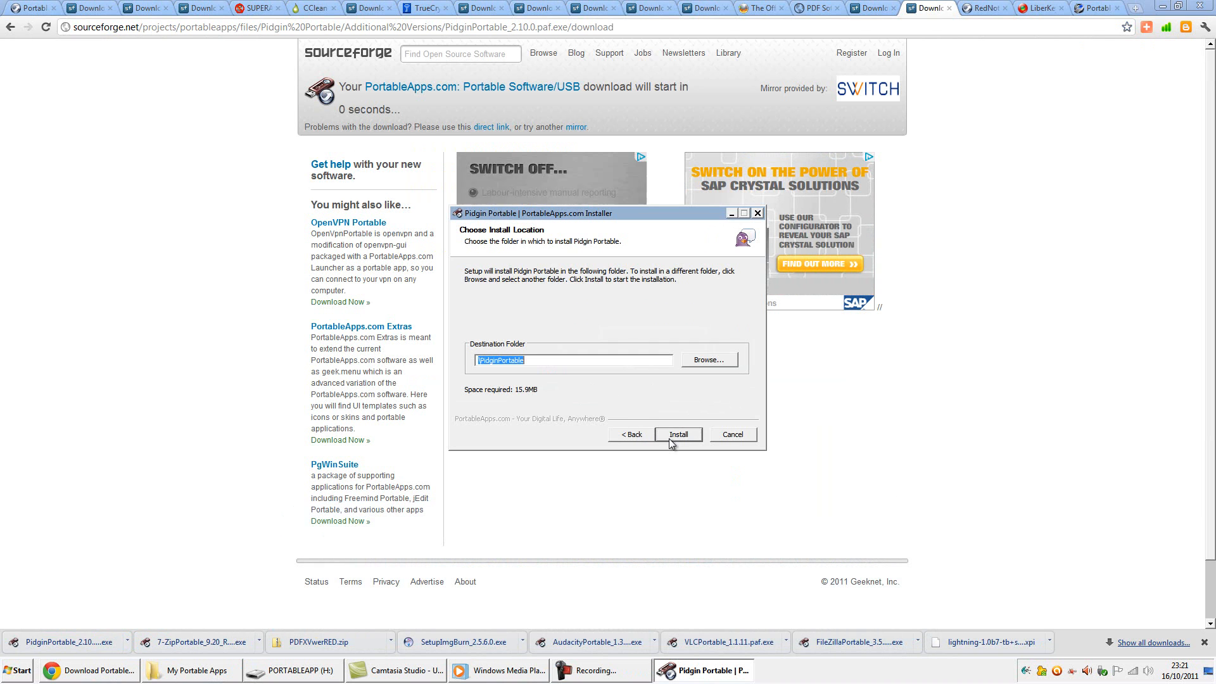
click(707, 358)
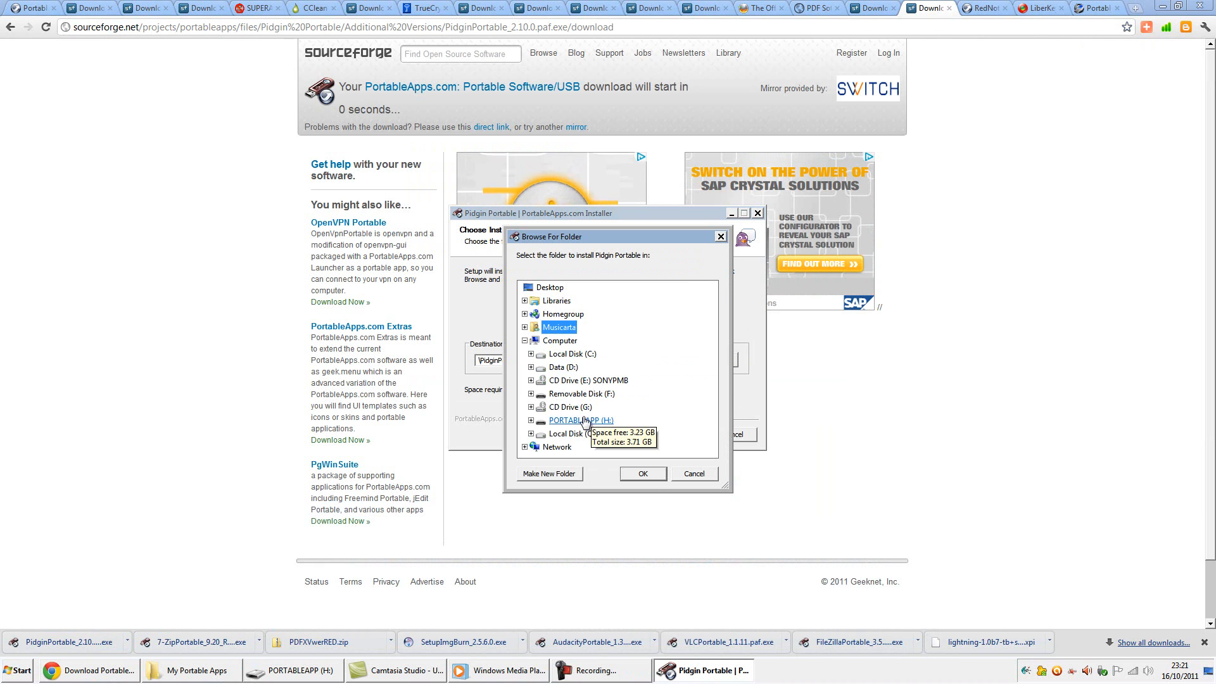
click(642, 472)
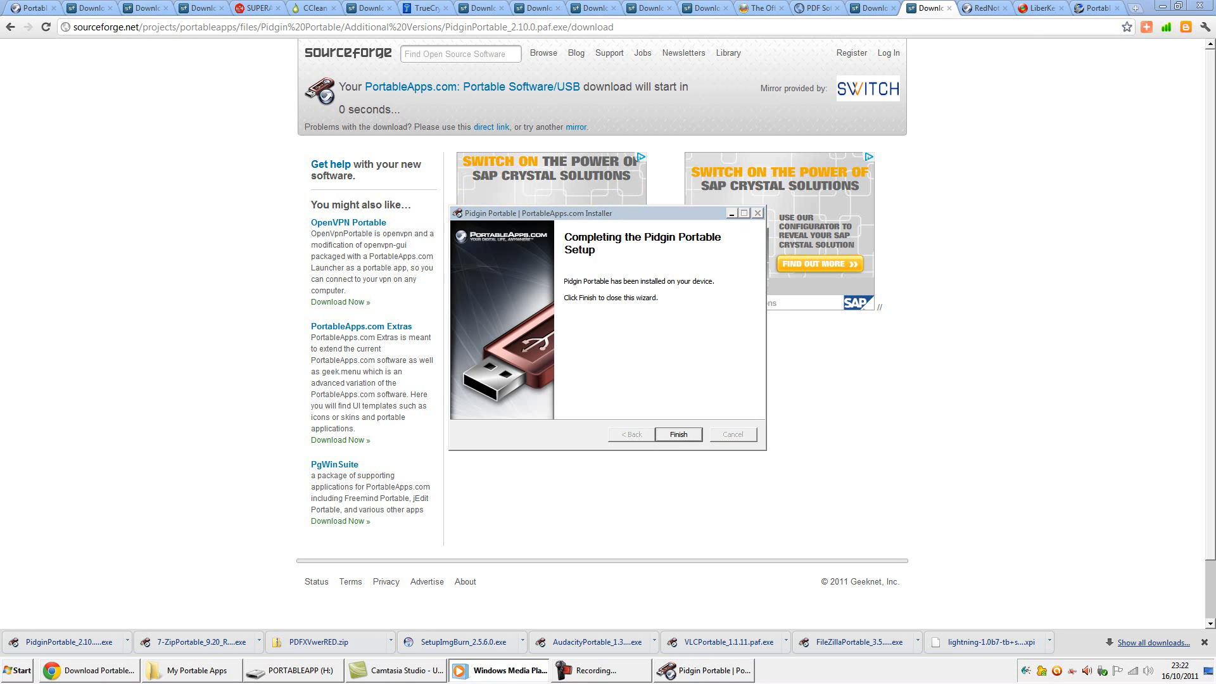
click(677, 435)
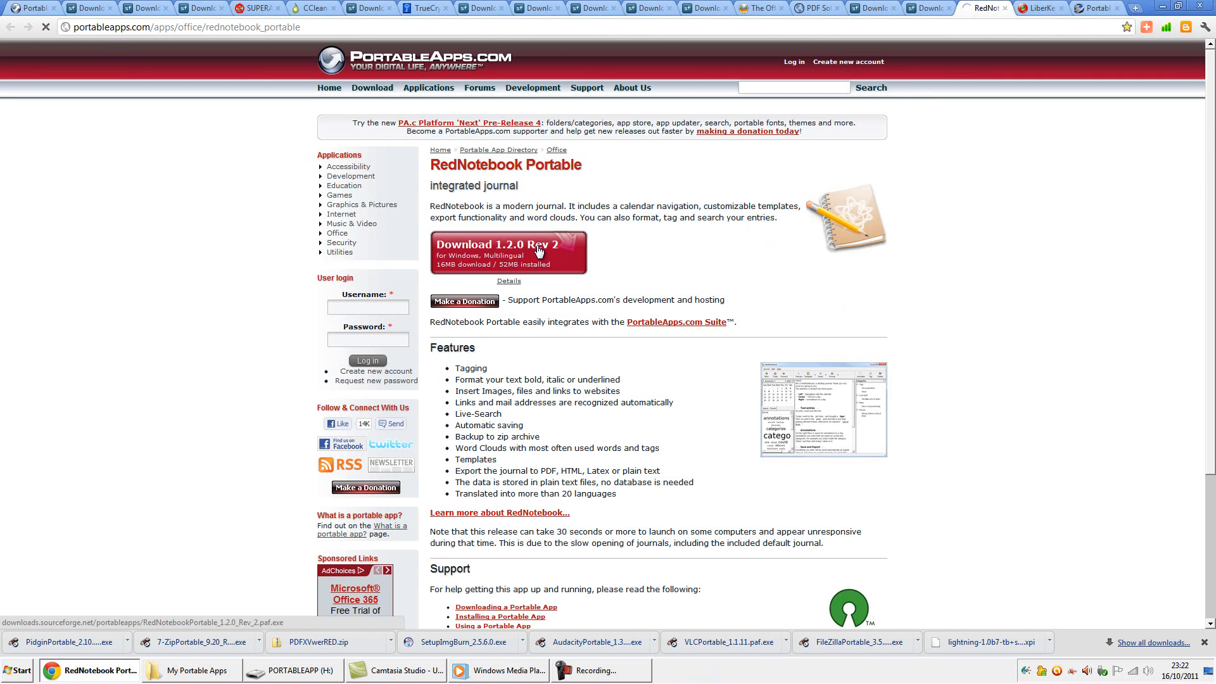
Step: Download RedNotebook Portable 1.2.0 Rev 2, run it and set PORTABLEAPP (H:) as its destination
click(509, 252)
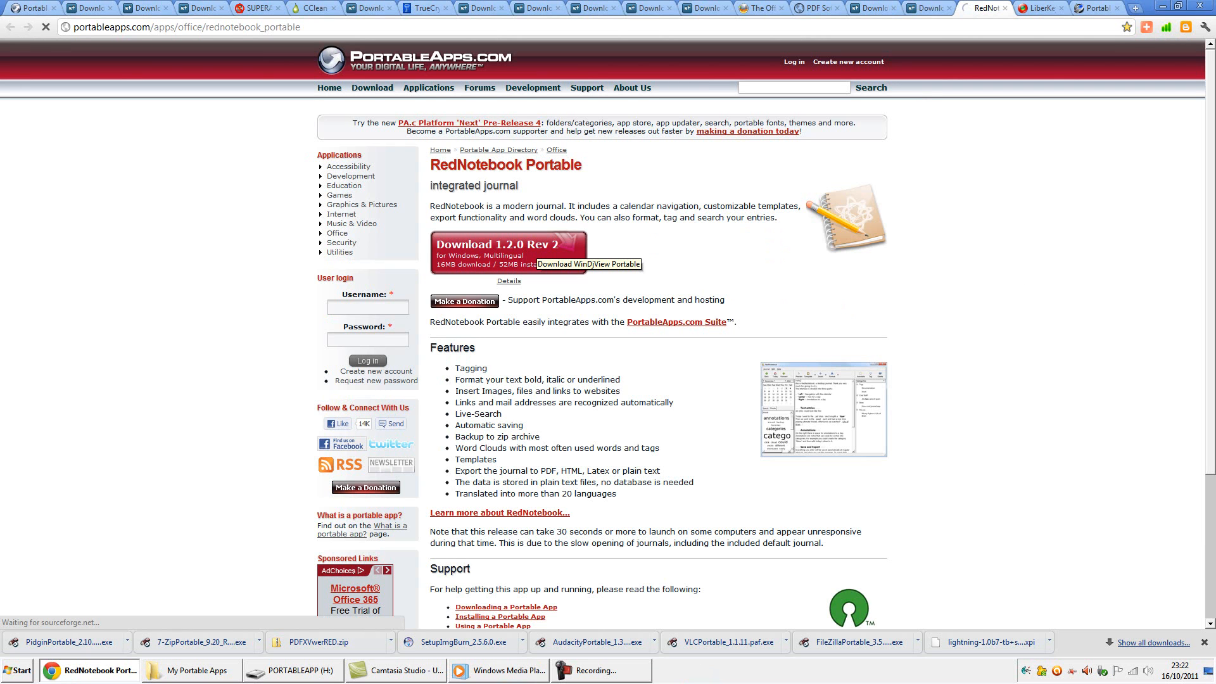
click(507, 250)
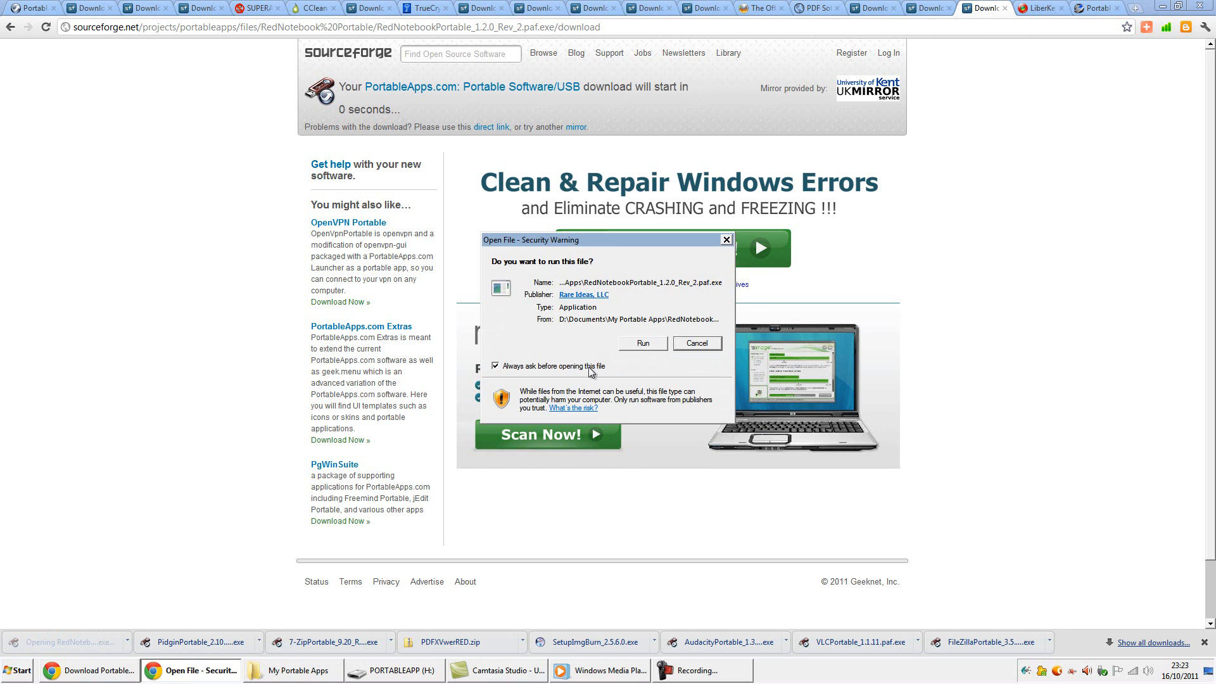
click(641, 343)
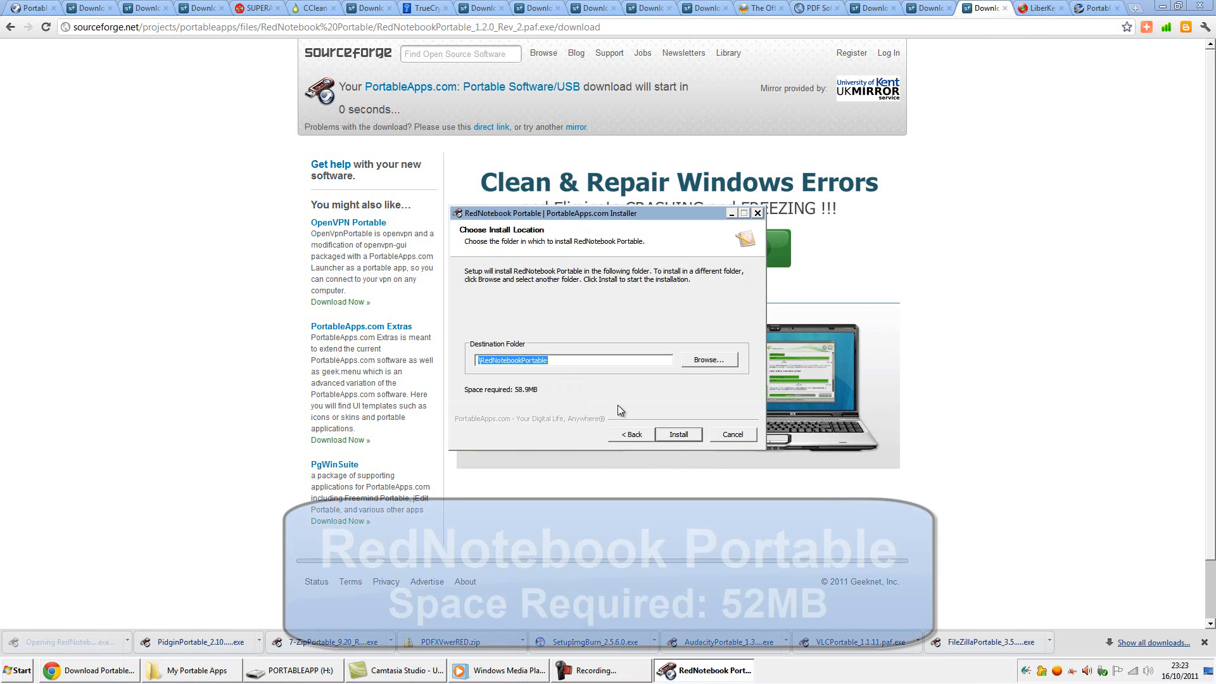
click(707, 359)
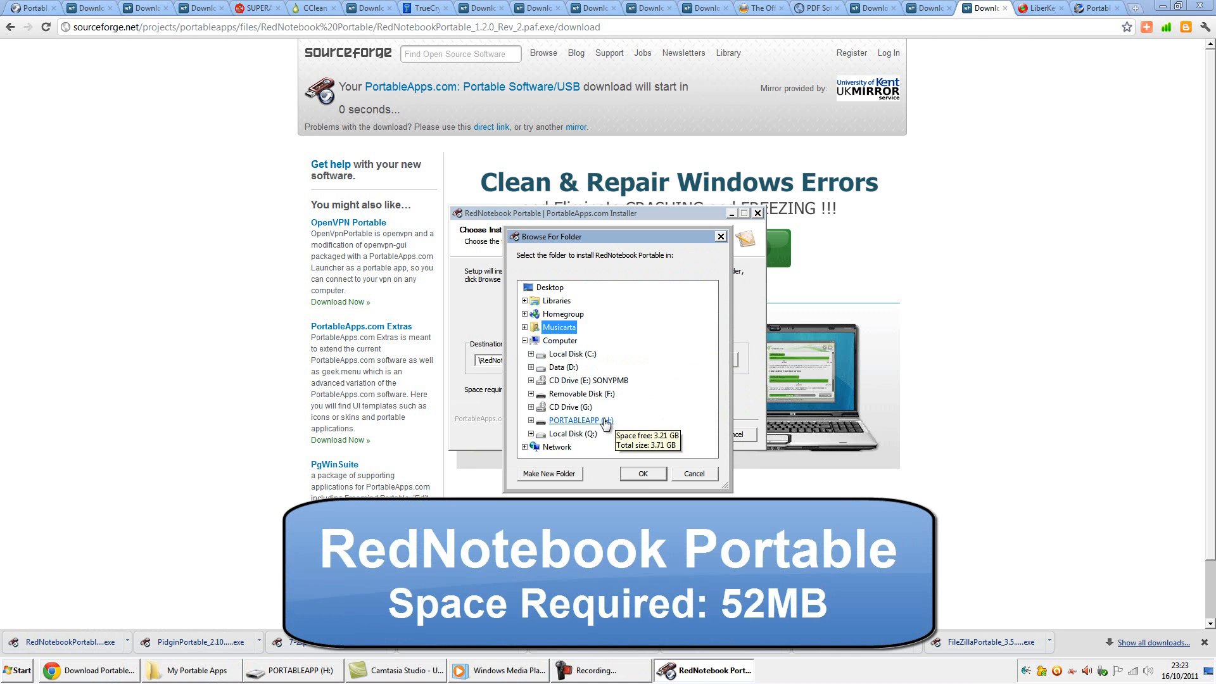
click(642, 474)
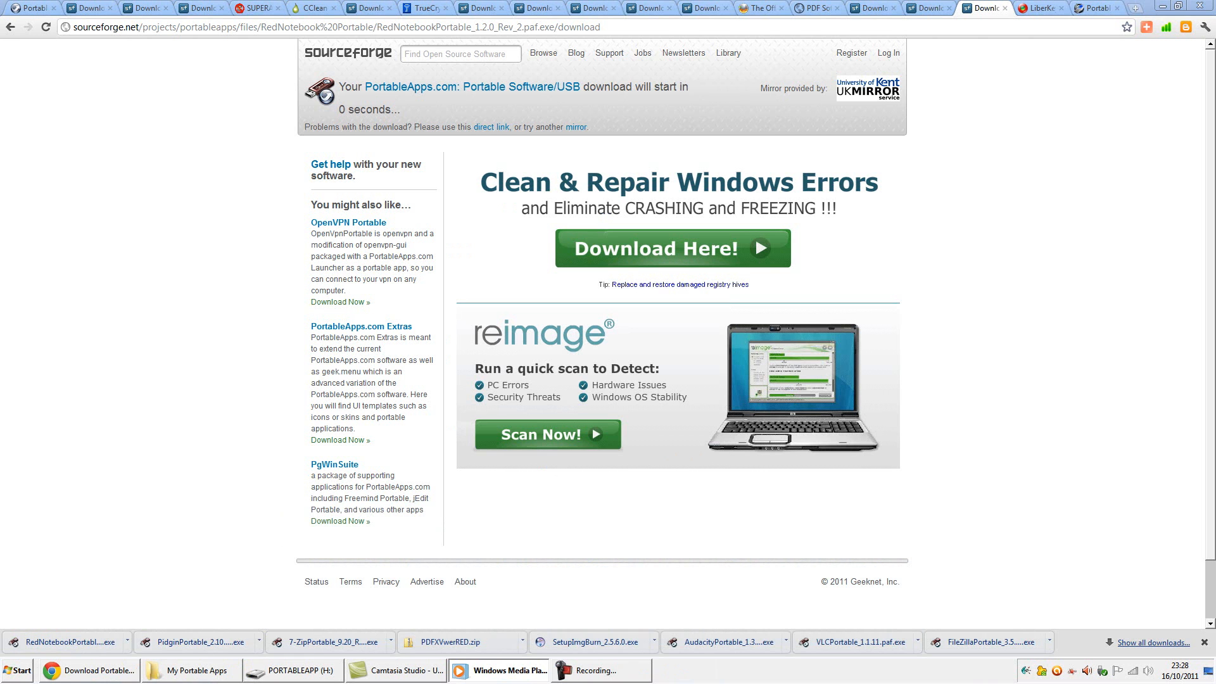
mouse_move(683, 473)
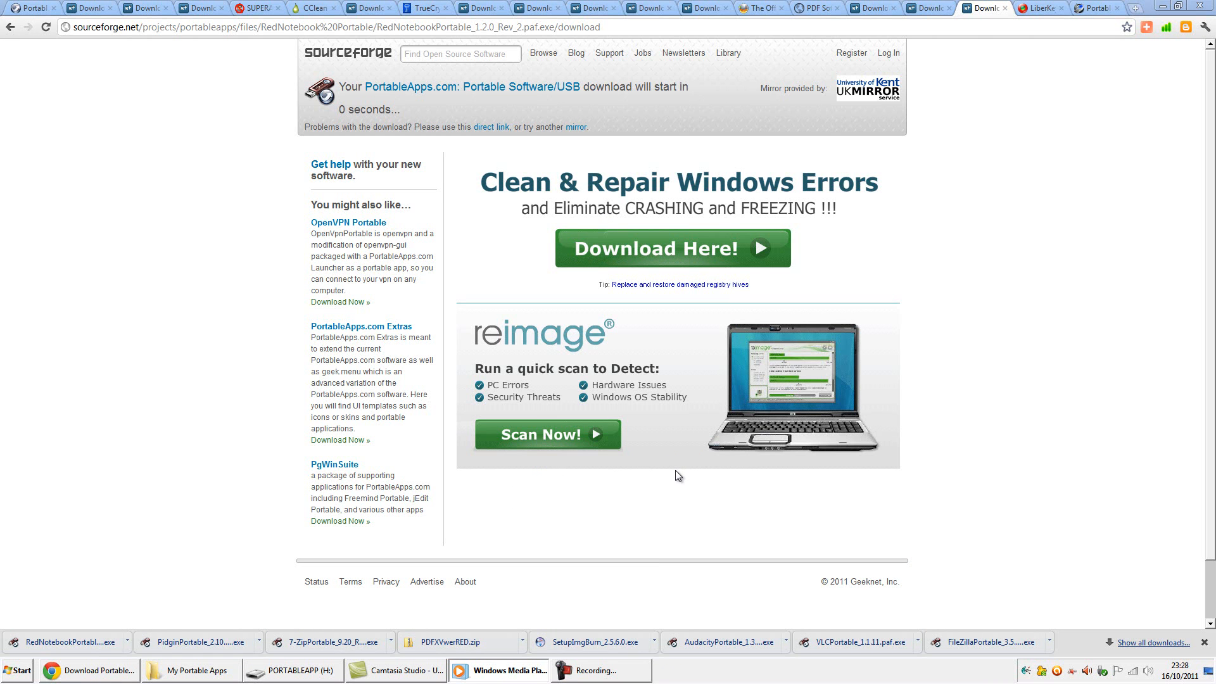
mouse_move(675, 477)
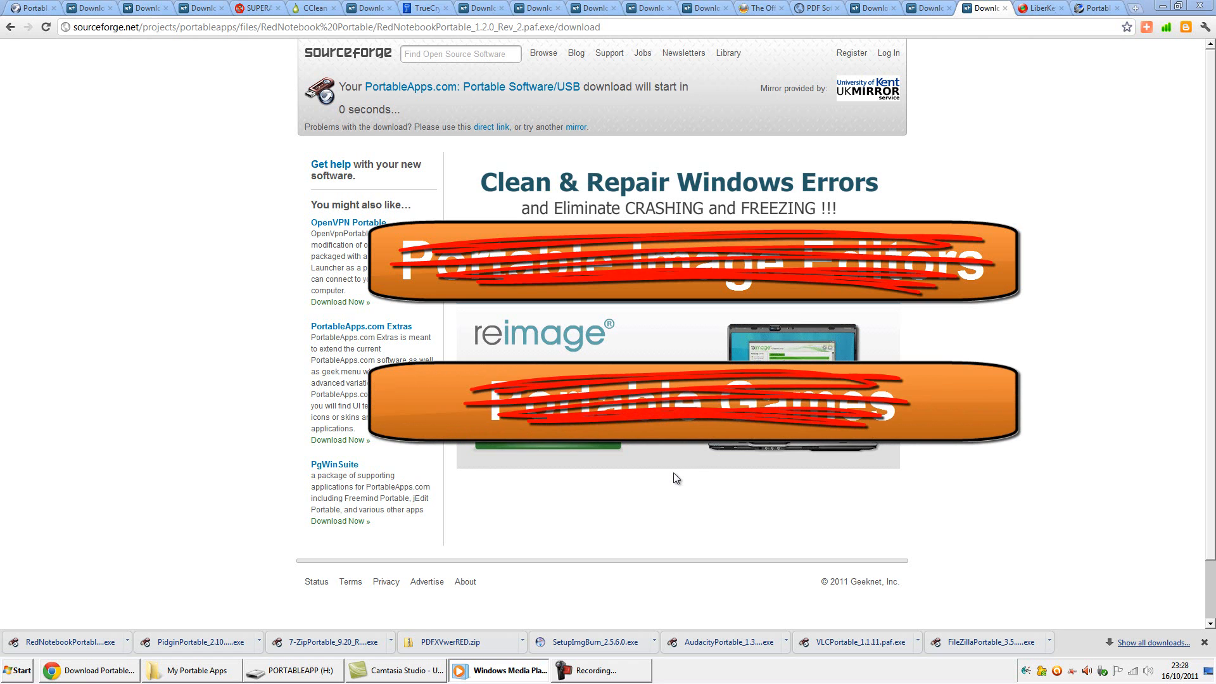
mouse_move(689, 470)
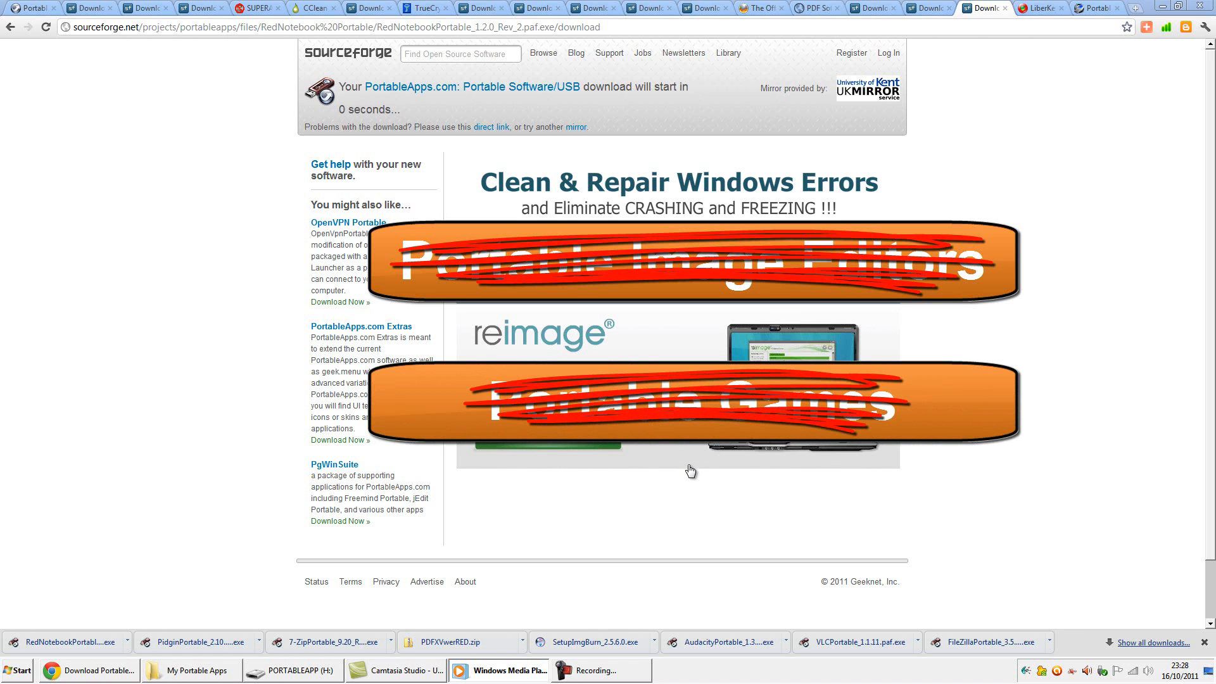
mouse_move(685, 478)
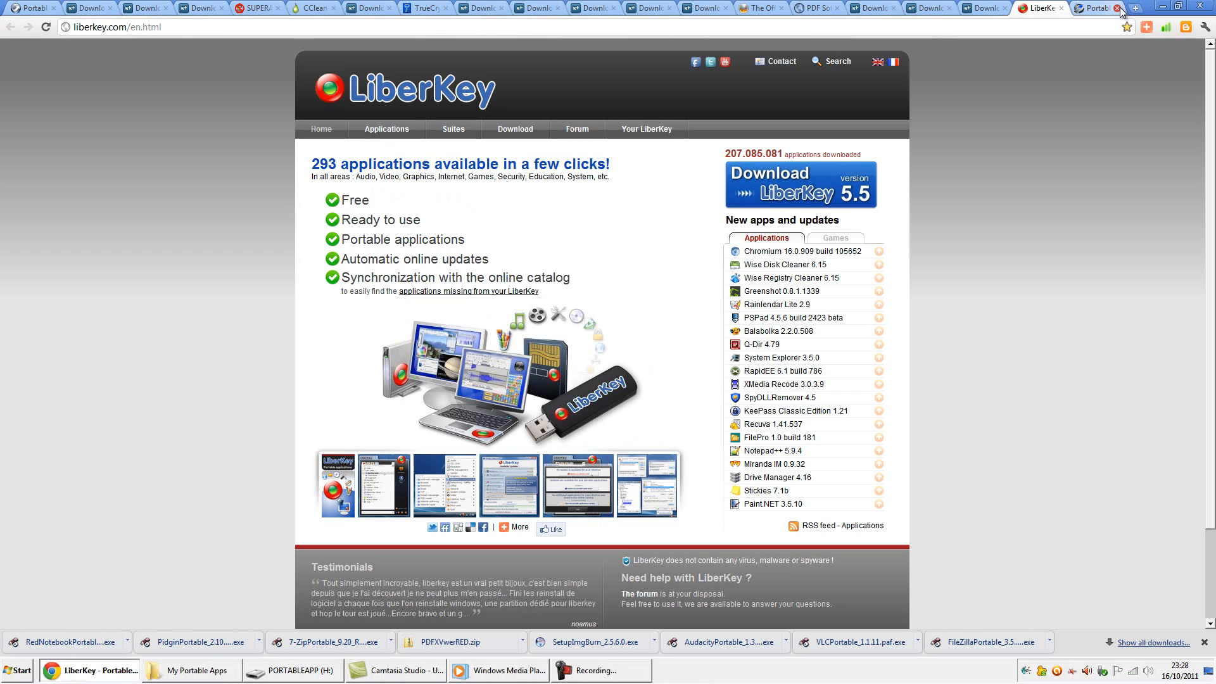
Step: Switch to the Lupo PenSuite (lupopensuite.com) tab to view its portable software collection
click(1092, 7)
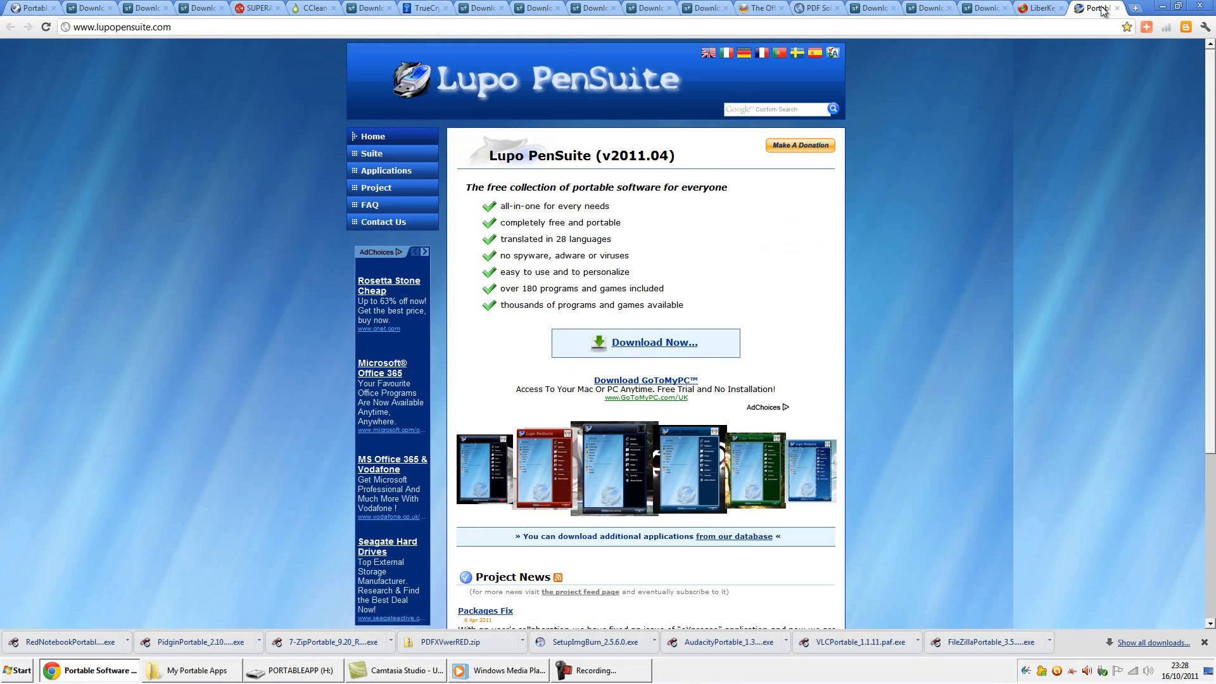